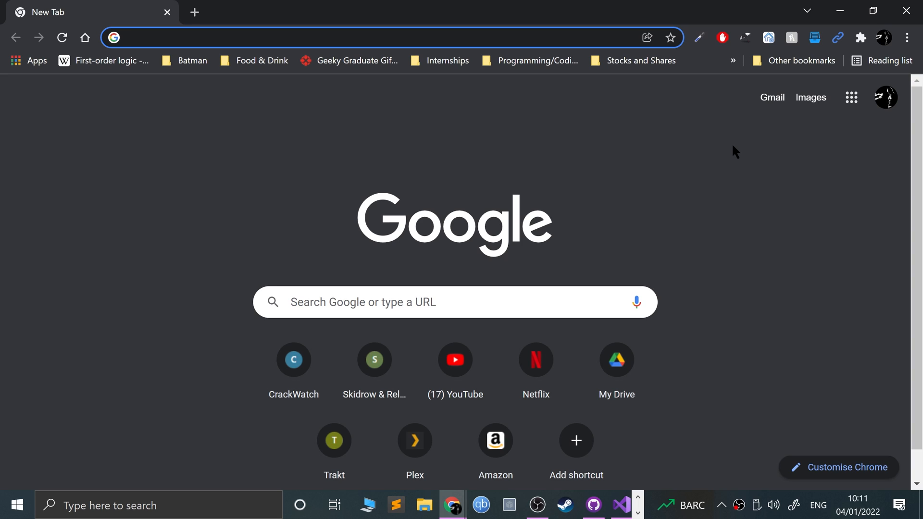
# Step: Search Google for rpcs3, open rpcs3.net and download the Windows v0.0.20 build
pyautogui.click(235, 37)
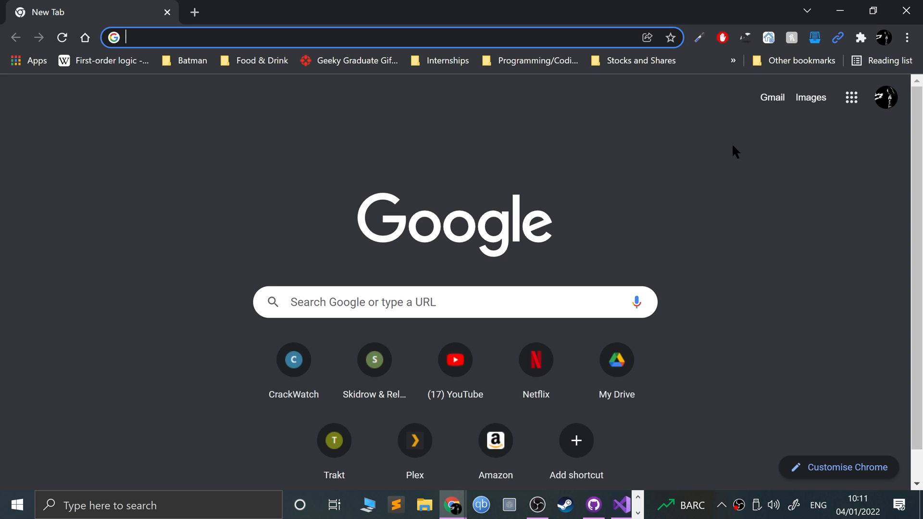
pyautogui.write('r')
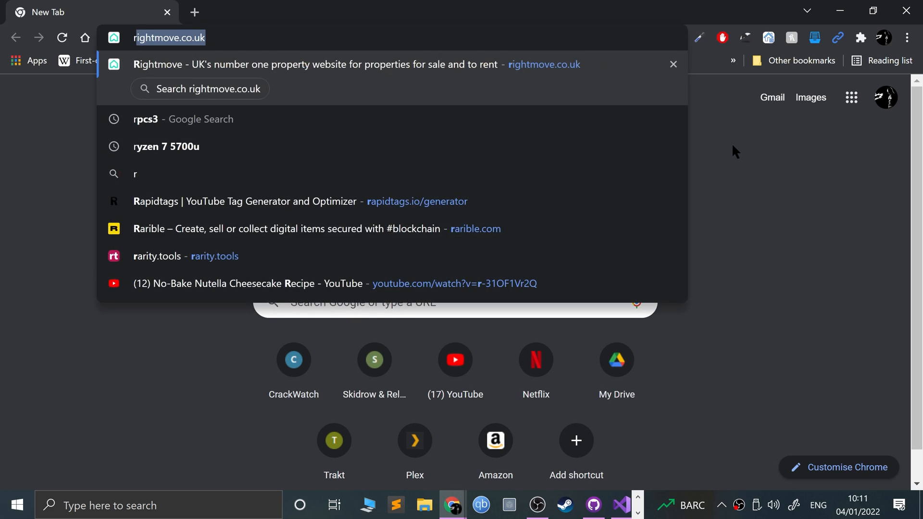
pyautogui.click(145, 119)
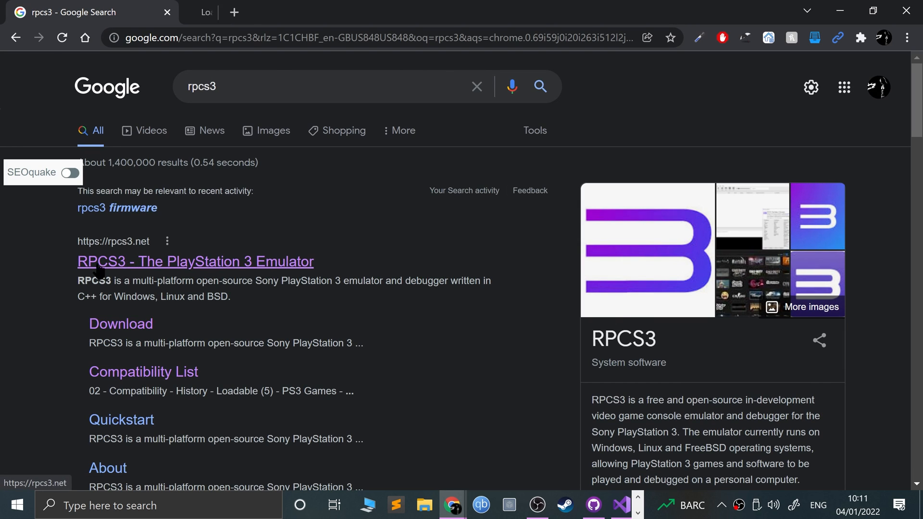
pyautogui.click(194, 261)
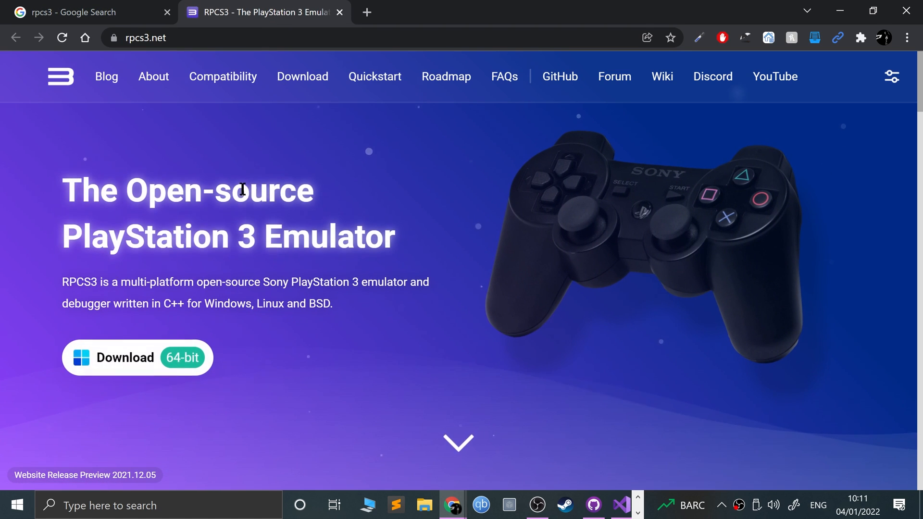
pyautogui.moveTo(137, 357)
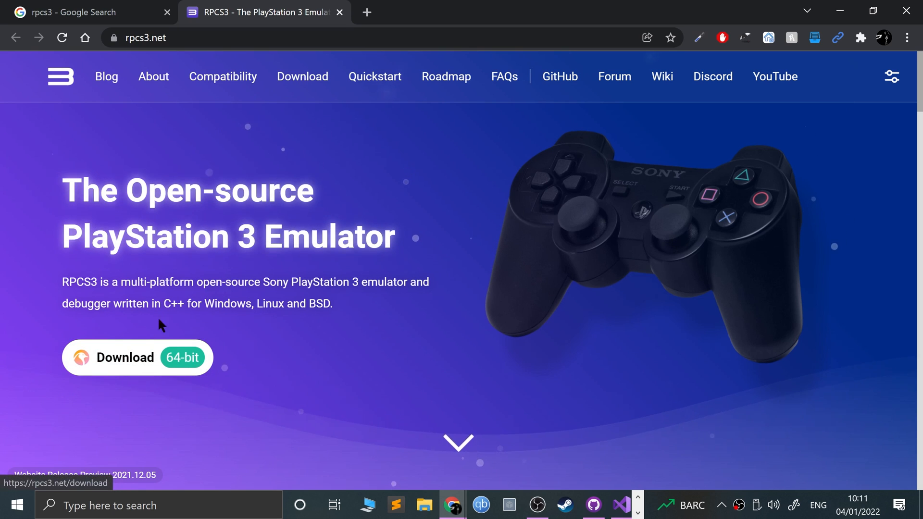
pyautogui.click(137, 357)
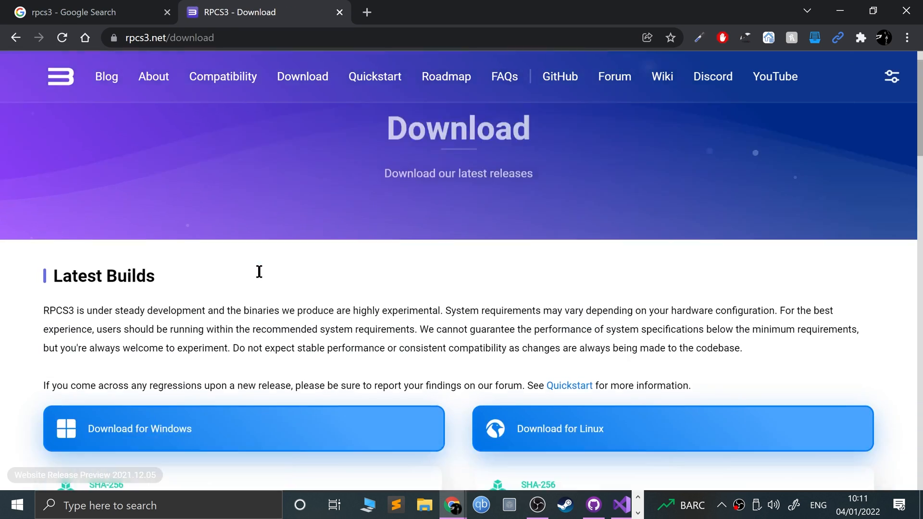
pyautogui.scroll(-3)
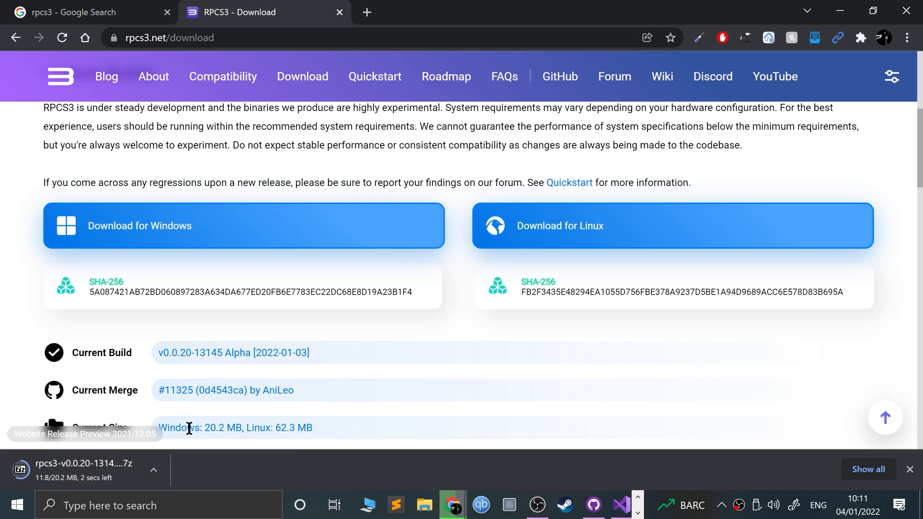
pyautogui.scroll(3)
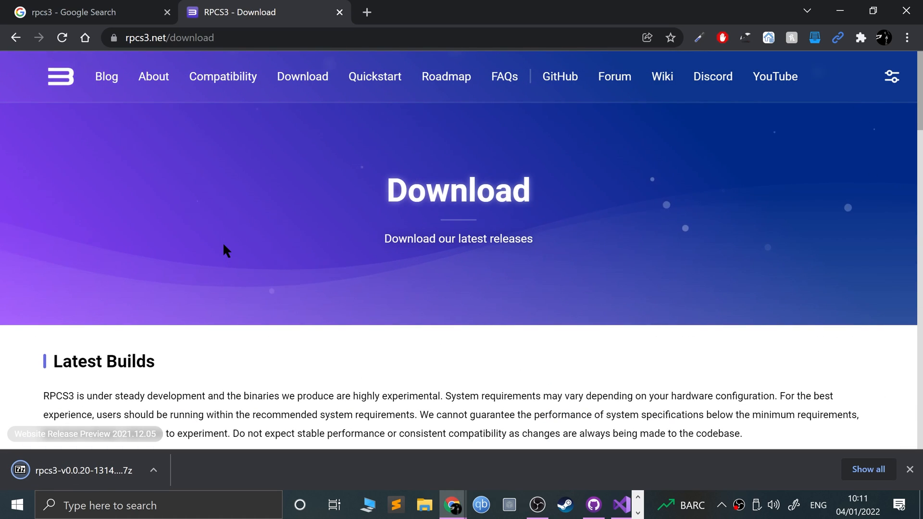
# Step: Browse the compatibility list to page 3 of R titles, reaching Resistance: Fall of Man
pyautogui.click(222, 76)
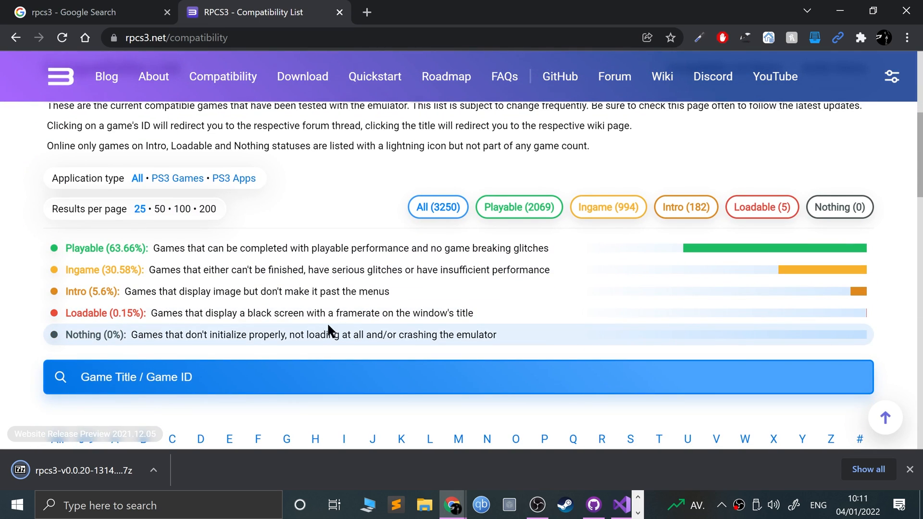
pyautogui.scroll(-3)
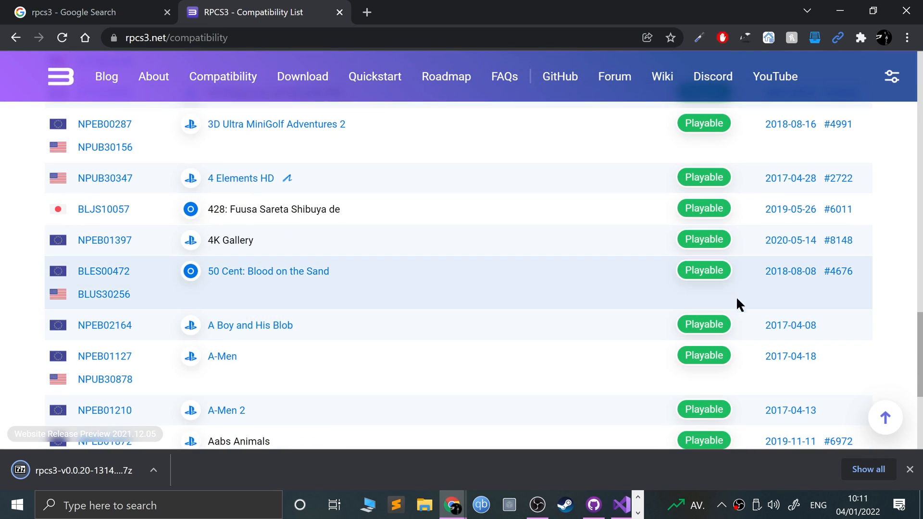
pyautogui.scroll(3)
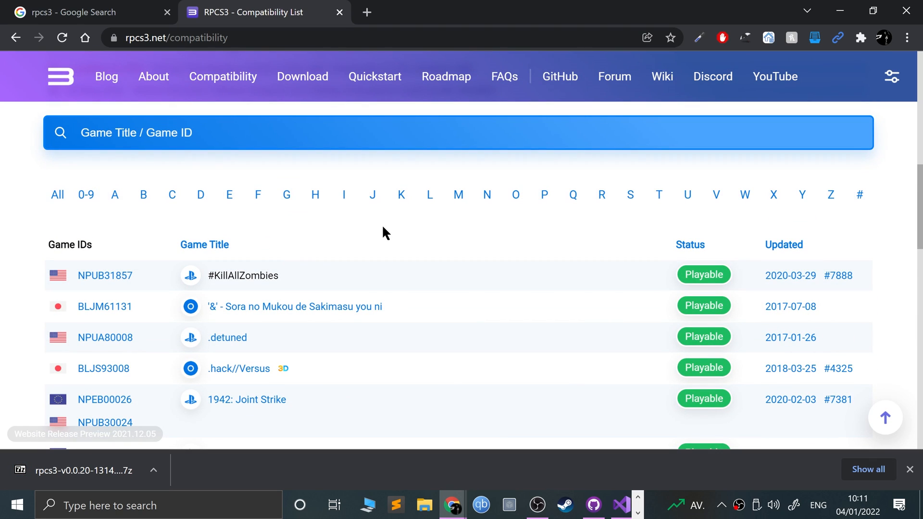
pyautogui.click(601, 194)
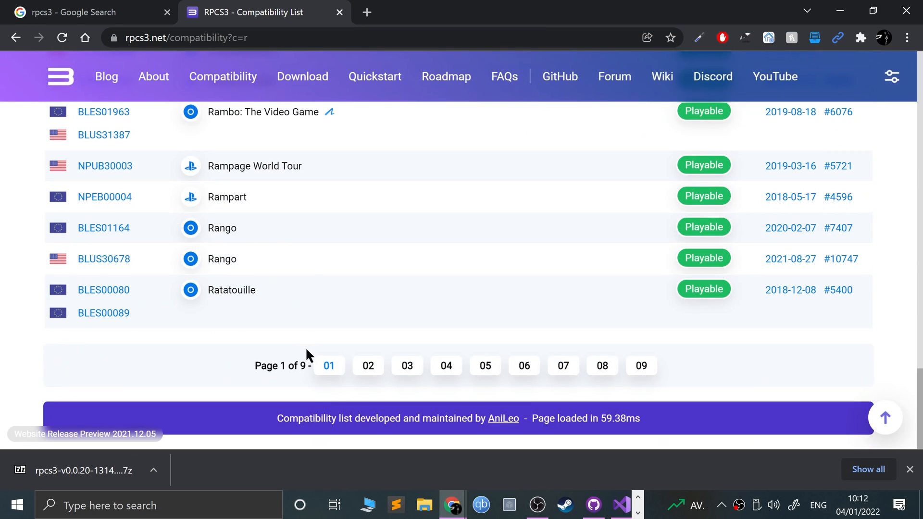
pyautogui.click(406, 365)
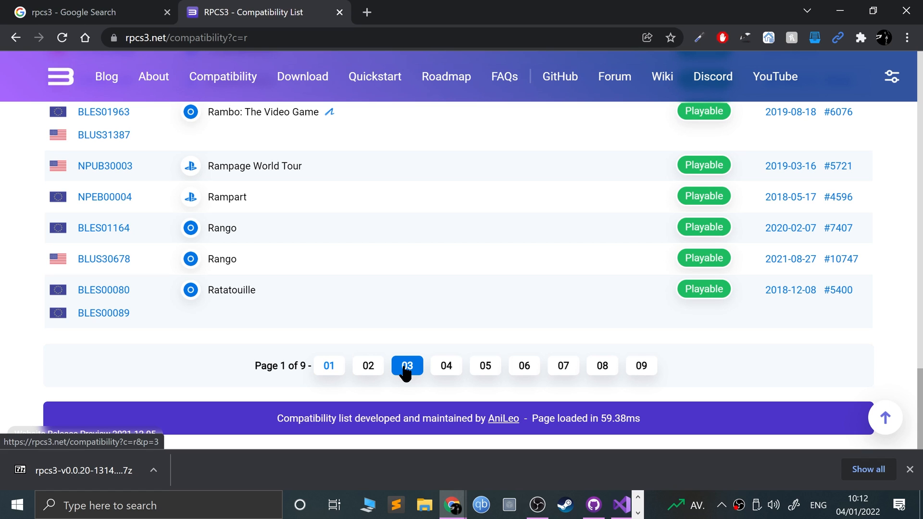
pyautogui.click(407, 365)
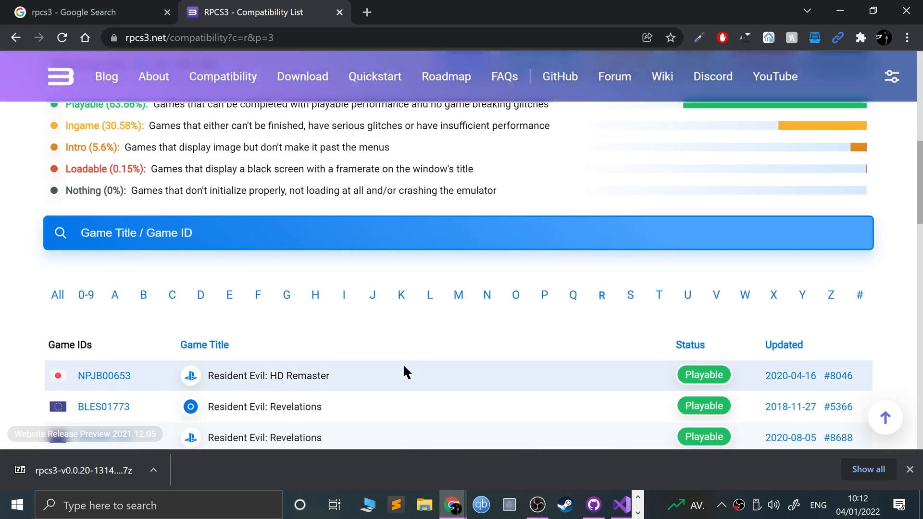
pyautogui.scroll(-3)
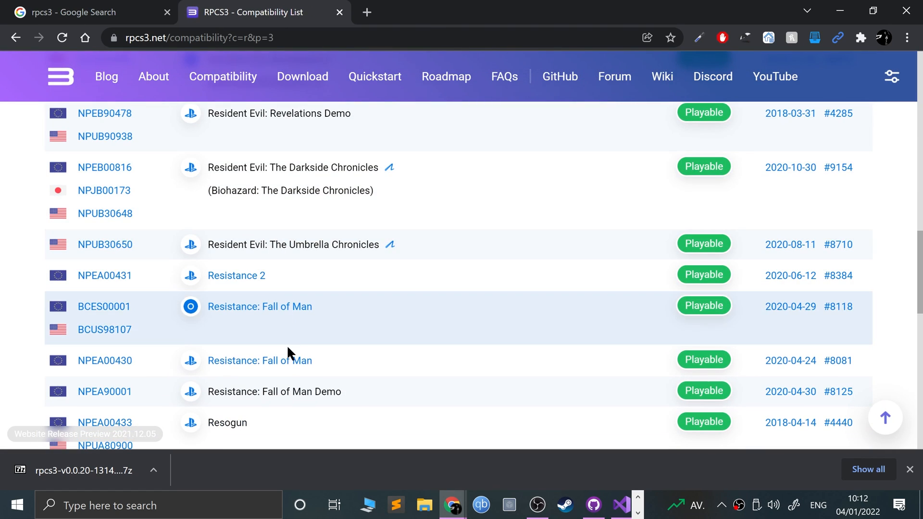
pyautogui.moveTo(700, 307)
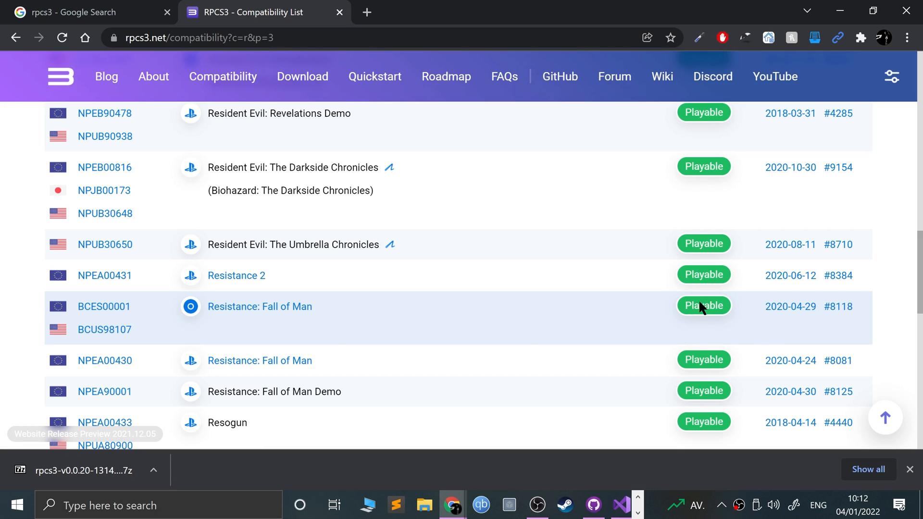
# Step: Open the Resistance: Fall of Man wiki page and scroll down through it
pyautogui.click(259, 306)
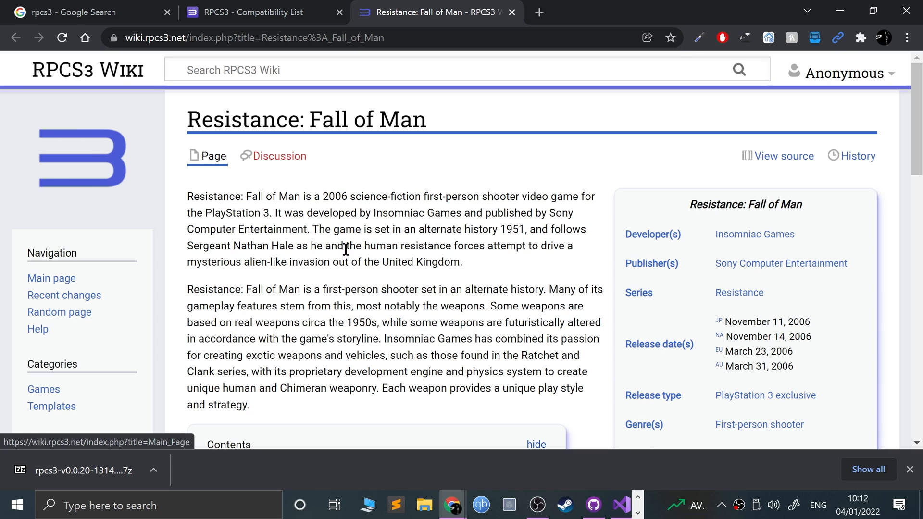
pyautogui.scroll(-3)
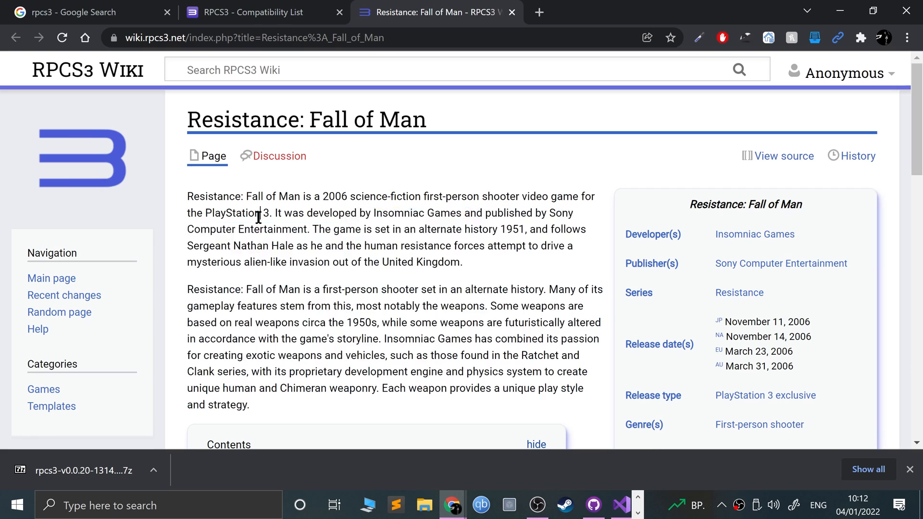
pyautogui.scroll(-3)
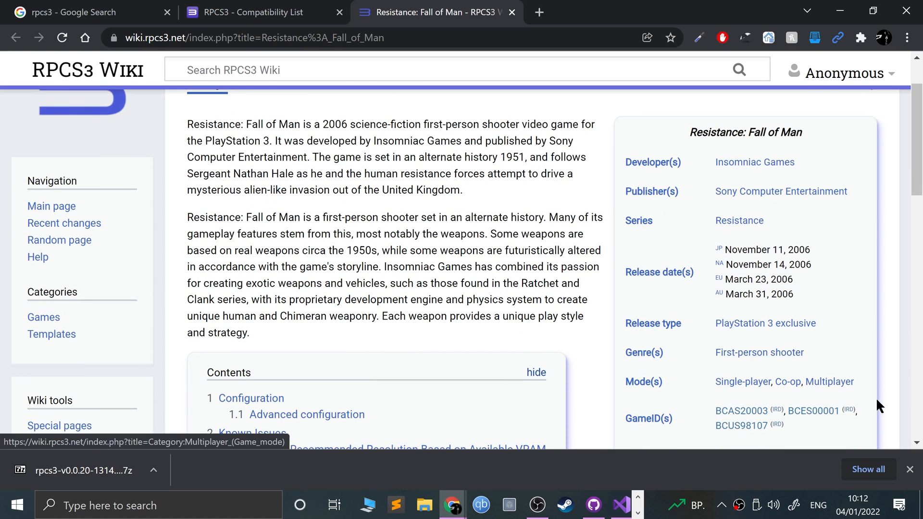
pyautogui.scroll(-3)
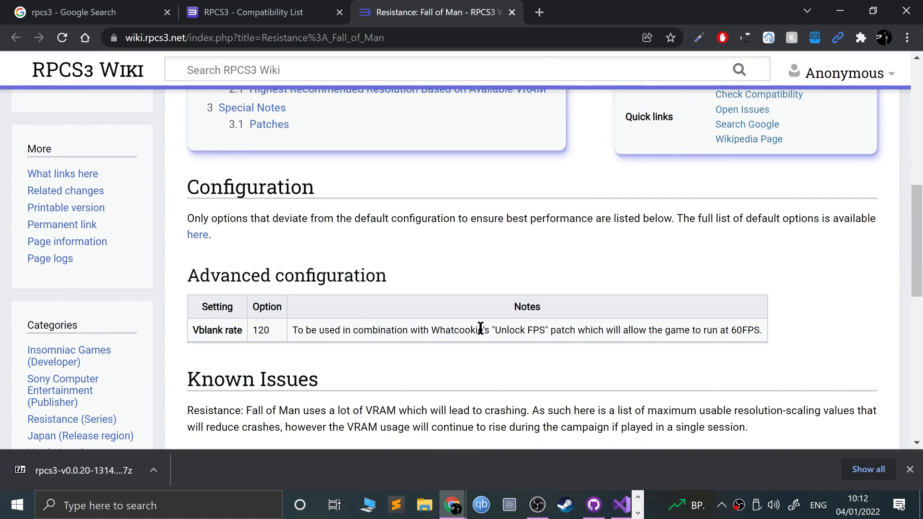
pyautogui.scroll(-3)
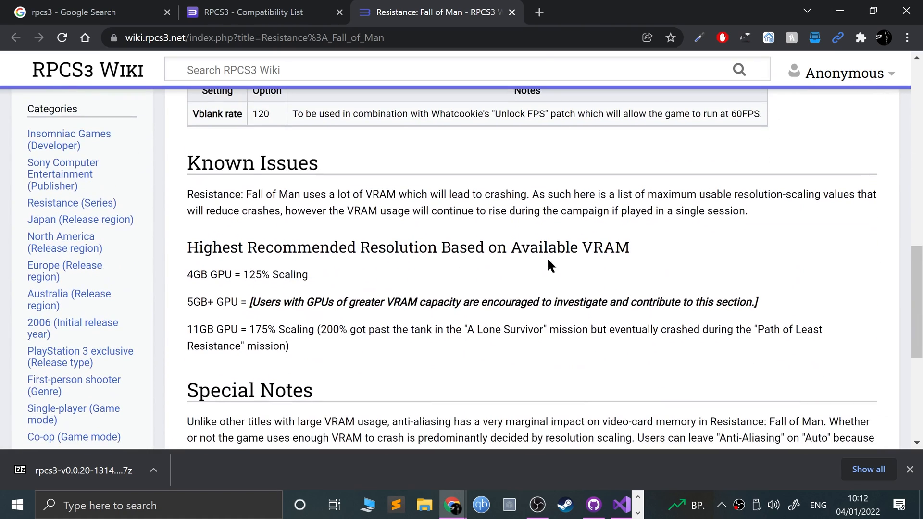
pyautogui.scroll(-3)
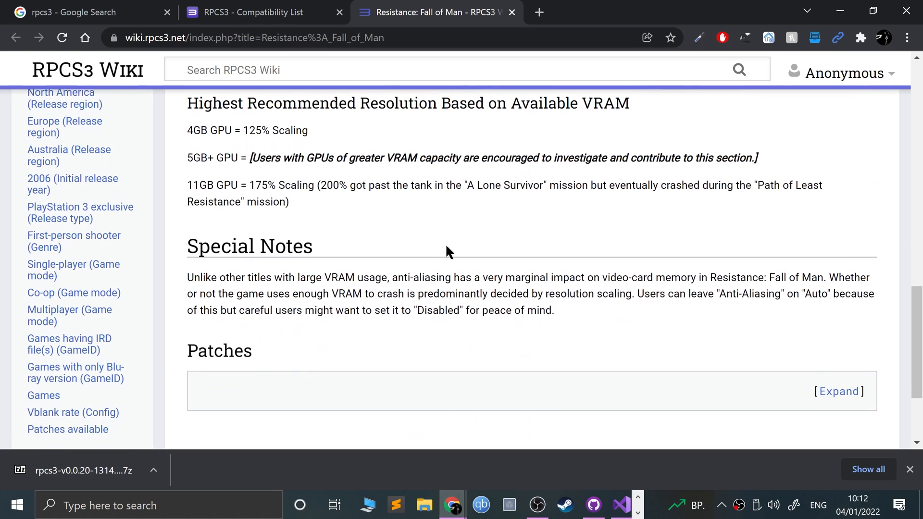
pyautogui.scroll(-3)
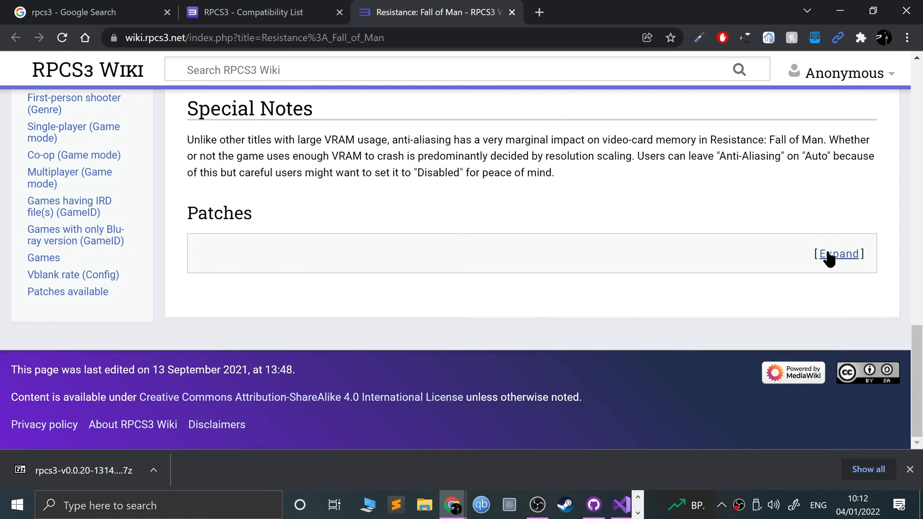
# Step: Expand the Patches section to reveal Unlock FPS, then go back to the Compatibility List tab
pyautogui.click(838, 254)
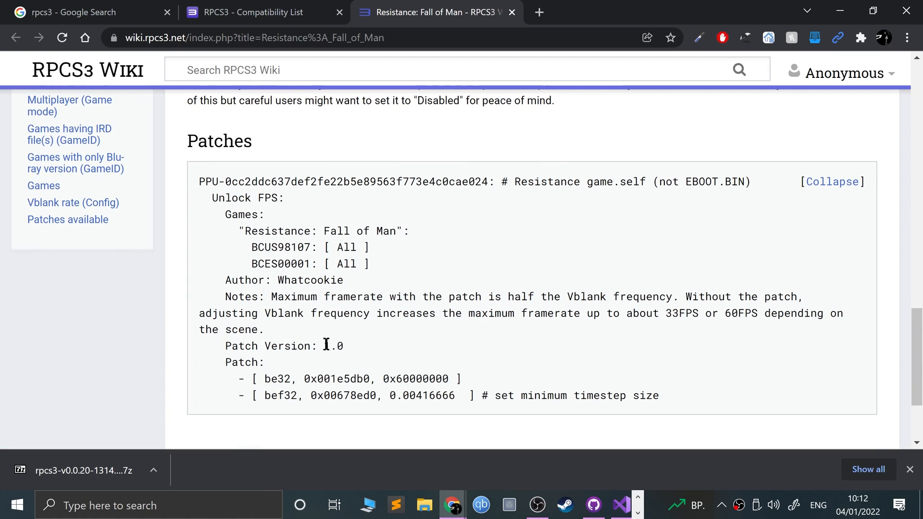
pyautogui.scroll(3)
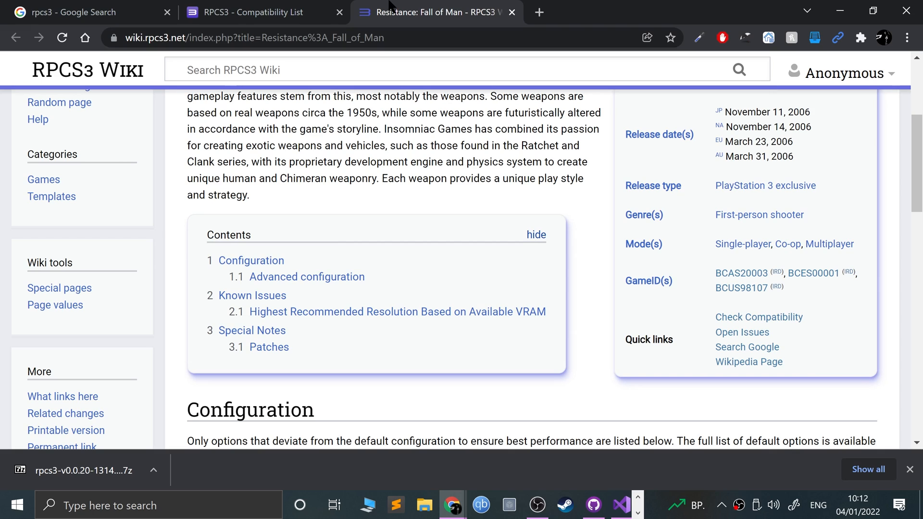
pyautogui.click(510, 12)
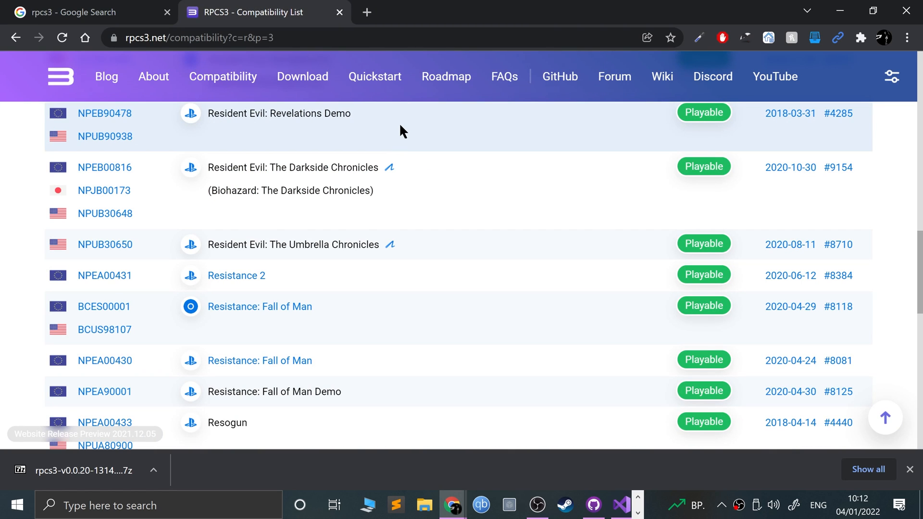
# Step: Read the rpcs3.net Roadmap page down to the For Developers section
pyautogui.click(445, 76)
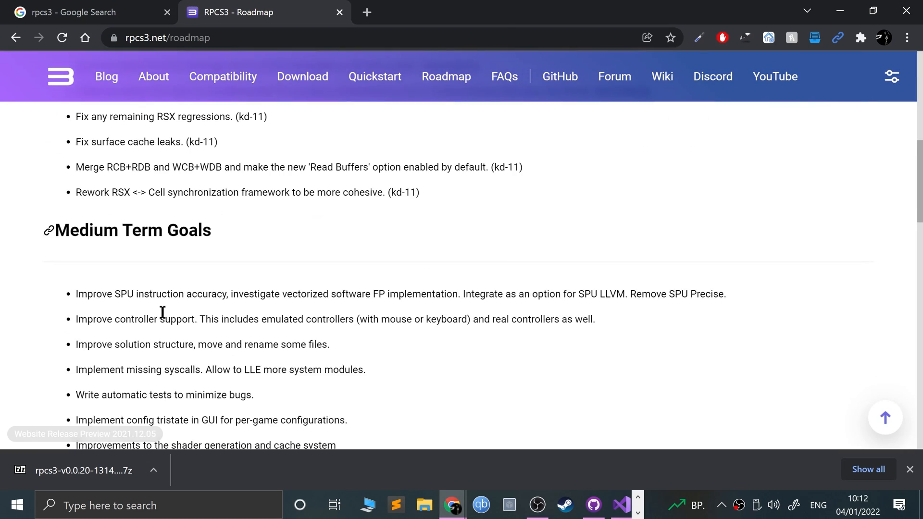
pyautogui.scroll(3)
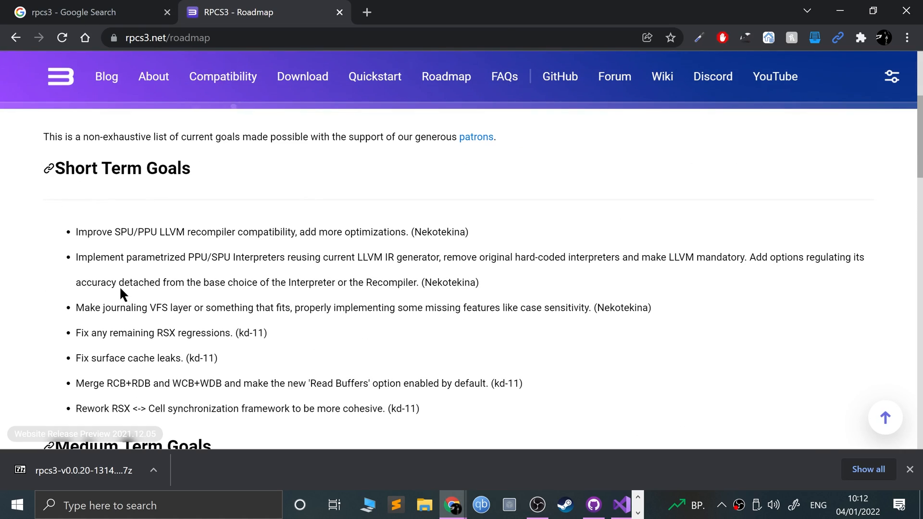
pyautogui.scroll(-3)
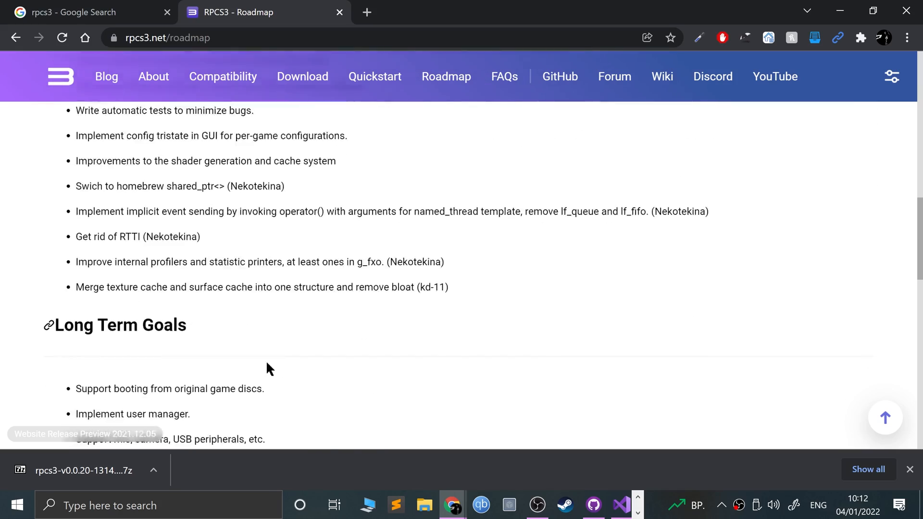
pyautogui.scroll(3)
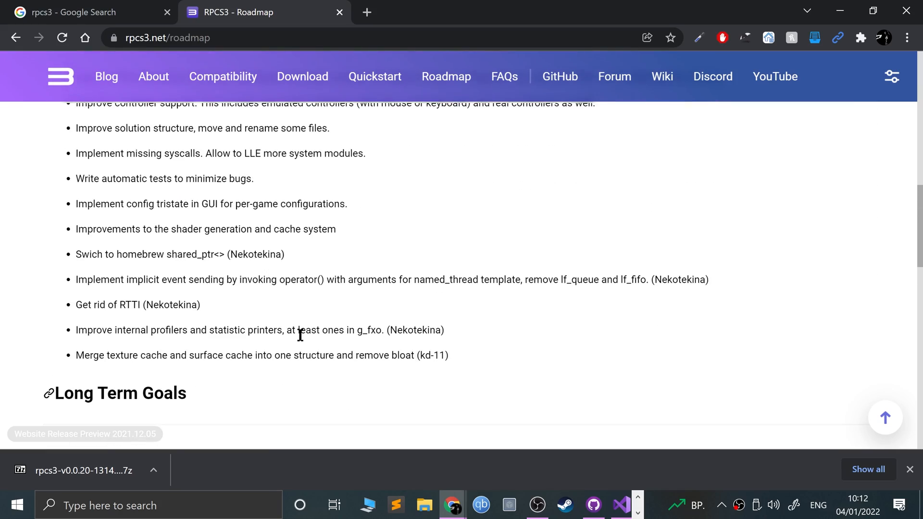
pyautogui.scroll(-3)
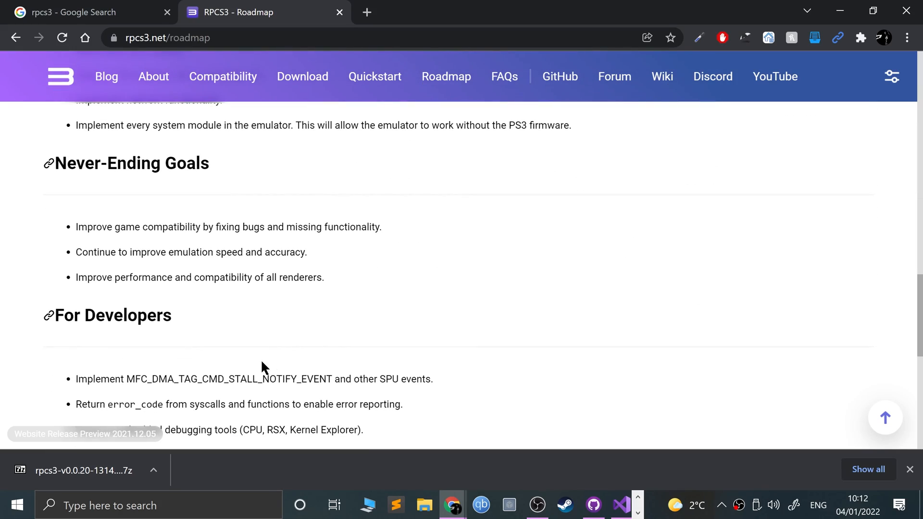
pyautogui.scroll(-3)
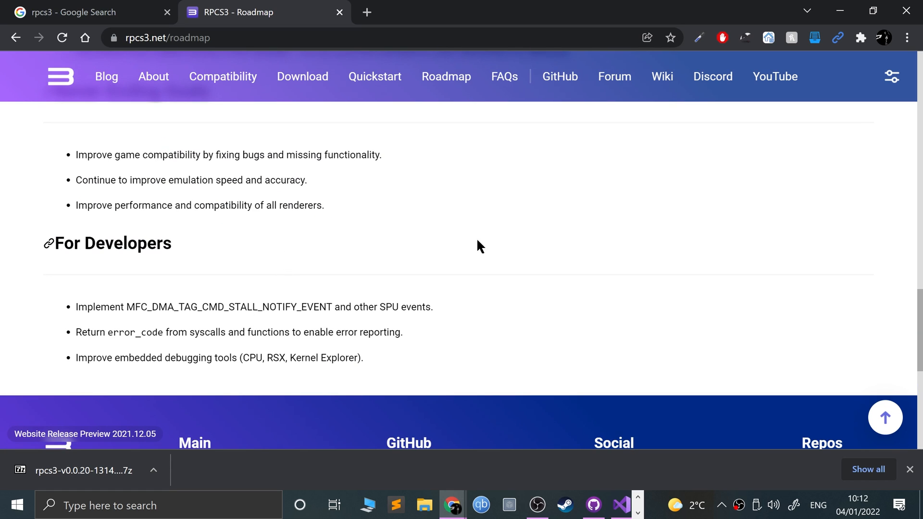
pyautogui.click(559, 77)
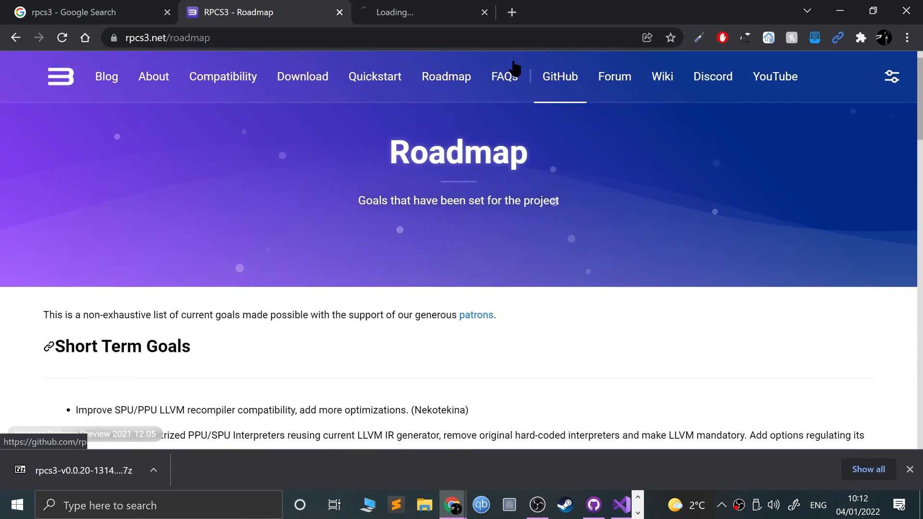
pyautogui.click(559, 76)
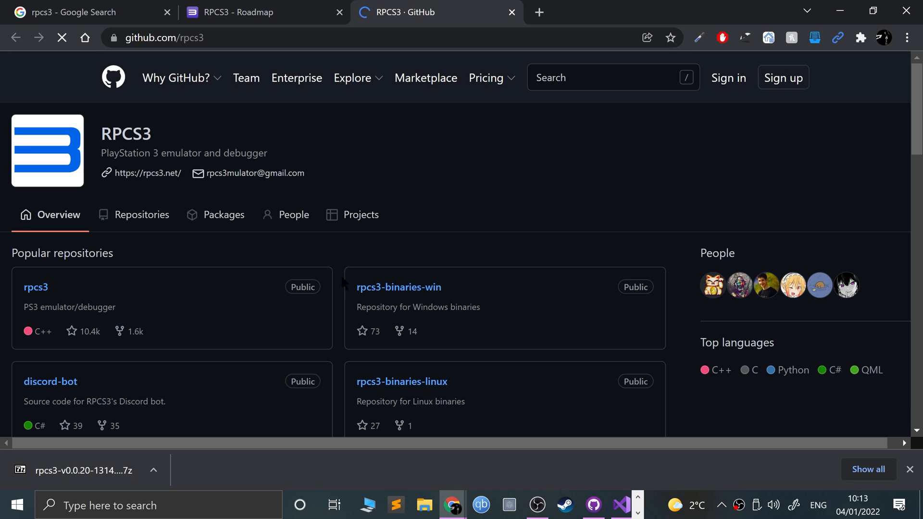
pyautogui.click(35, 287)
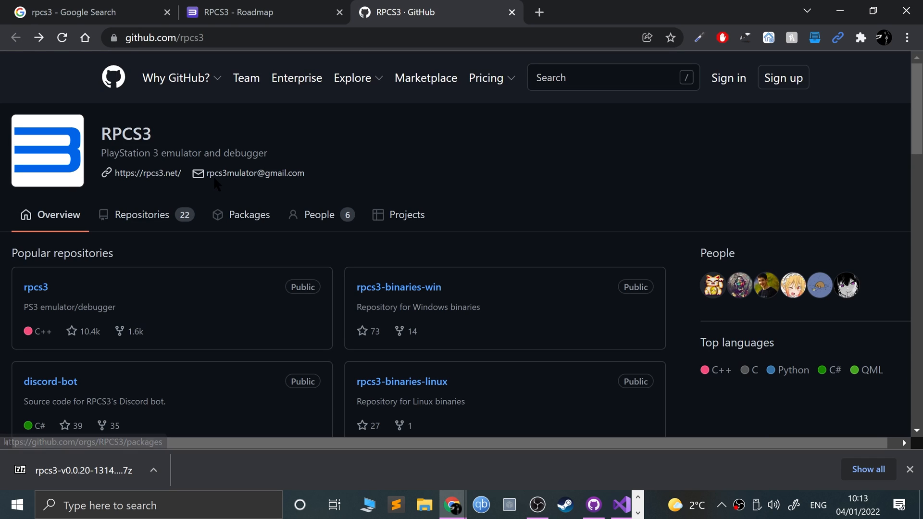
pyautogui.moveTo(254, 173)
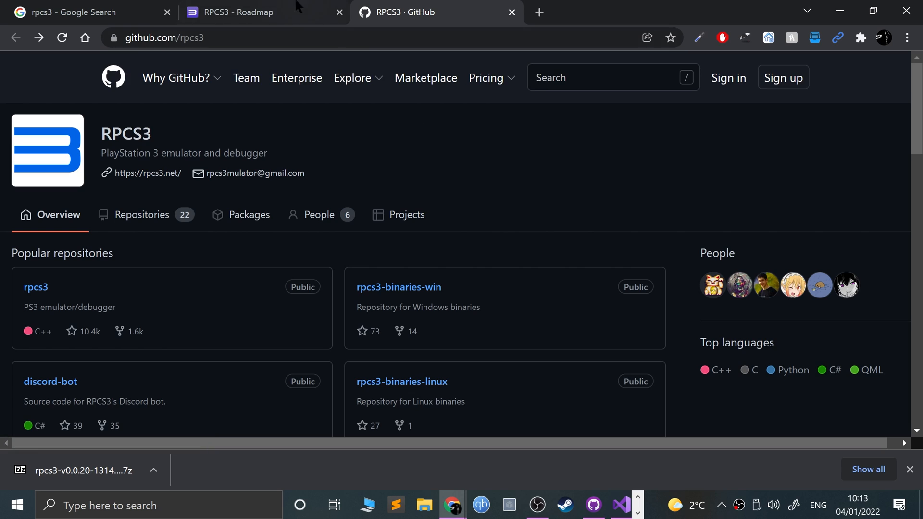
pyautogui.click(247, 11)
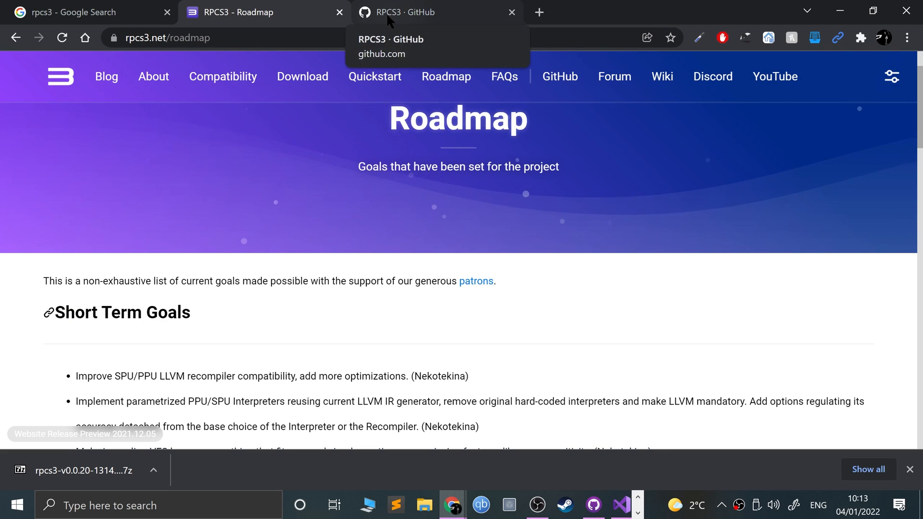
pyautogui.click(511, 12)
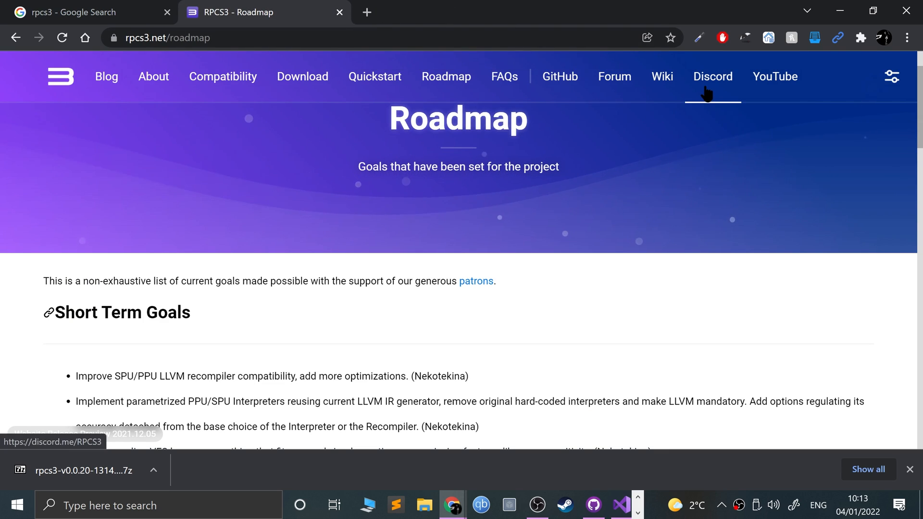
pyautogui.moveTo(503, 76)
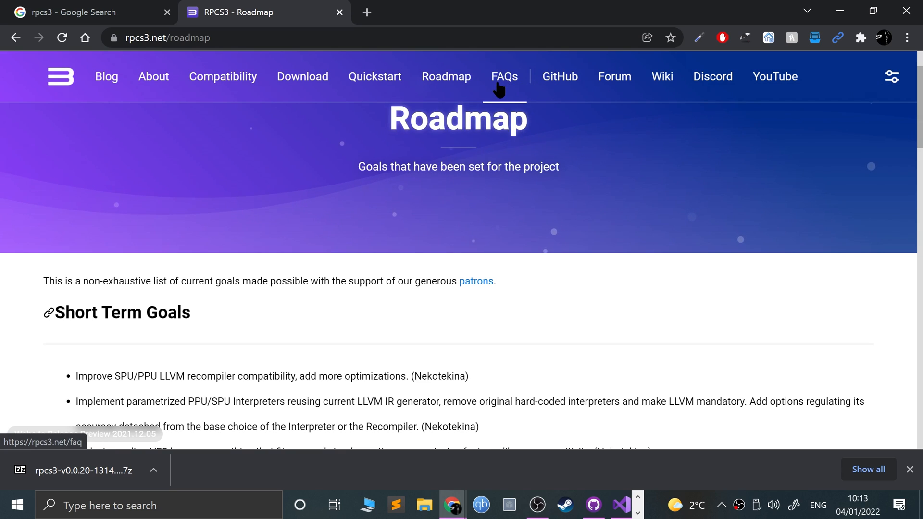
pyautogui.moveTo(317, 333)
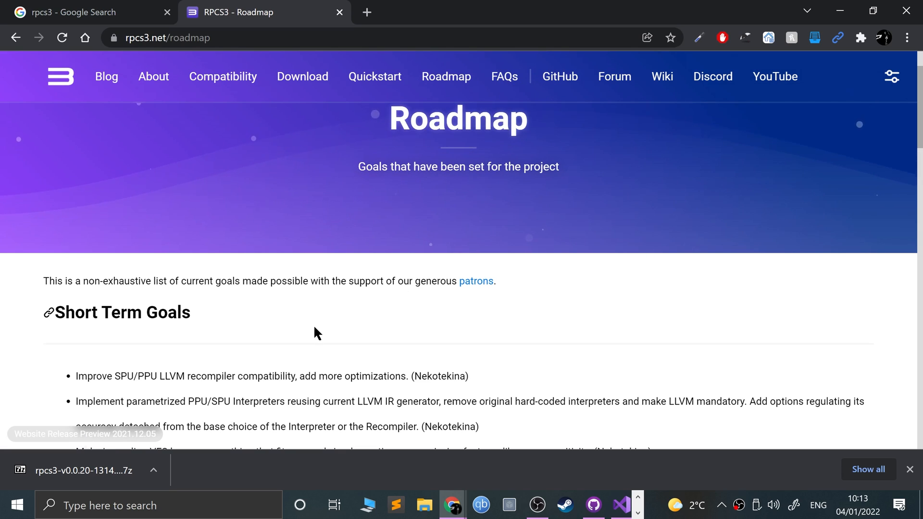
pyautogui.moveTo(262, 128)
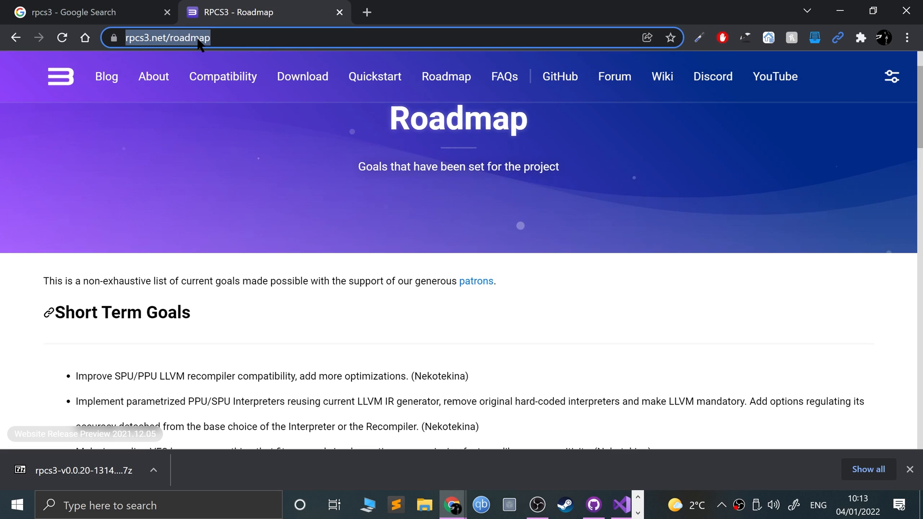
# Step: Search 'ps3 firmeware', open Sony's PS3 System software page and start the PS3UPDAT.PUP download
pyautogui.write('ps3 firmeware')
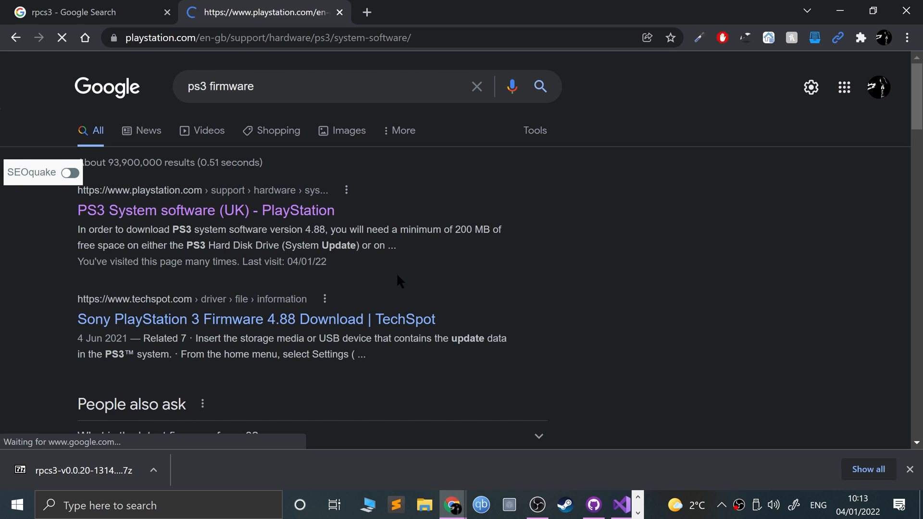
pyautogui.click(205, 210)
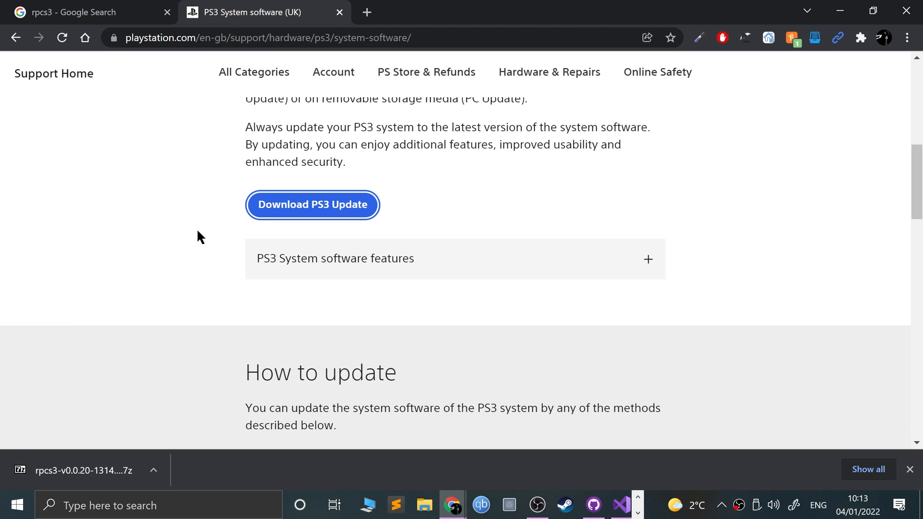
pyautogui.moveTo(200, 228)
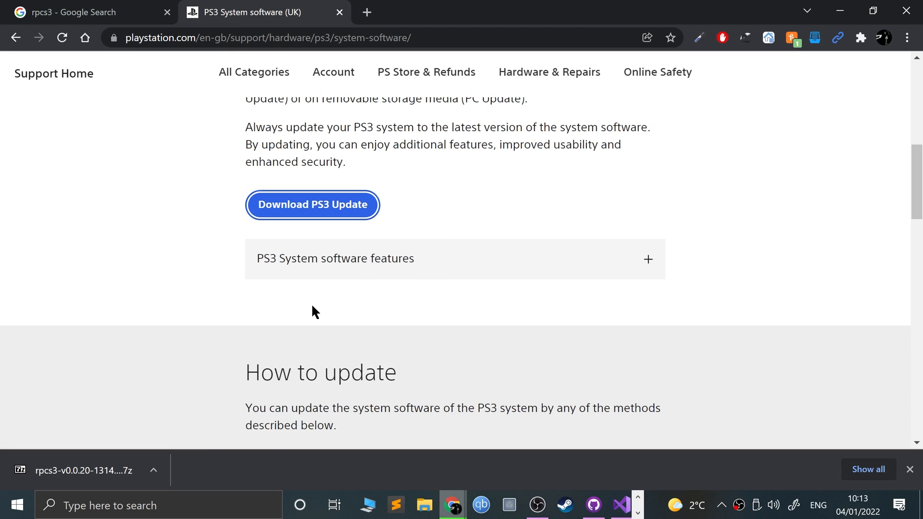
pyautogui.click(312, 204)
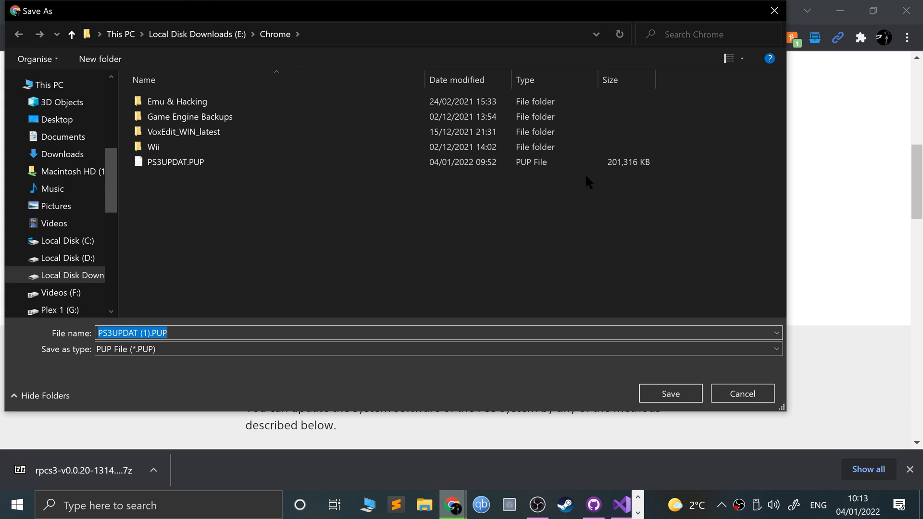
pyautogui.moveTo(660, 318)
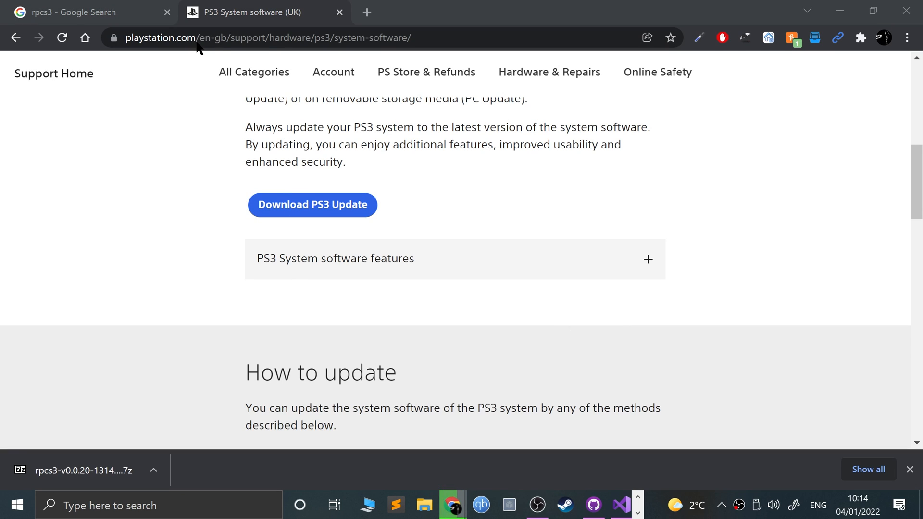
# Step: Download the 64-bit 7-Zip 21.07 installer (7z2107-x64.exe) from 7-zip.org
pyautogui.click(264, 37)
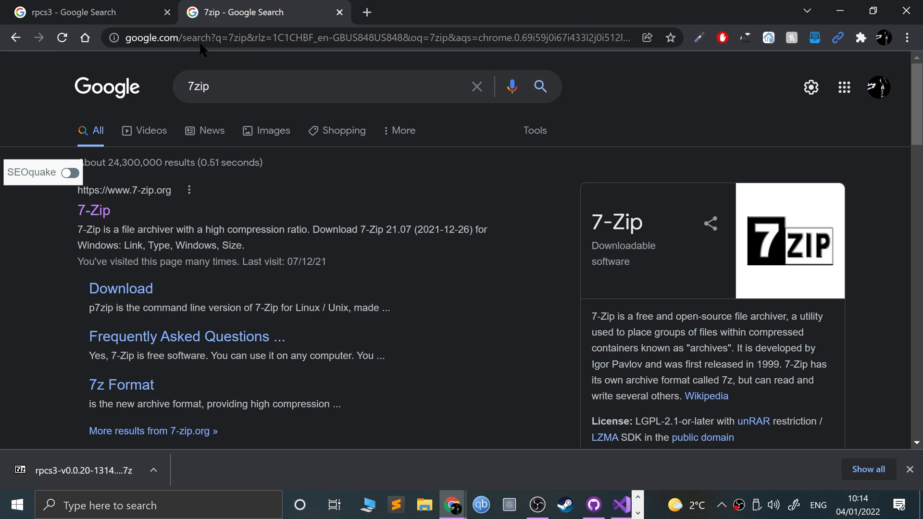
pyautogui.moveTo(93, 211)
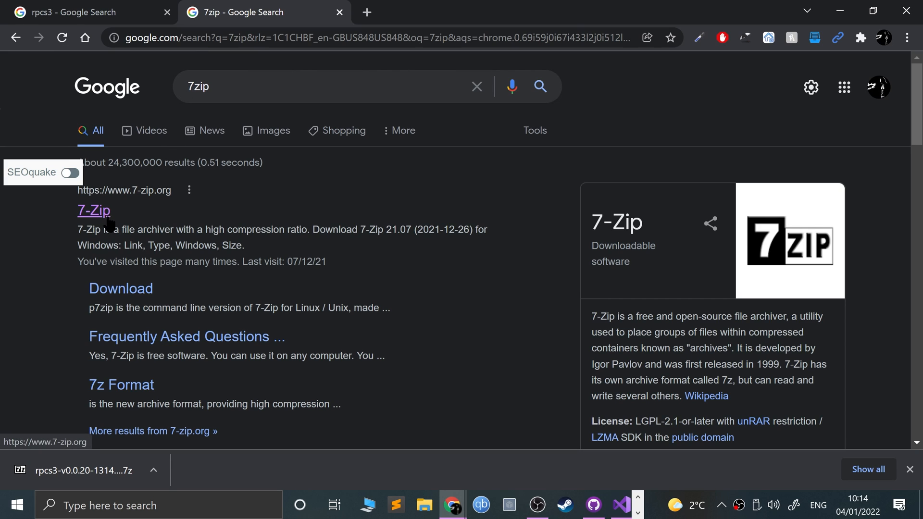
pyautogui.click(94, 211)
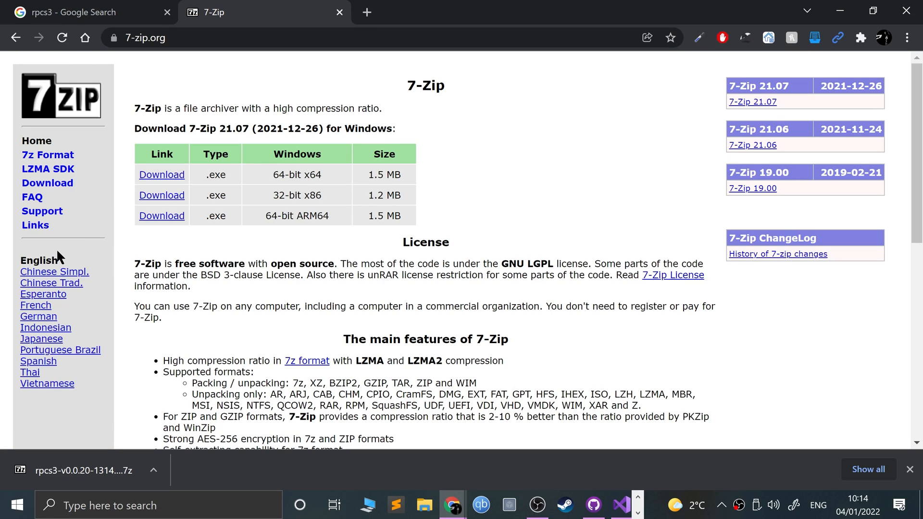
pyautogui.moveTo(349, 263)
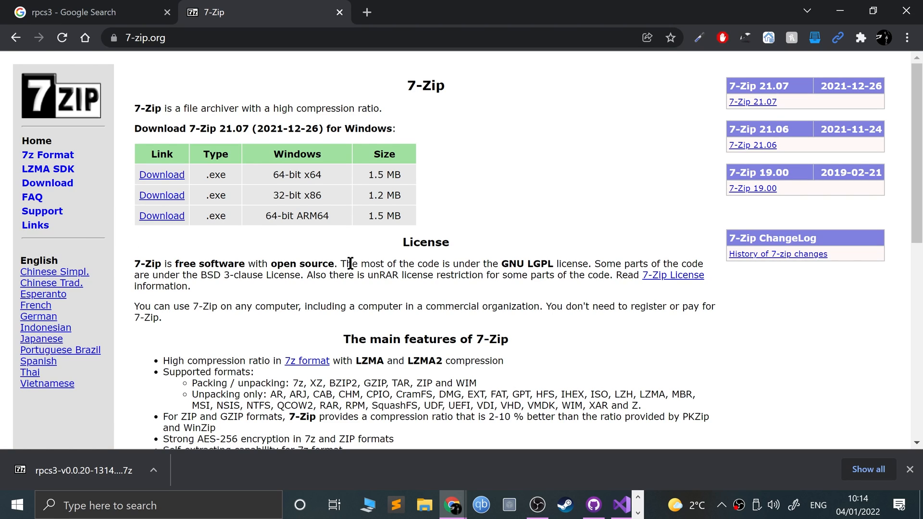
pyautogui.moveTo(291, 173)
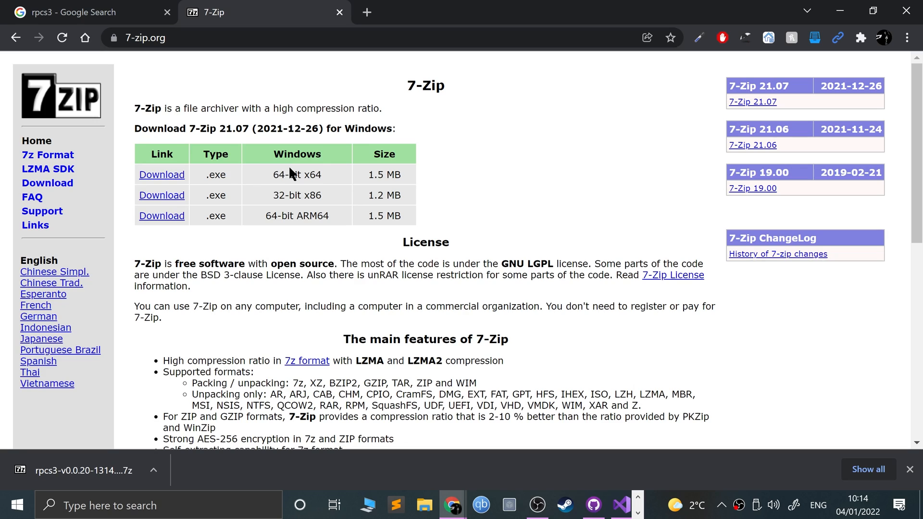
pyautogui.click(161, 174)
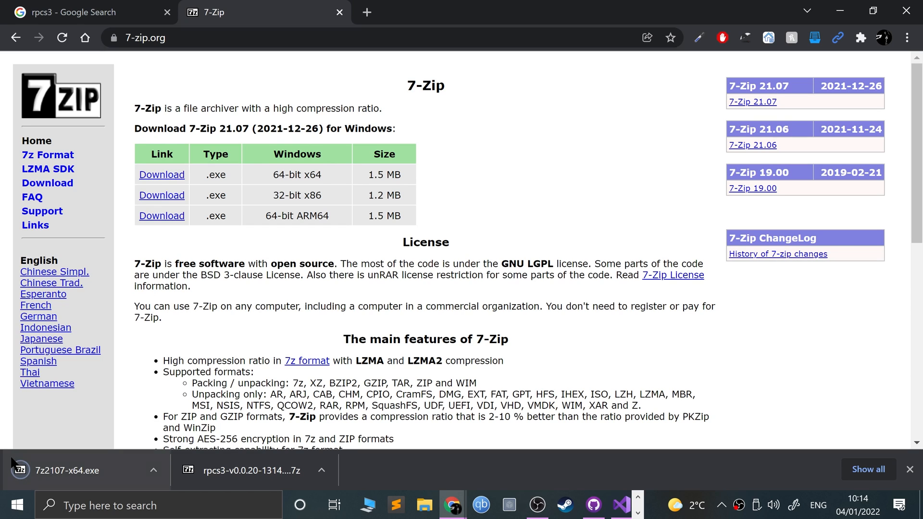
pyautogui.click(153, 469)
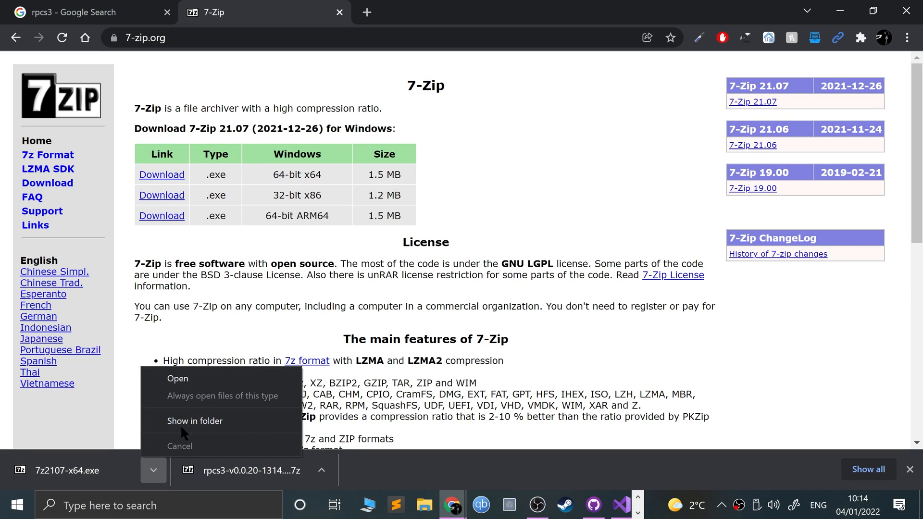
# Step: Run 7z2107-x64.exe from the downloads folder and install 7-Zip to D:\Software\7-Zip
pyautogui.click(195, 423)
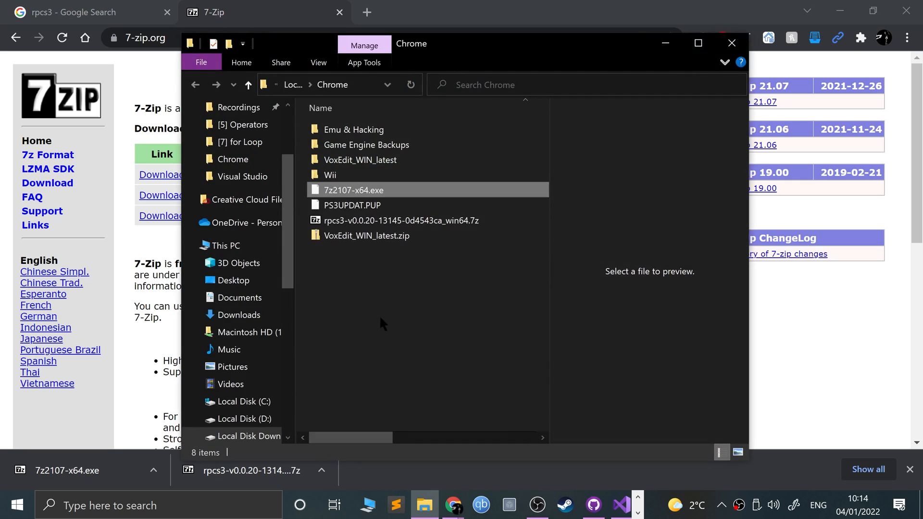
pyautogui.click(354, 189)
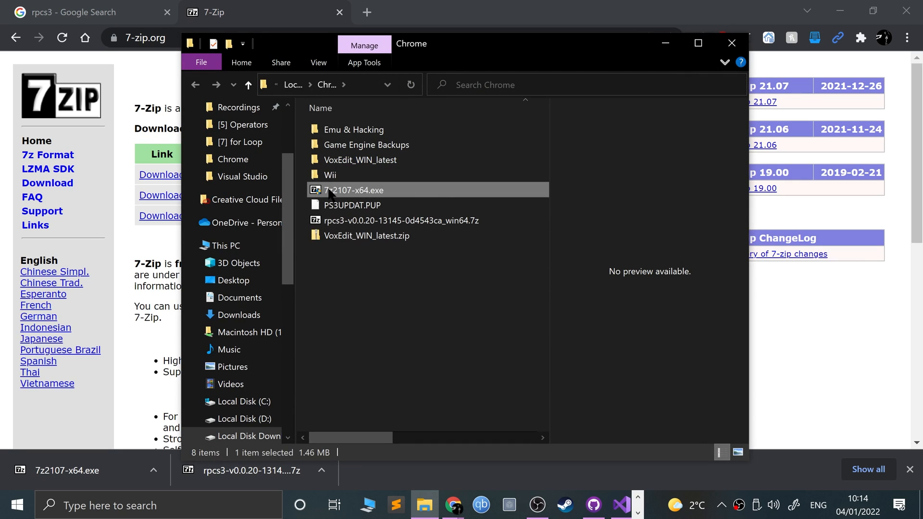
pyautogui.doubleClick(354, 189)
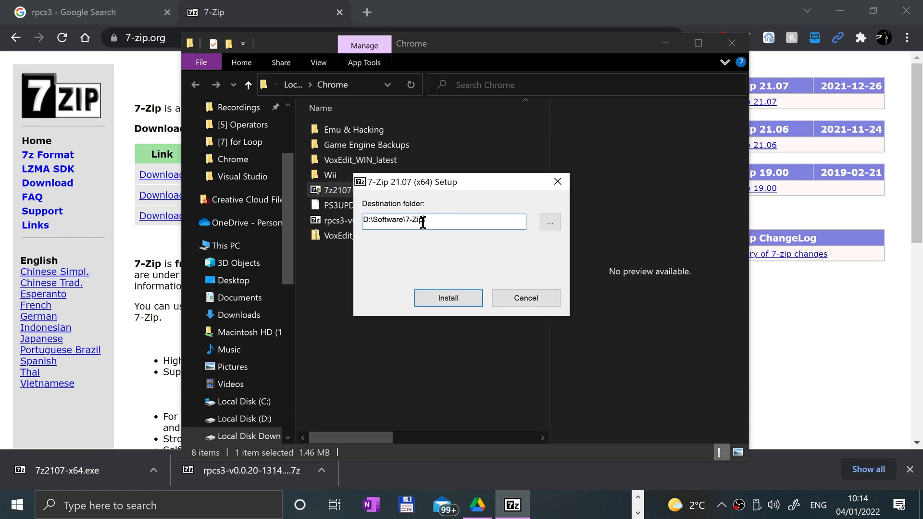
pyautogui.click(447, 298)
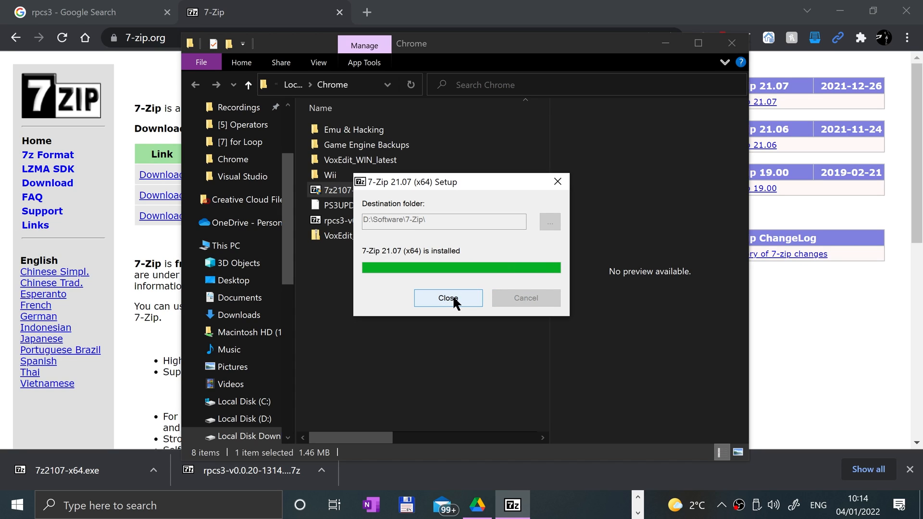
pyautogui.click(447, 298)
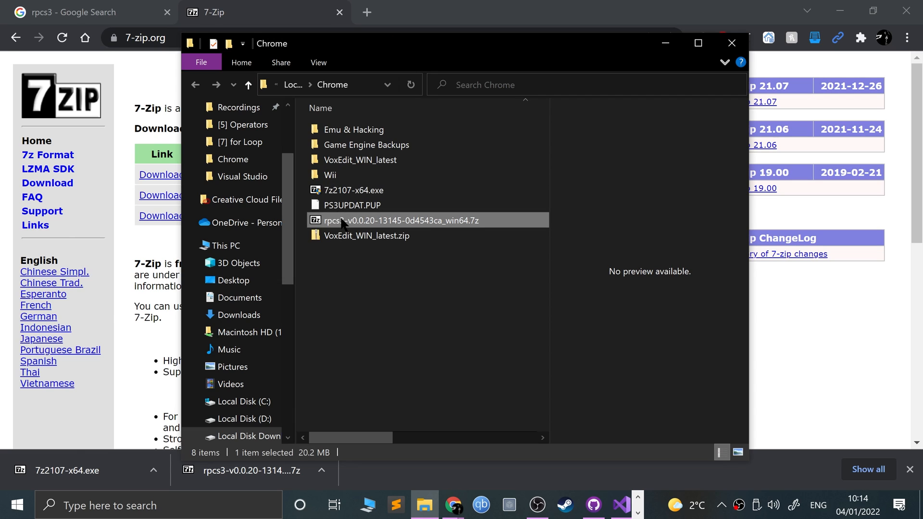
# Step: Extract the RPCS3 archive into its own folder, open it and select rpcs3.exe
pyautogui.rightClick(400, 220)
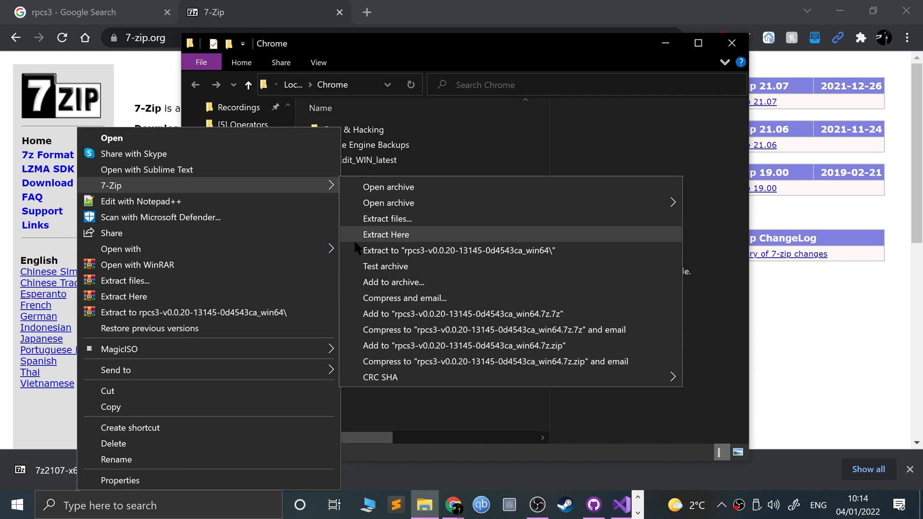
pyautogui.click(386, 234)
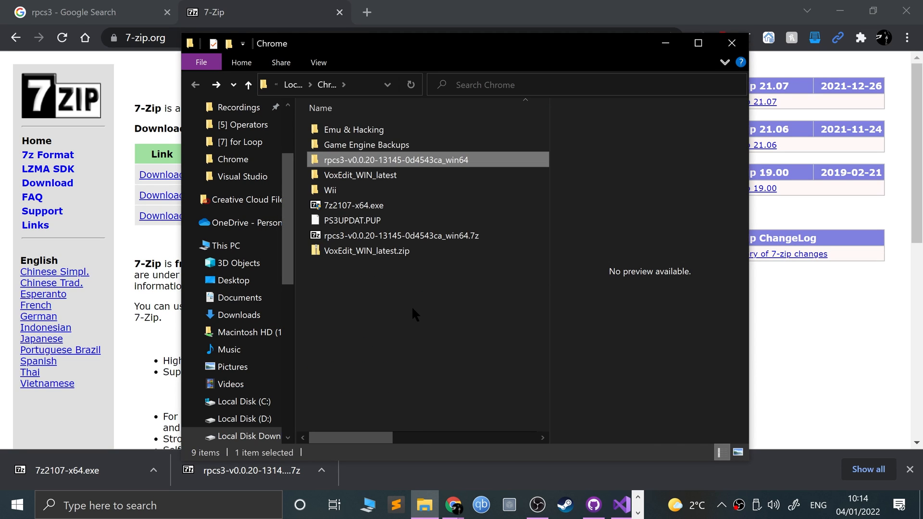
pyautogui.doubleClick(396, 160)
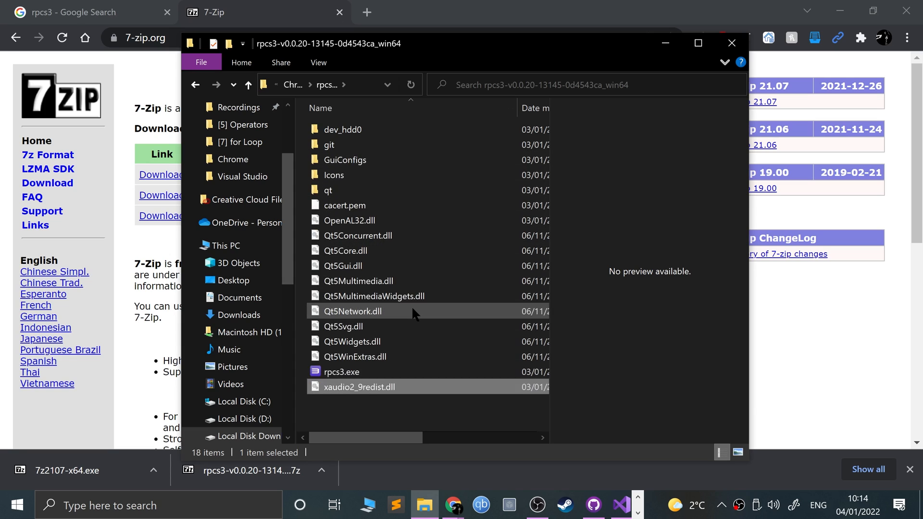
pyautogui.click(340, 372)
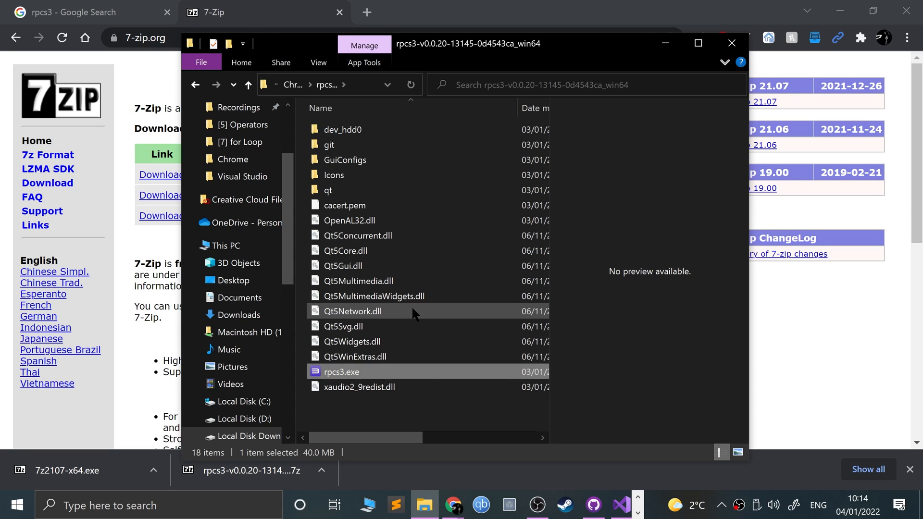
# Step: Launch rpcs3.exe, tick 'I have read the Quickstart guide' and continue
pyautogui.doubleClick(340, 371)
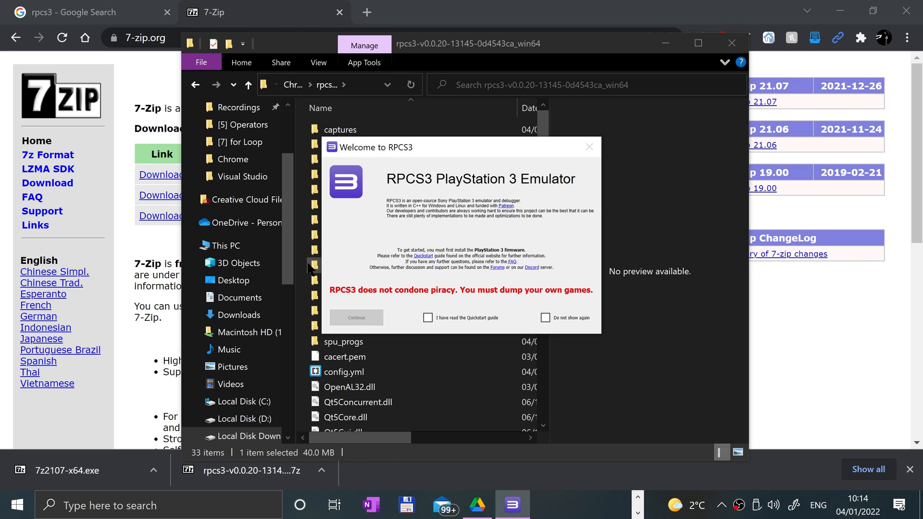
pyautogui.moveTo(401, 311)
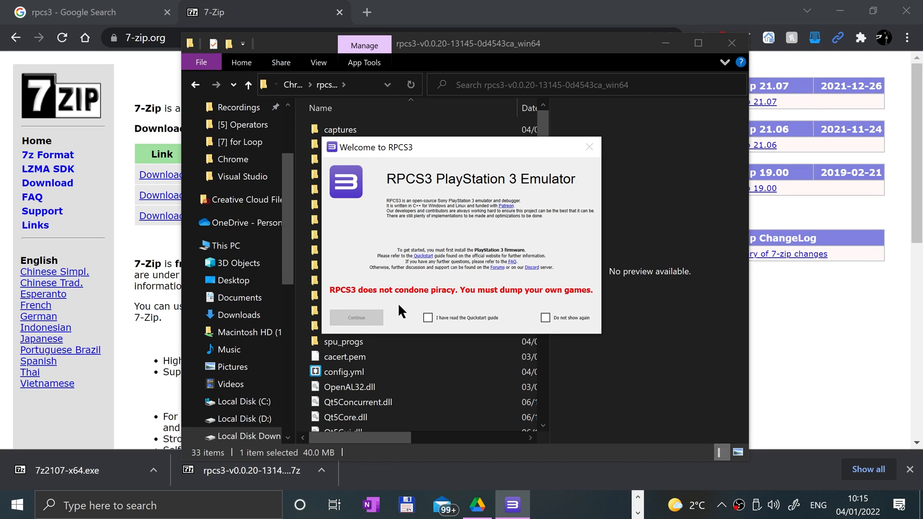
pyautogui.moveTo(497, 315)
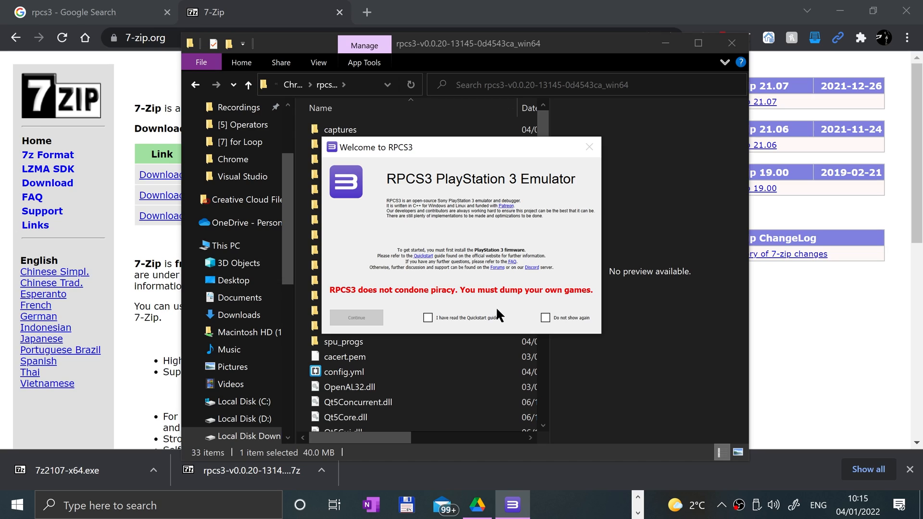
pyautogui.click(428, 317)
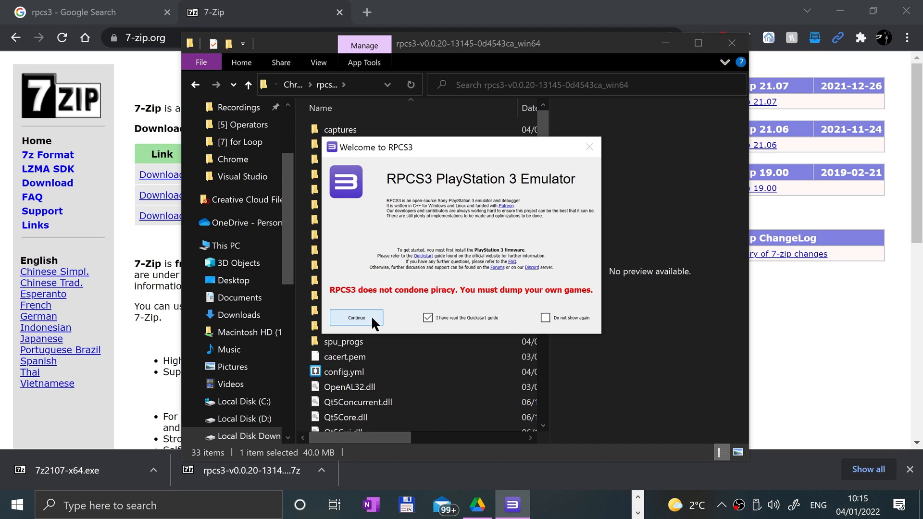
pyautogui.click(356, 317)
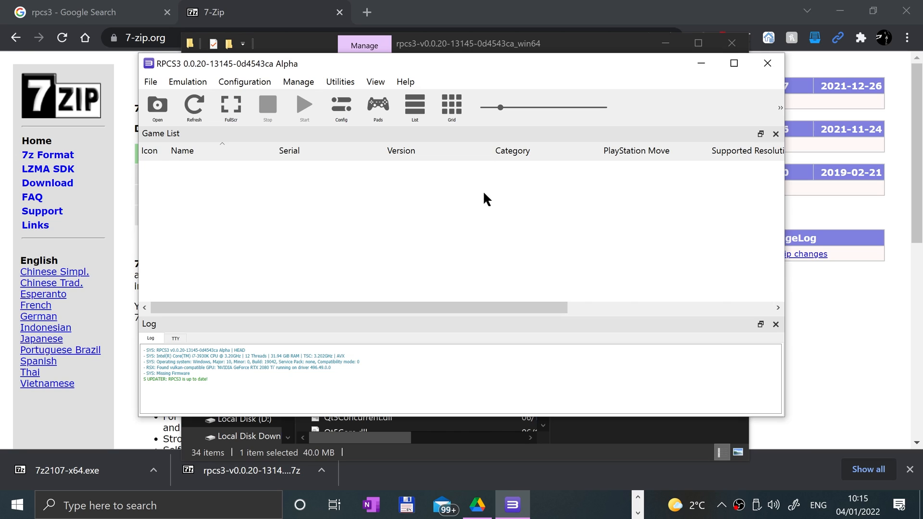
pyautogui.moveTo(494, 202)
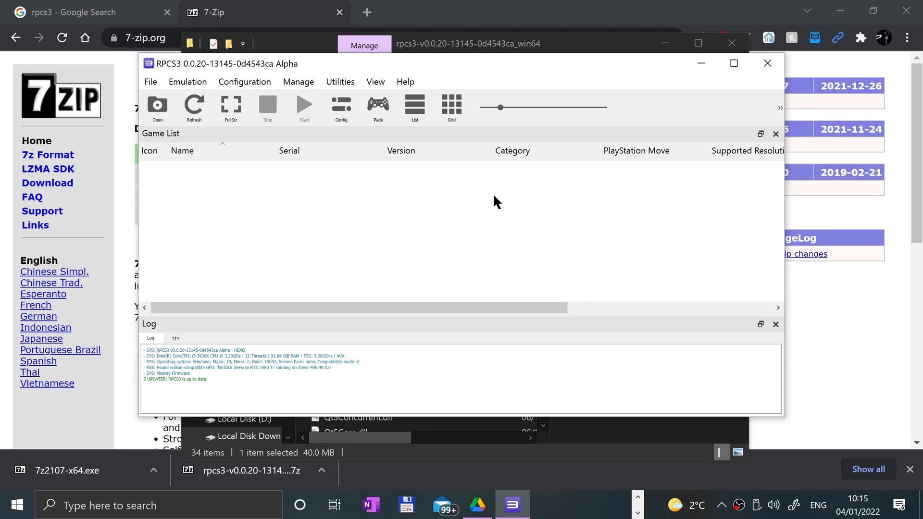
# Step: Install PS3 firmware 4.88 from PS3UPDAT.PUP via File > Install Firmware
pyautogui.click(150, 81)
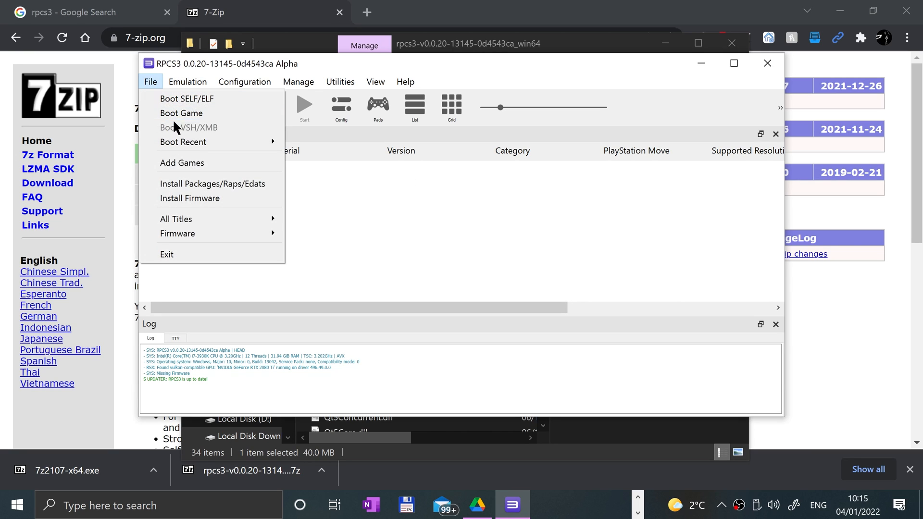
pyautogui.click(189, 198)
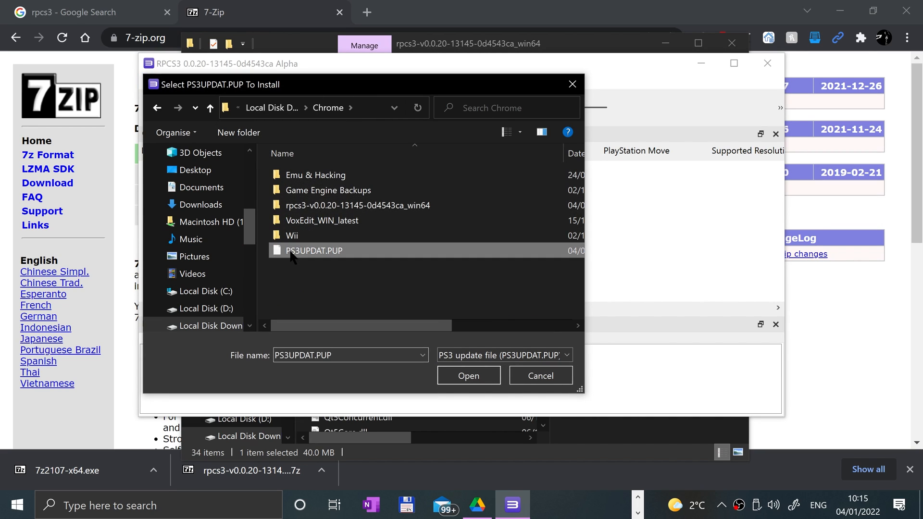
pyautogui.click(468, 375)
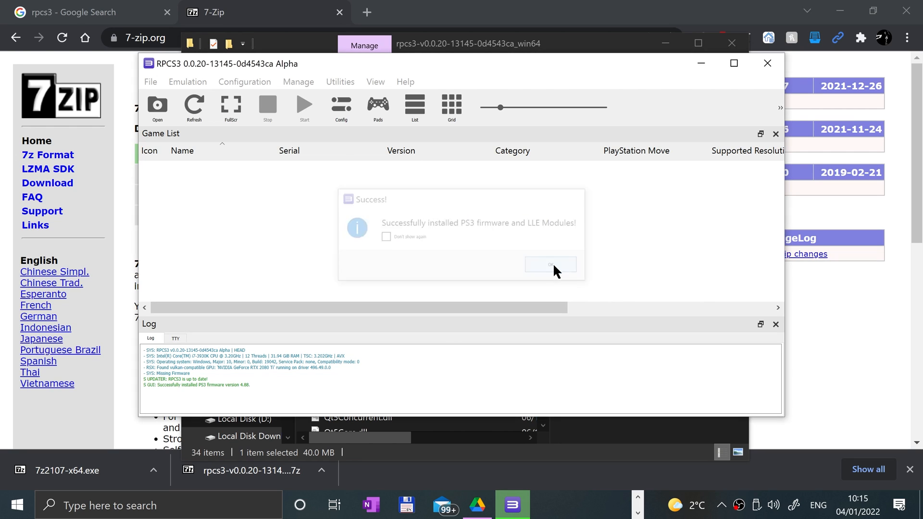
pyautogui.click(550, 264)
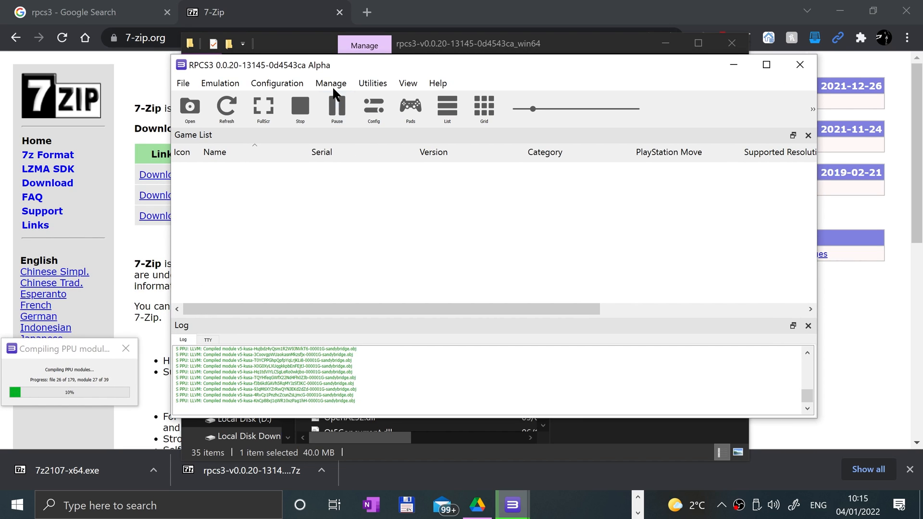
# Step: Look over the CPU tab defaults, then the GPU tab and its Default Resolution list
pyautogui.click(277, 83)
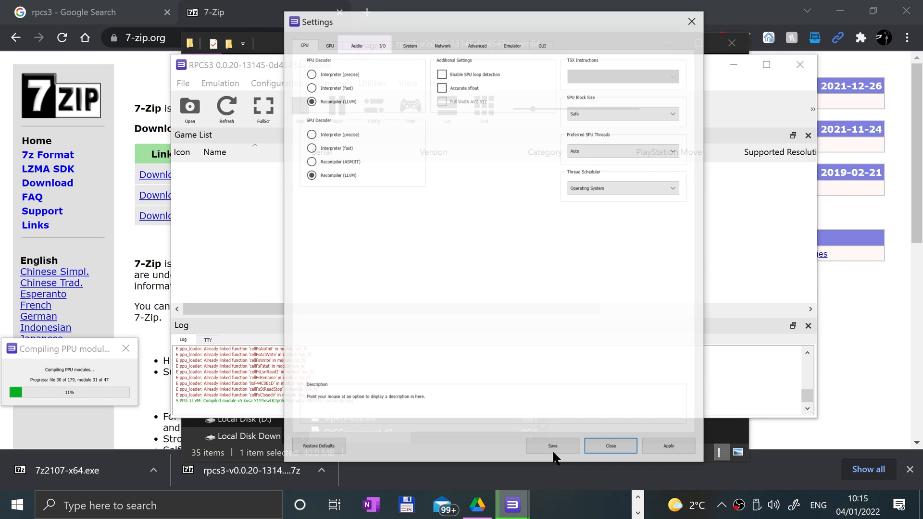
pyautogui.click(303, 45)
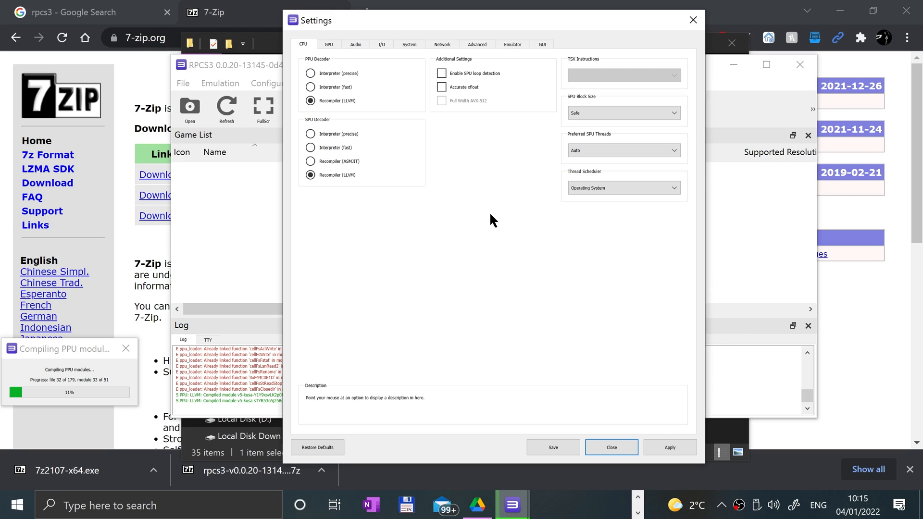
pyautogui.moveTo(453, 160)
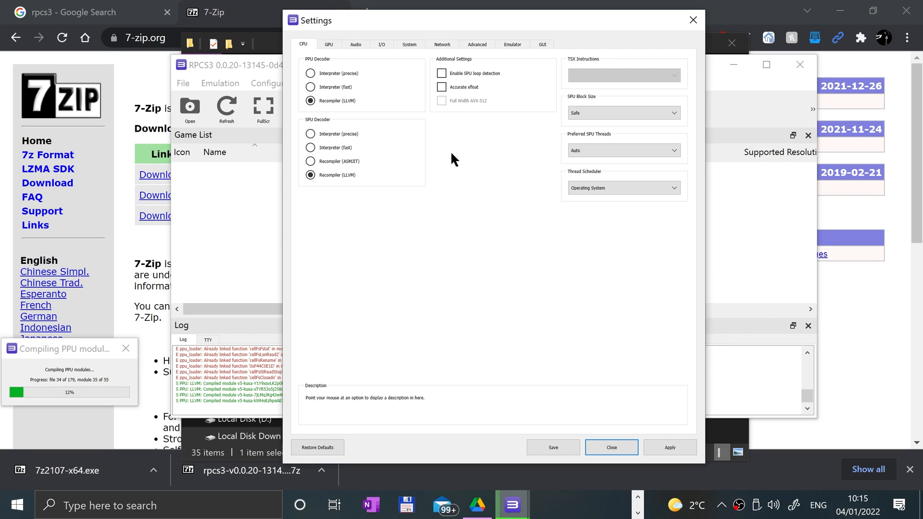
pyautogui.moveTo(421, 112)
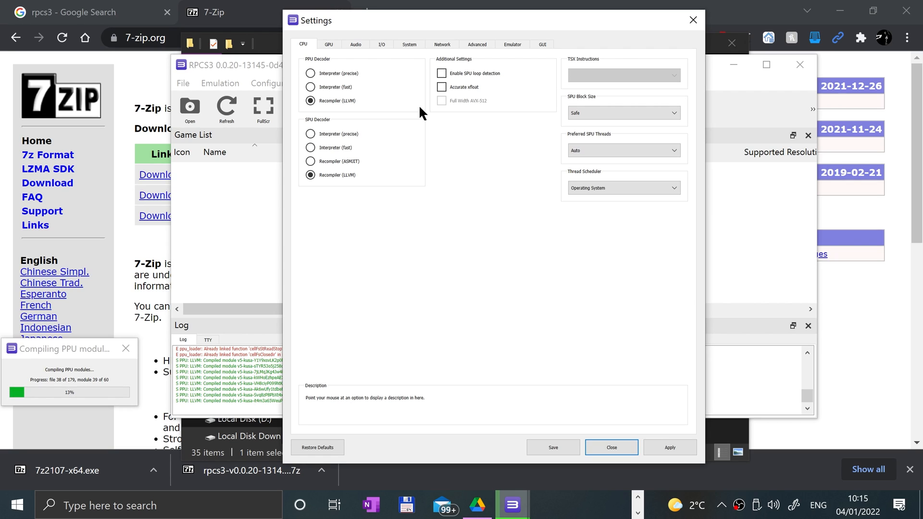
pyautogui.click(328, 44)
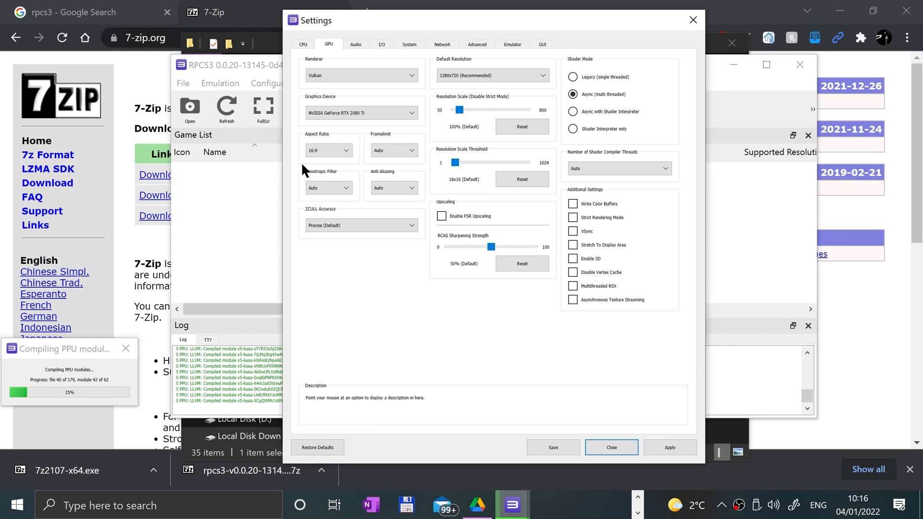
pyautogui.click(361, 75)
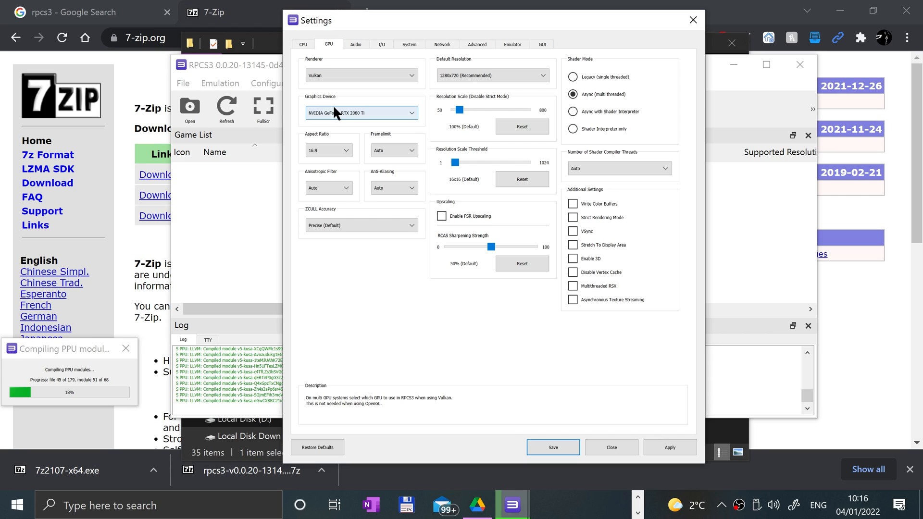
pyautogui.click(361, 113)
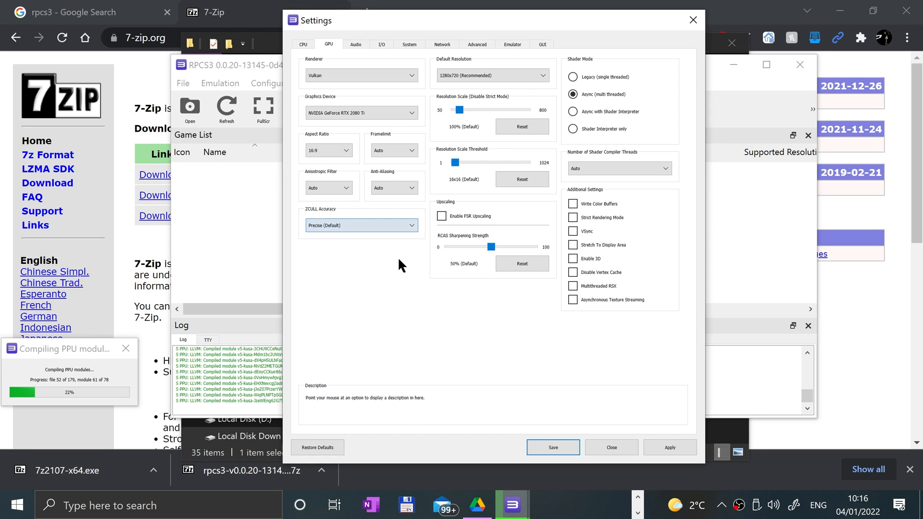
pyautogui.click(491, 76)
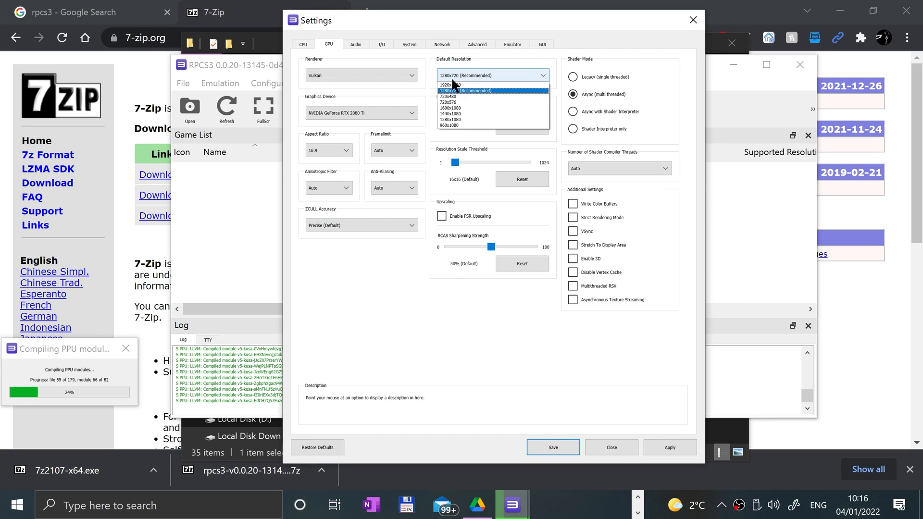
pyautogui.moveTo(493, 102)
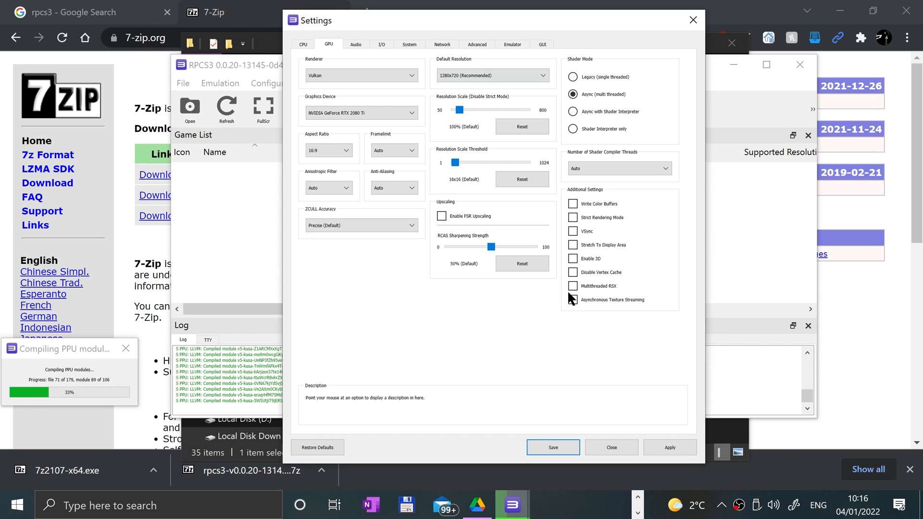
pyautogui.moveTo(467, 122)
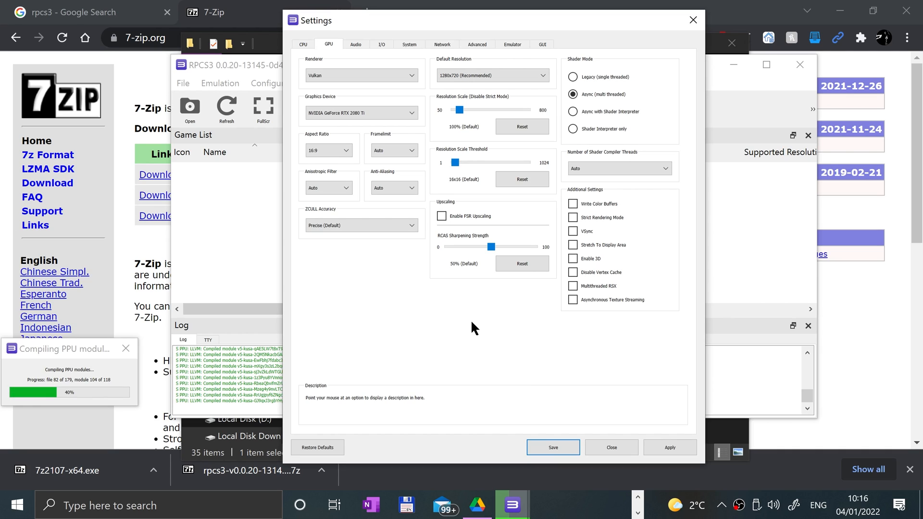
pyautogui.moveTo(601, 246)
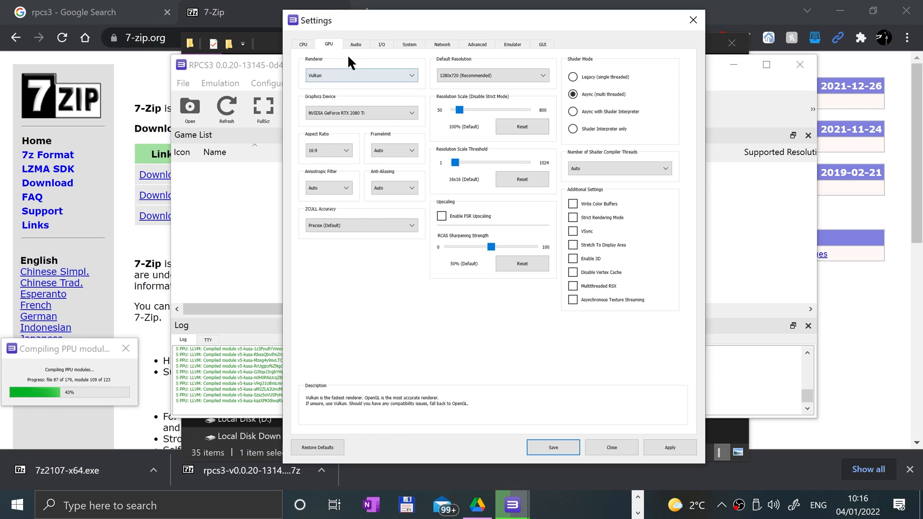
# Step: Keep Audio Channels at Downmix to Stereo, then move to the I/O tab
pyautogui.click(356, 45)
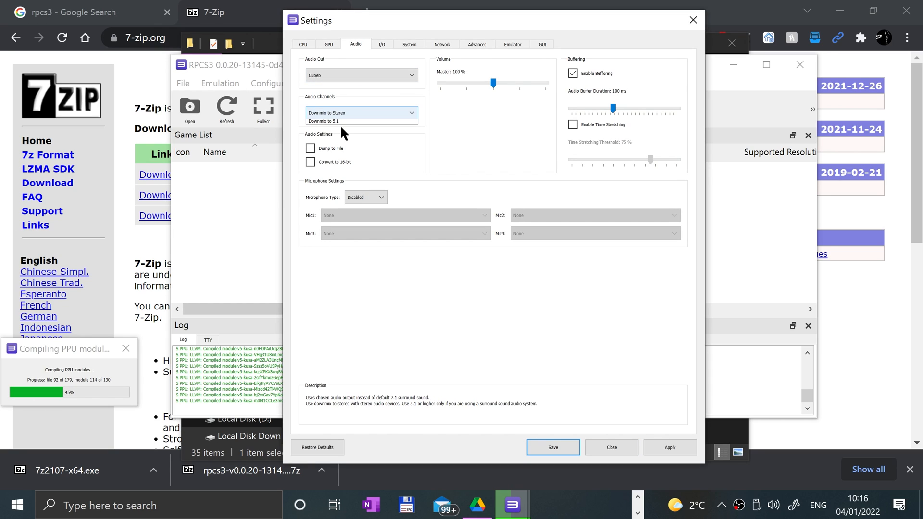
pyautogui.click(361, 112)
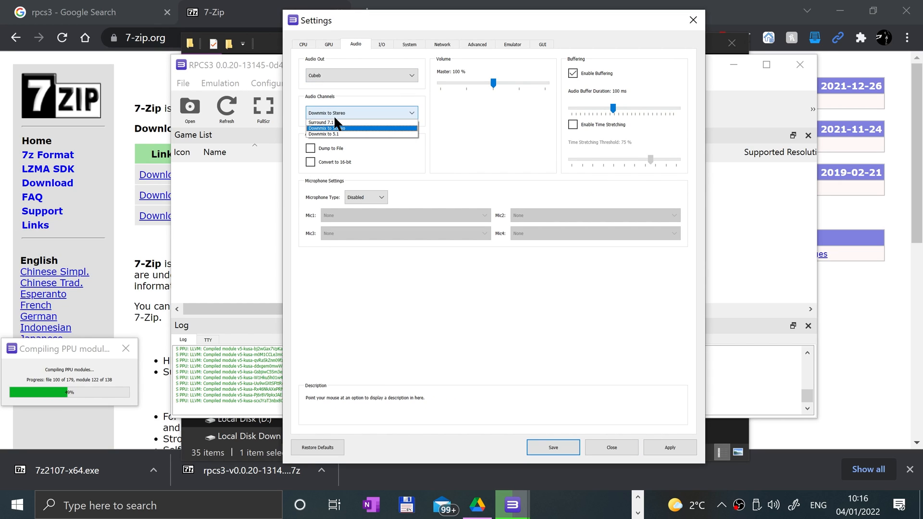
pyautogui.moveTo(361, 123)
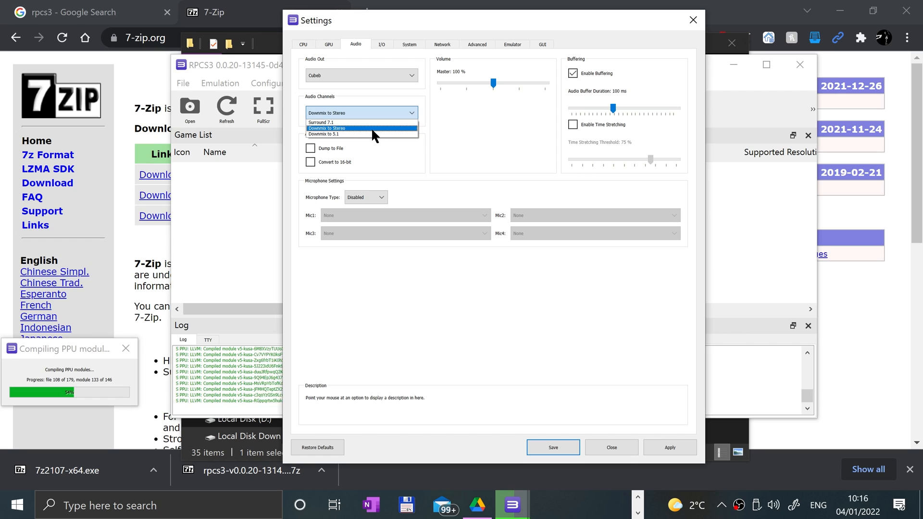
pyautogui.click(326, 129)
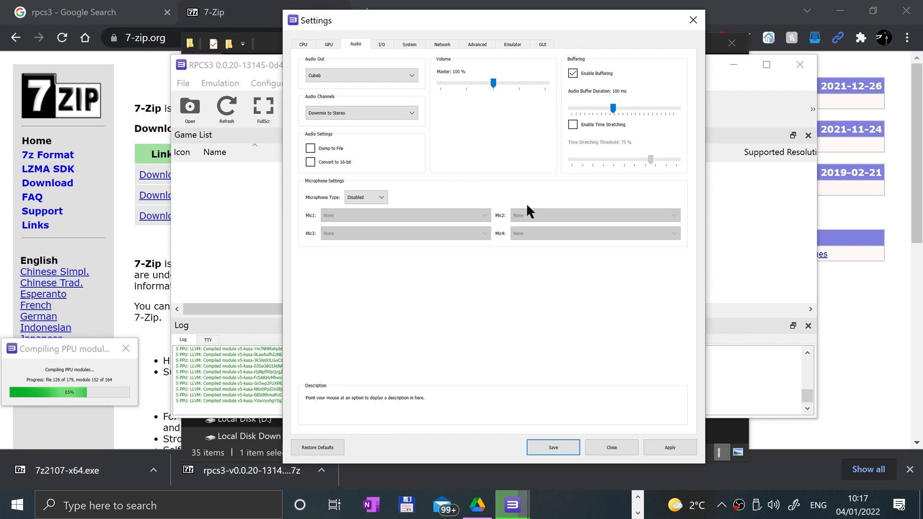
pyautogui.click(381, 44)
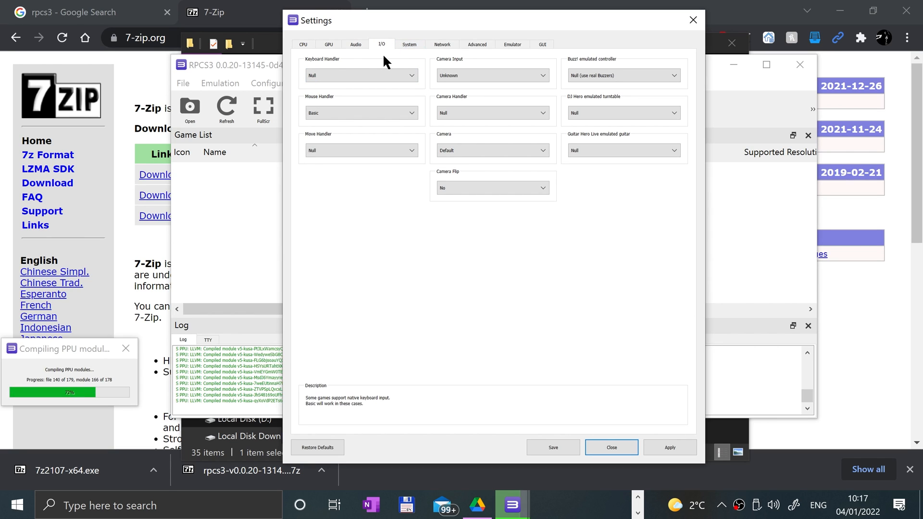
# Step: Leave the I/O camera input as Unknown and move to the System tab
pyautogui.click(492, 75)
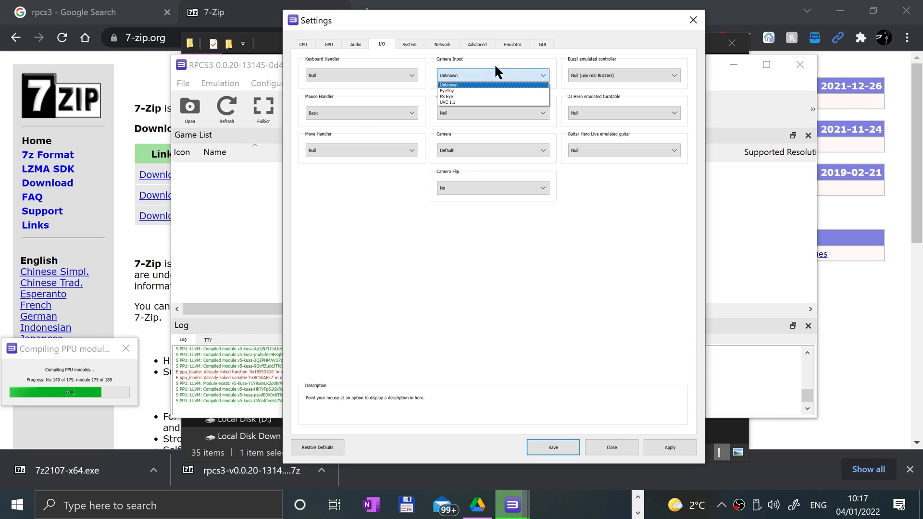
pyautogui.click(448, 84)
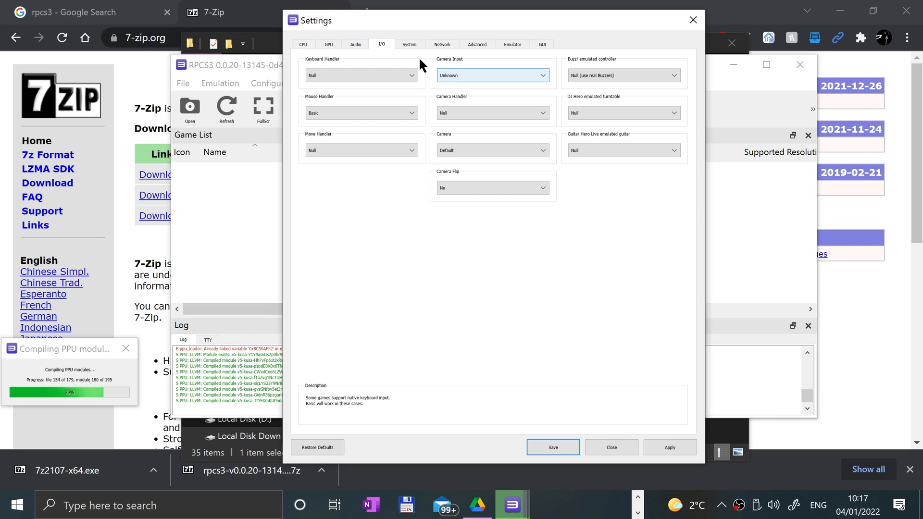
pyautogui.click(409, 44)
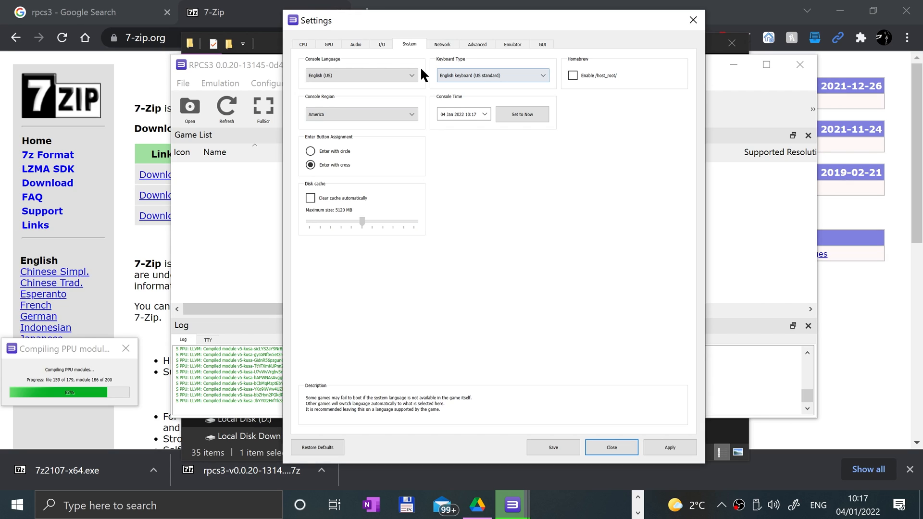
# Step: Review the Network tab with PSN status Disconnected, then the Advanced, Emulator and GUI tabs
pyautogui.click(442, 44)
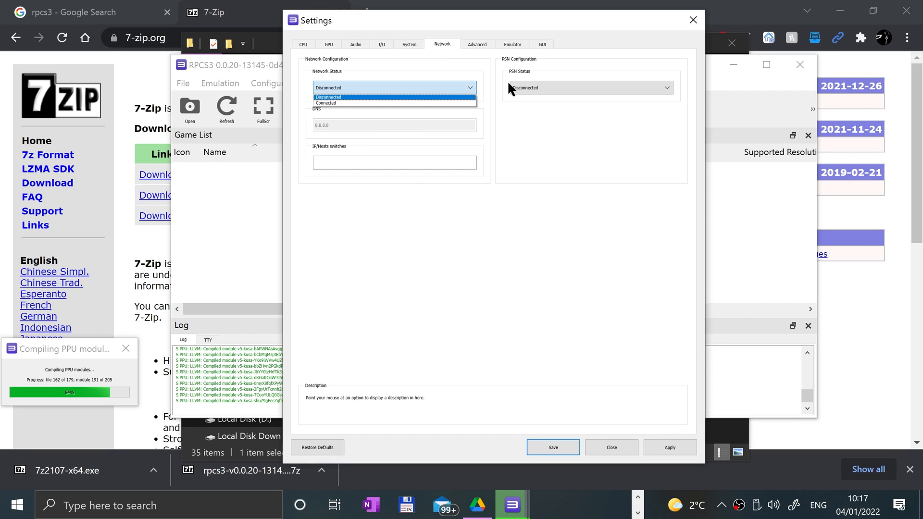
pyautogui.click(589, 87)
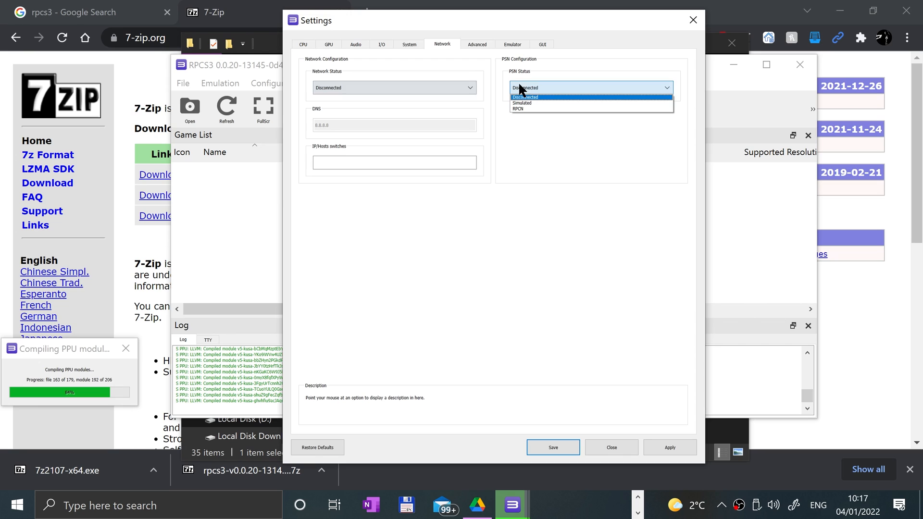
pyautogui.click(477, 44)
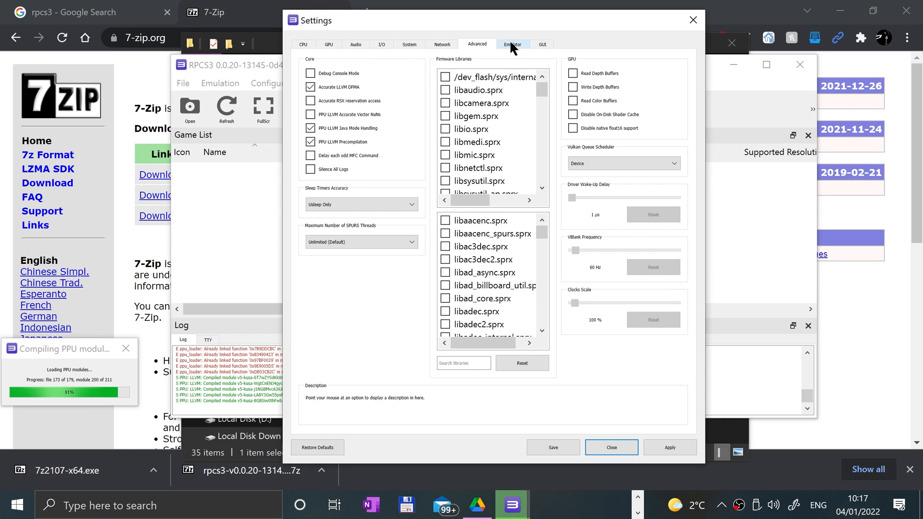
pyautogui.click(511, 44)
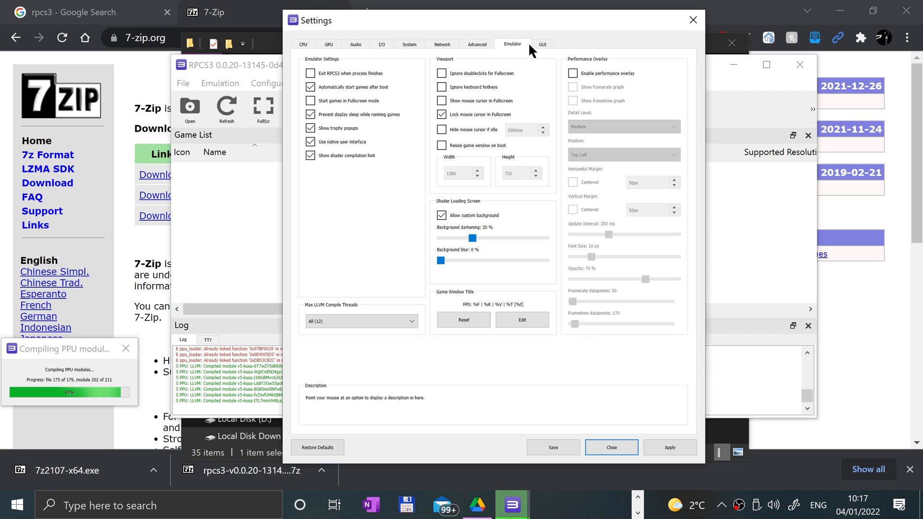
pyautogui.moveTo(541, 45)
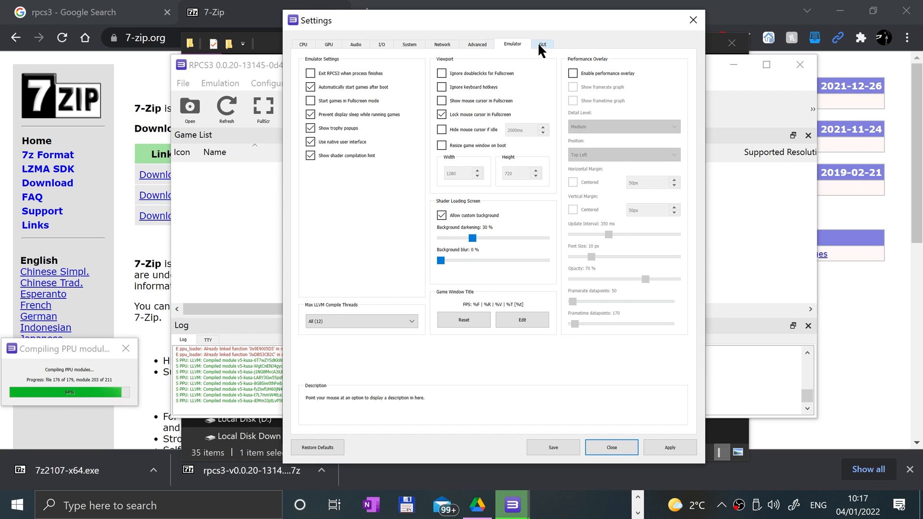
pyautogui.click(541, 43)
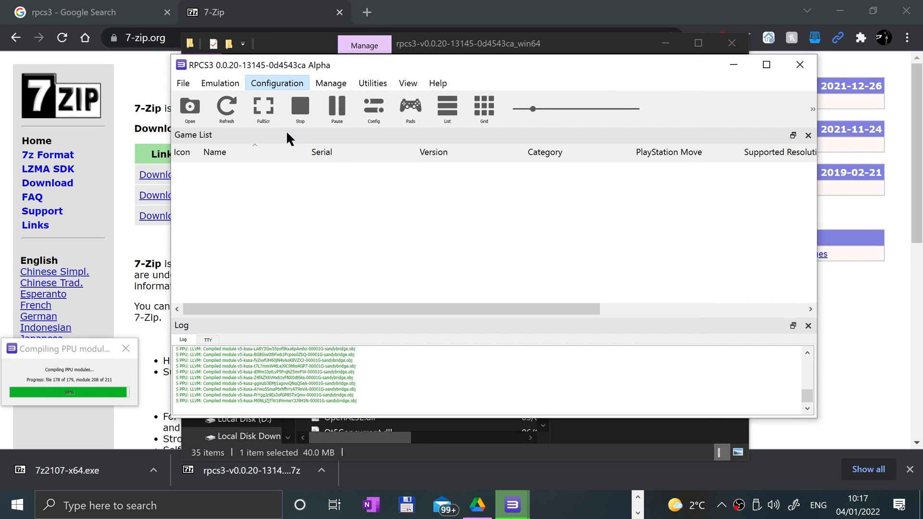
# Step: Open Gamepad Settings from the Pads toolbar icon
pyautogui.click(410, 109)
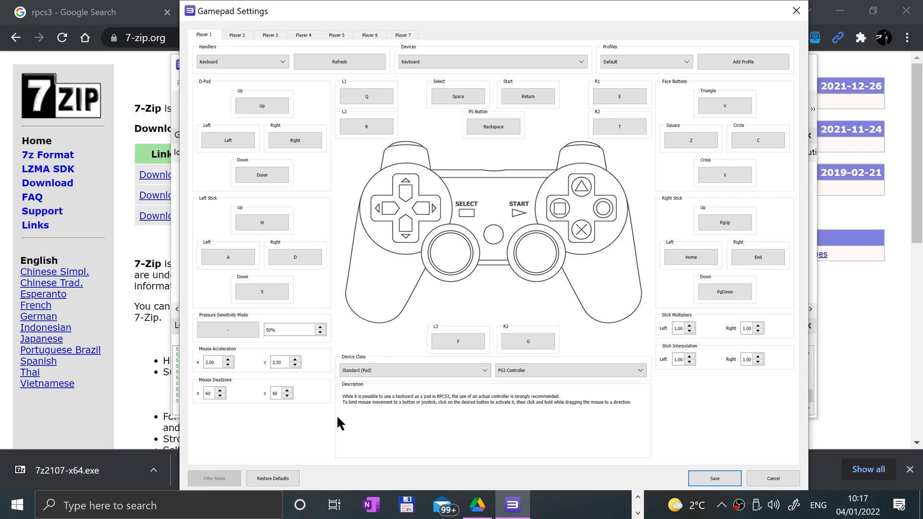
pyautogui.moveTo(340, 420)
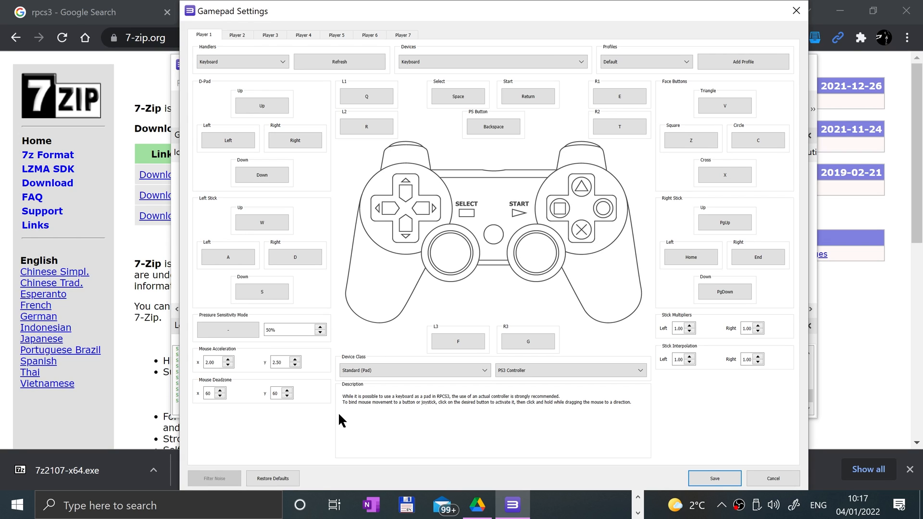
pyautogui.moveTo(386, 417)
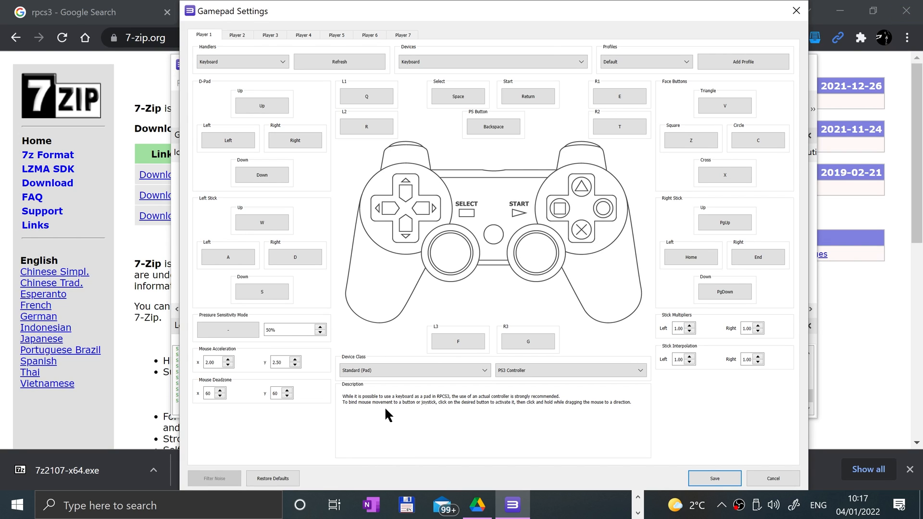
pyautogui.moveTo(349, 279)
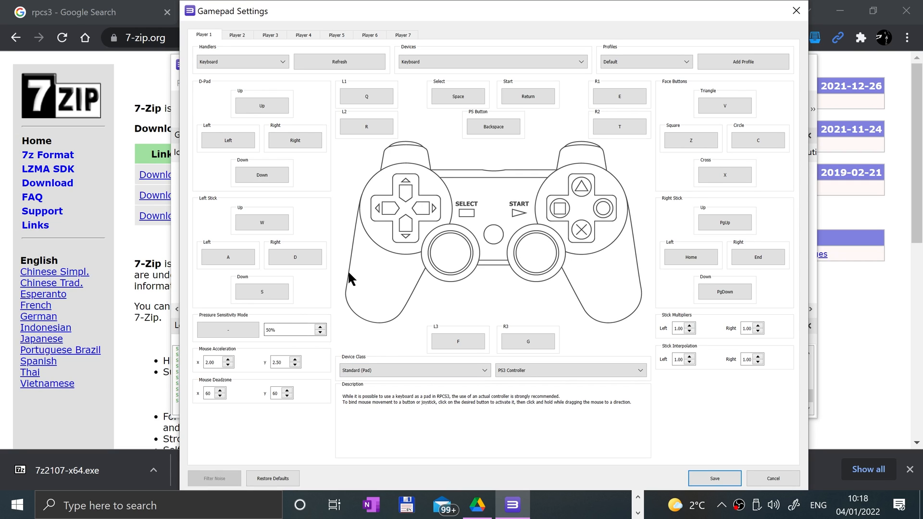
pyautogui.moveTo(317, 256)
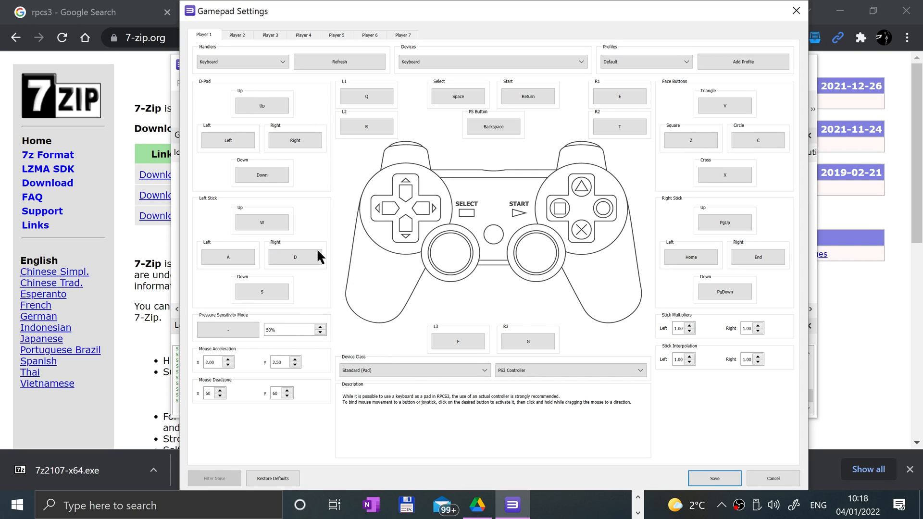
pyautogui.click(242, 61)
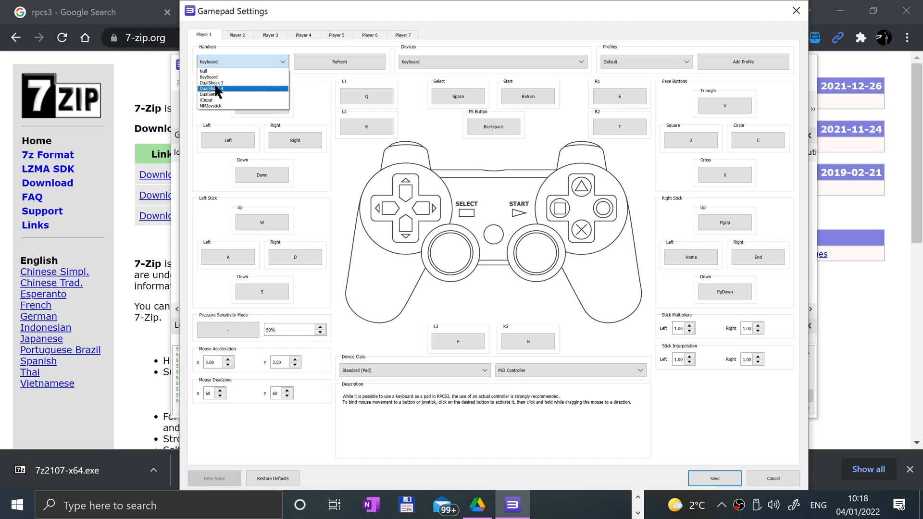
pyautogui.moveTo(217, 83)
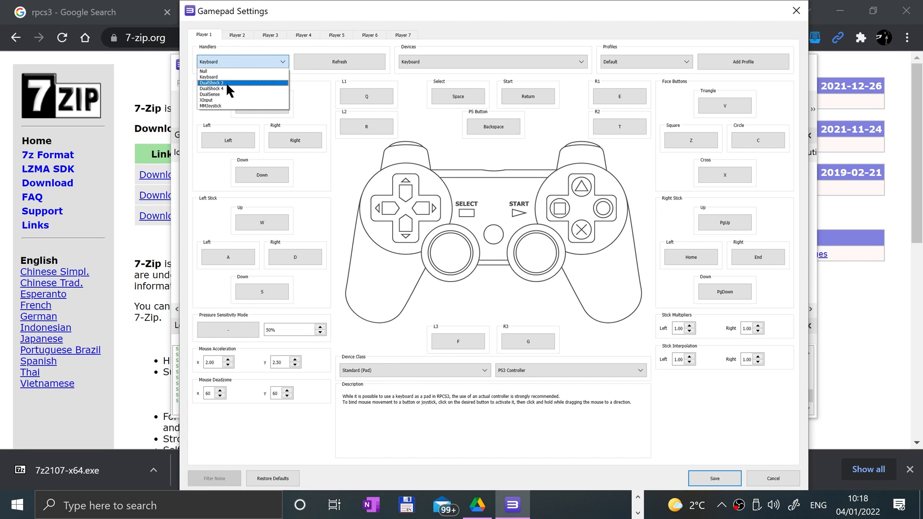
pyautogui.moveTo(222, 94)
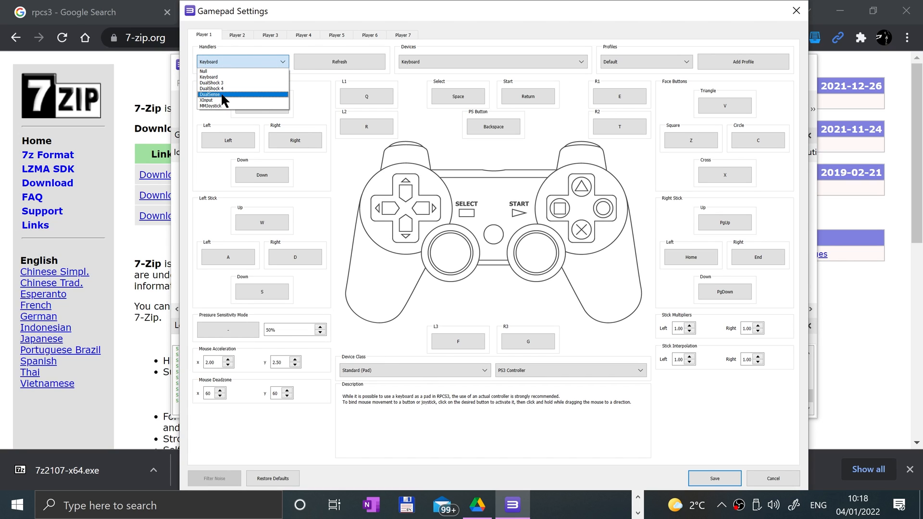
pyautogui.moveTo(210, 105)
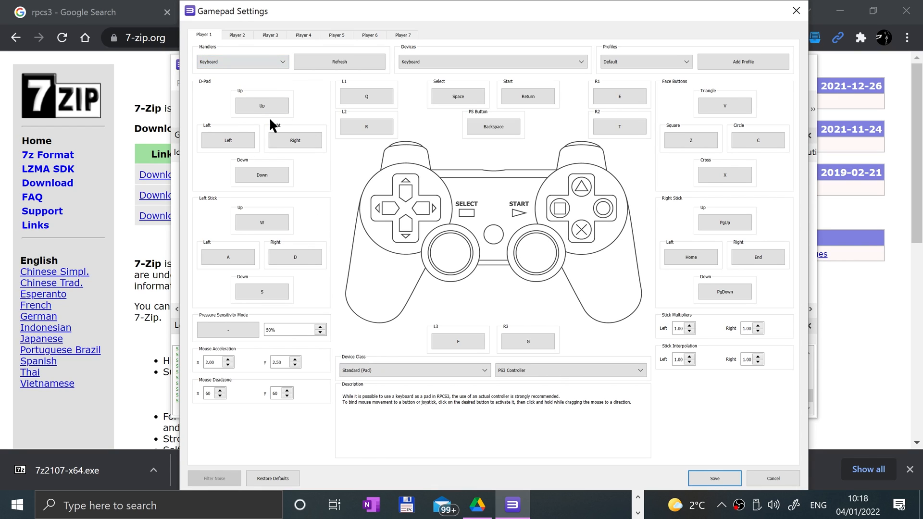
pyautogui.click(241, 61)
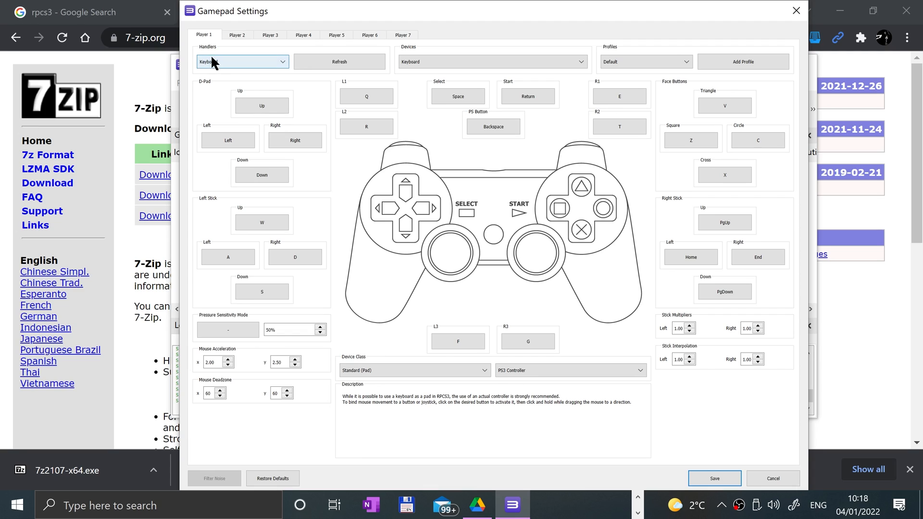
pyautogui.click(242, 61)
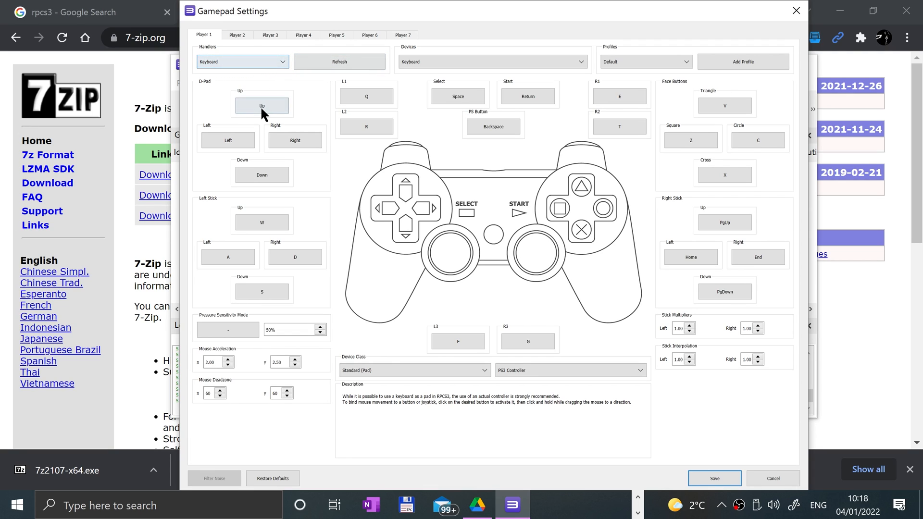
pyautogui.click(261, 104)
pyautogui.write('F')
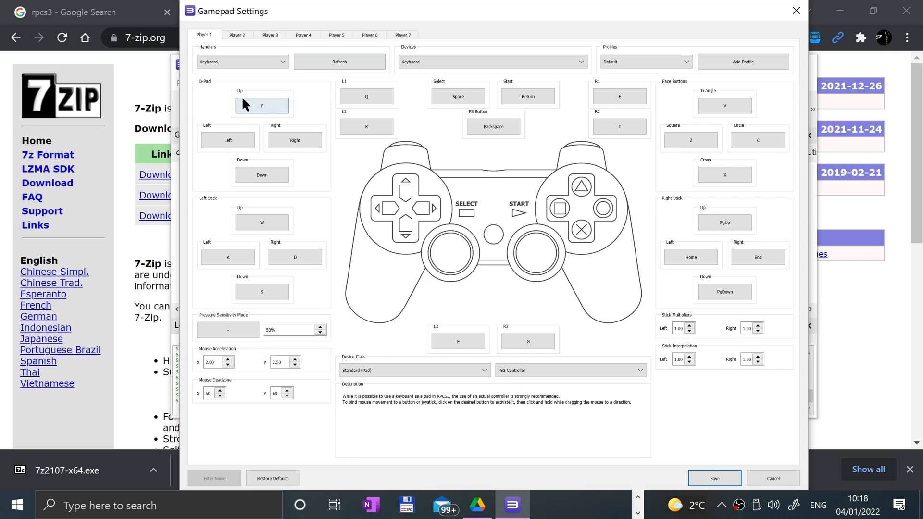
pyautogui.click(261, 105)
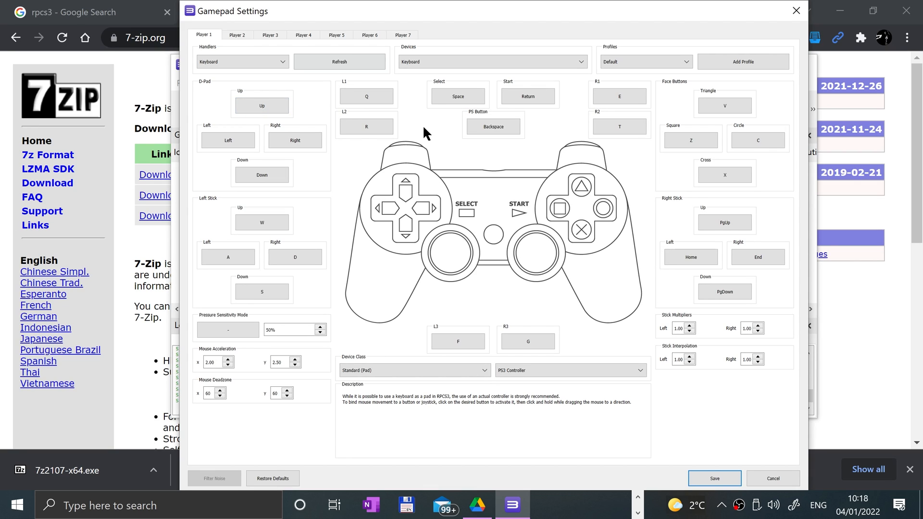
pyautogui.moveTo(398, 277)
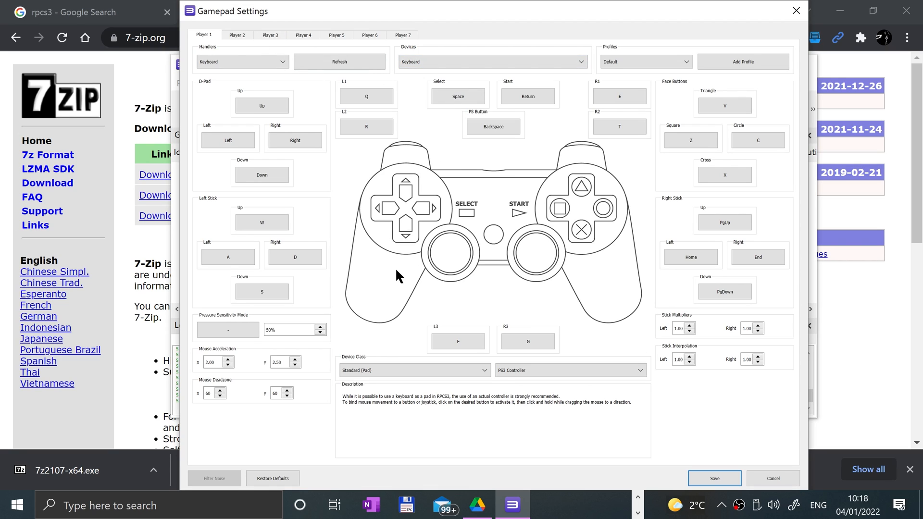
pyautogui.moveTo(398, 381)
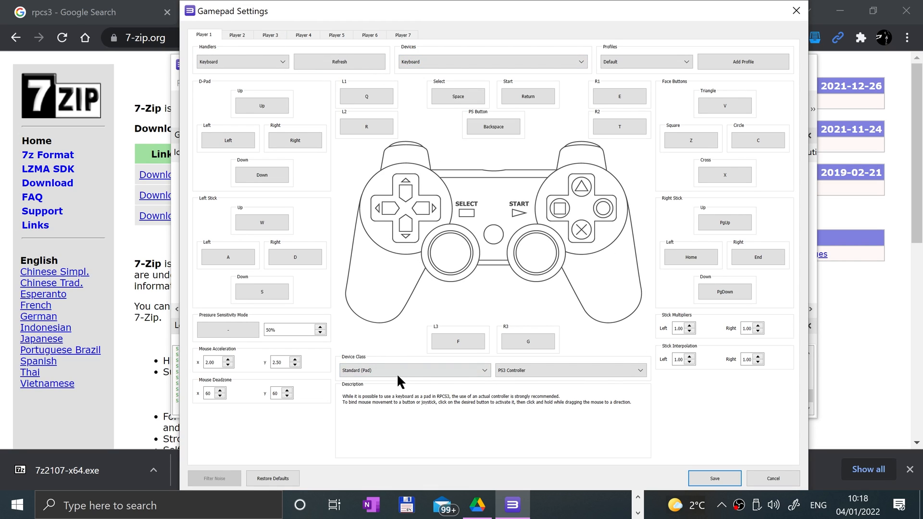
# Step: Save Player 1's default keyboard bindings in Gamepad Settings
pyautogui.click(413, 370)
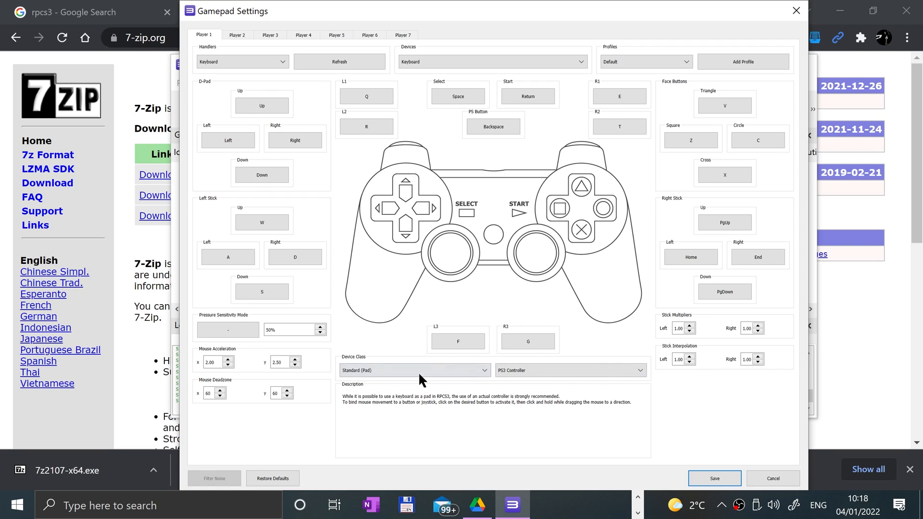
pyautogui.moveTo(662, 134)
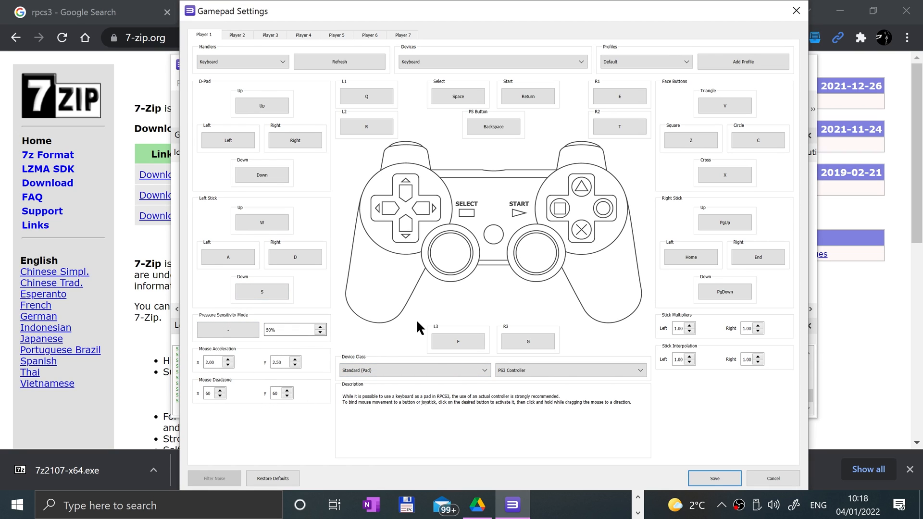
pyautogui.moveTo(412, 339)
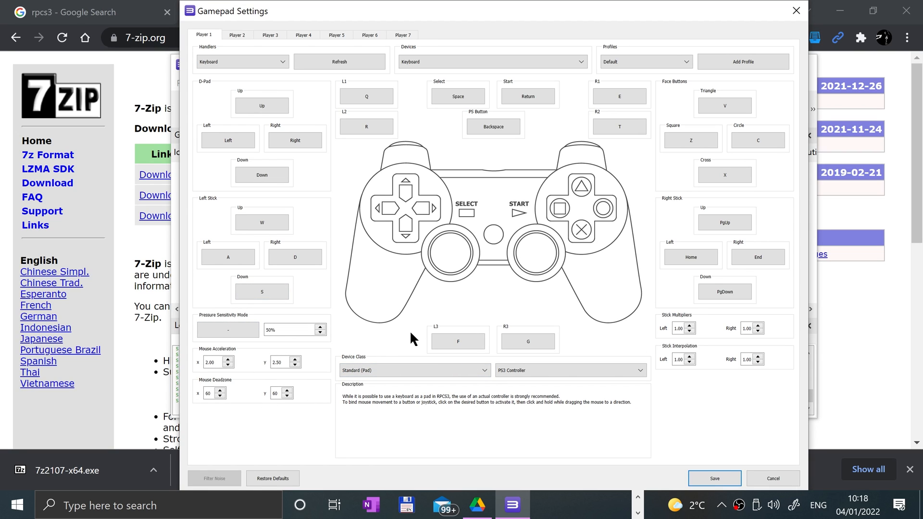
pyautogui.moveTo(629, 63)
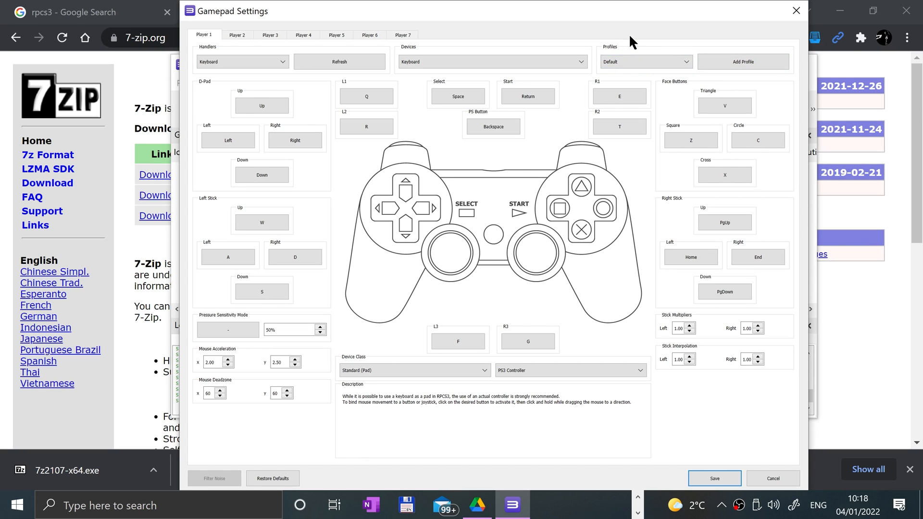
pyautogui.moveTo(542, 100)
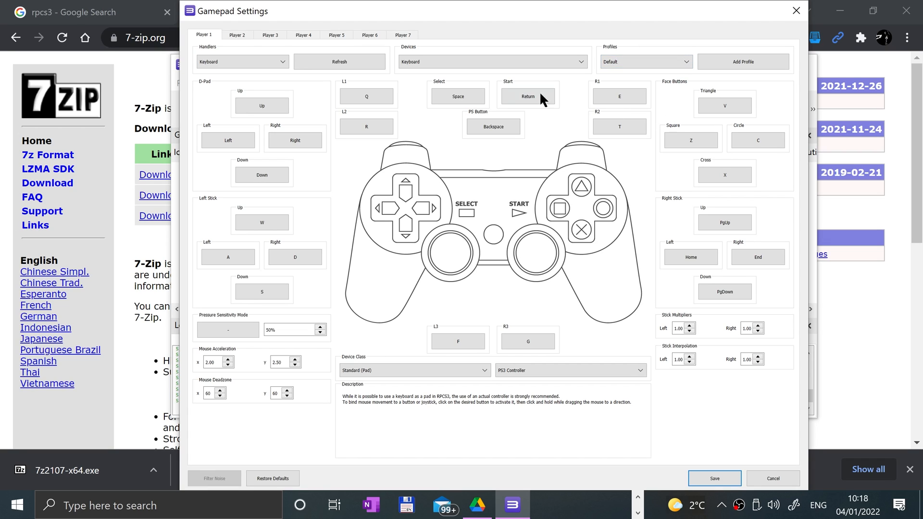
pyautogui.moveTo(568, 251)
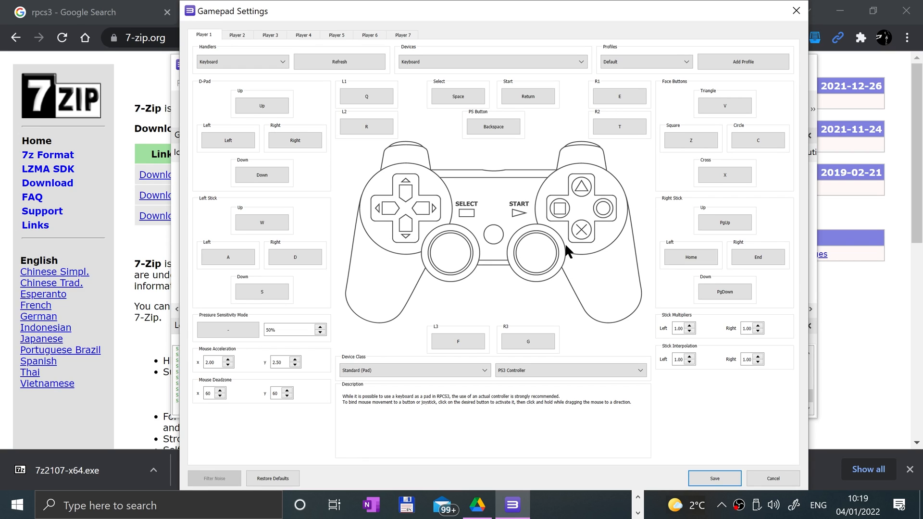
pyautogui.moveTo(532, 358)
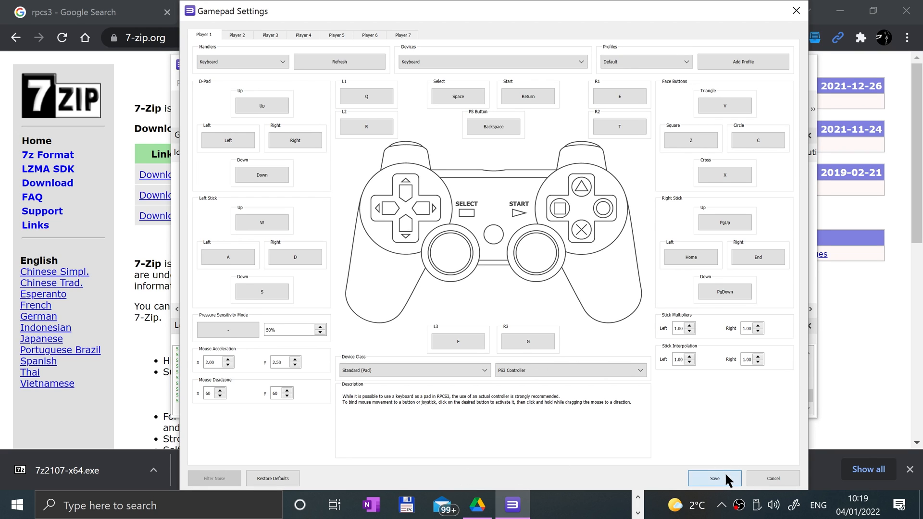
pyautogui.click(713, 477)
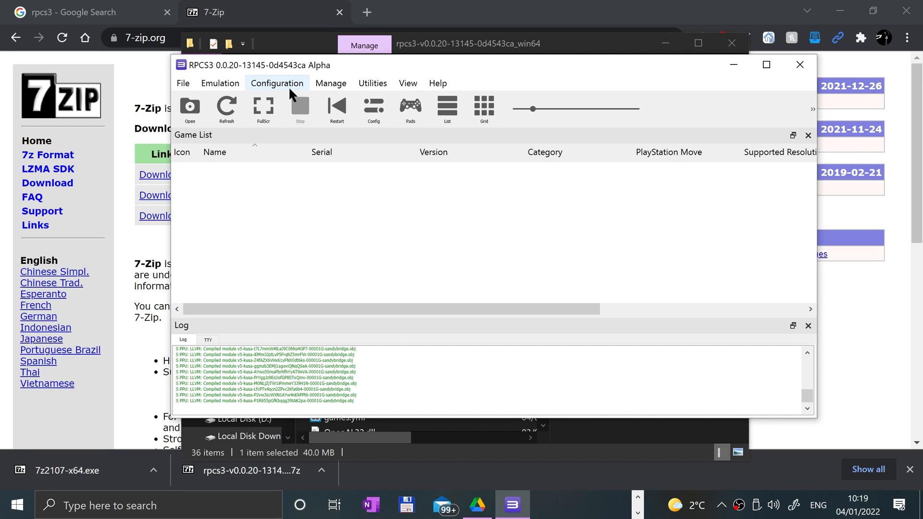
# Step: Glance at the Manage menu, then open the File menu
pyautogui.click(330, 83)
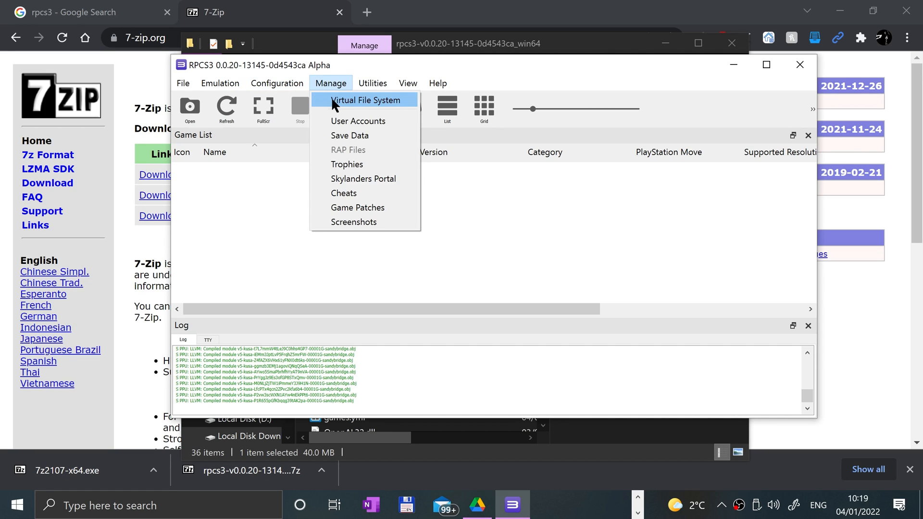
pyautogui.moveTo(354, 135)
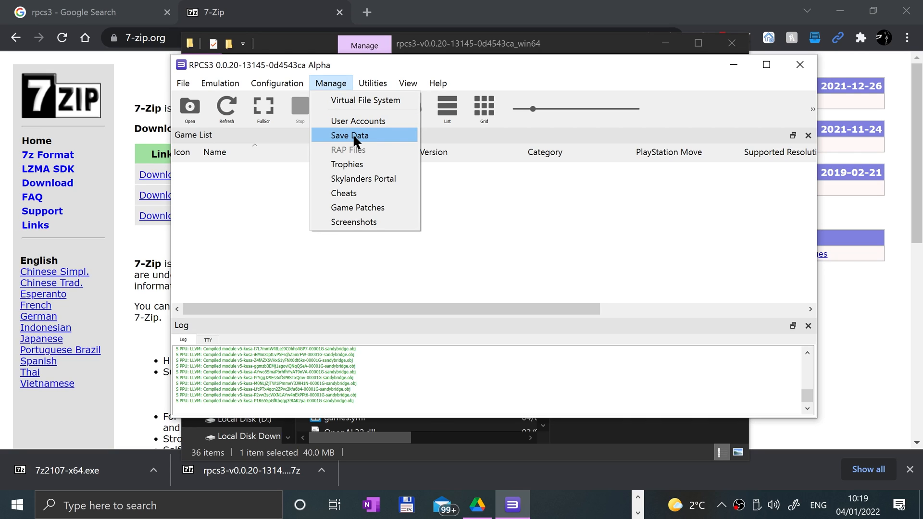
pyautogui.moveTo(360, 180)
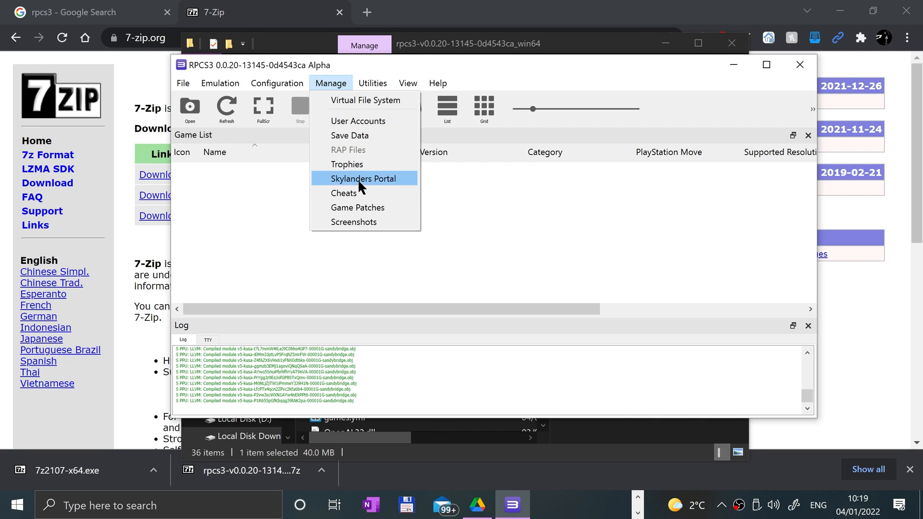
pyautogui.moveTo(353, 222)
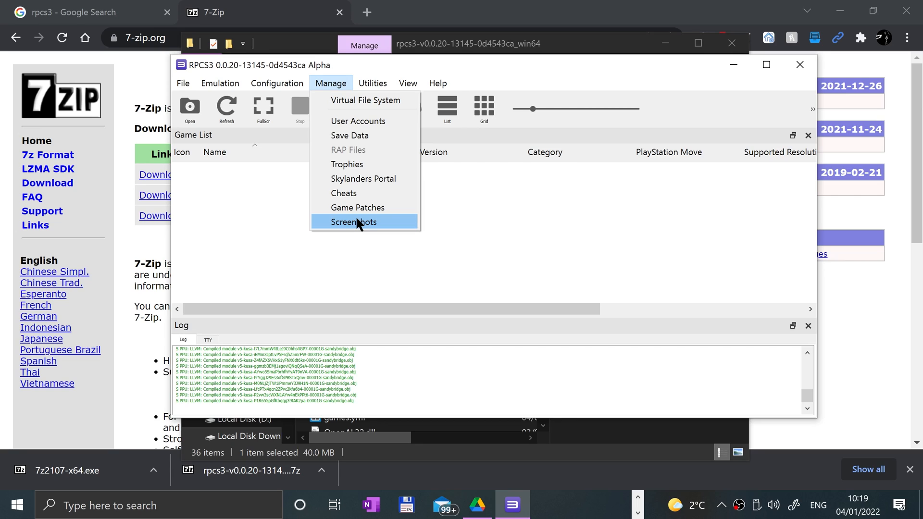
pyautogui.moveTo(357, 207)
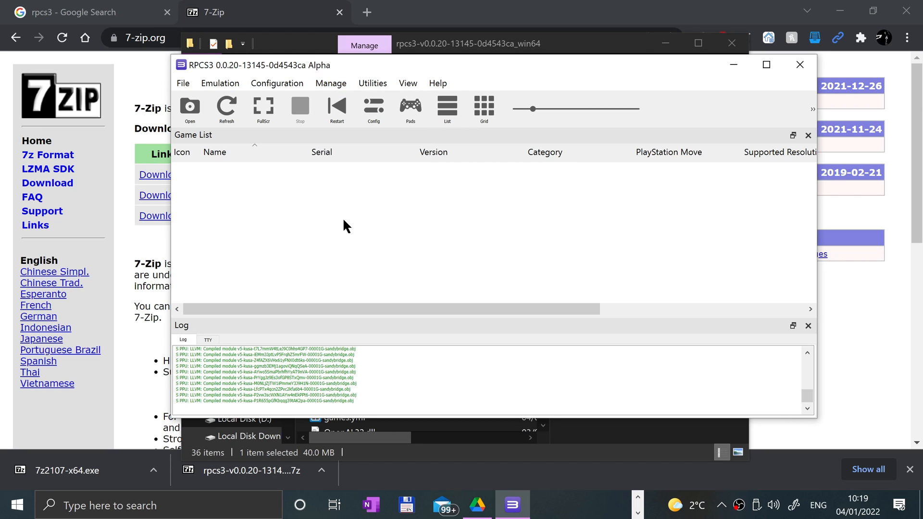
pyautogui.click(183, 84)
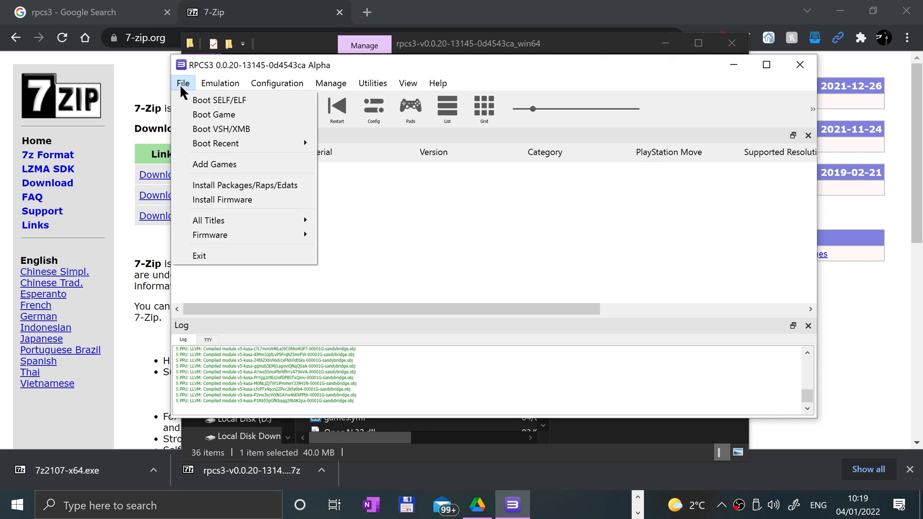
# Step: Use Add Games to select the Emulation > Games > PS3 folder
pyautogui.click(214, 164)
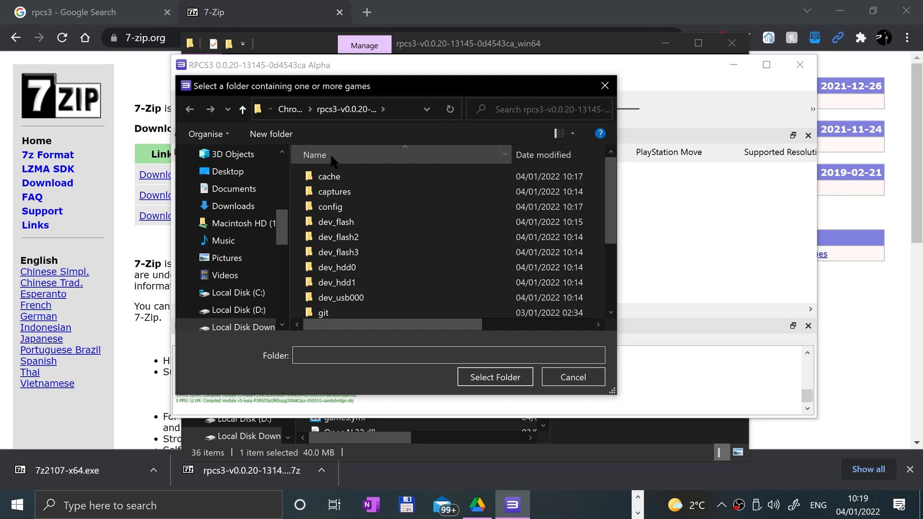
pyautogui.moveTo(321, 139)
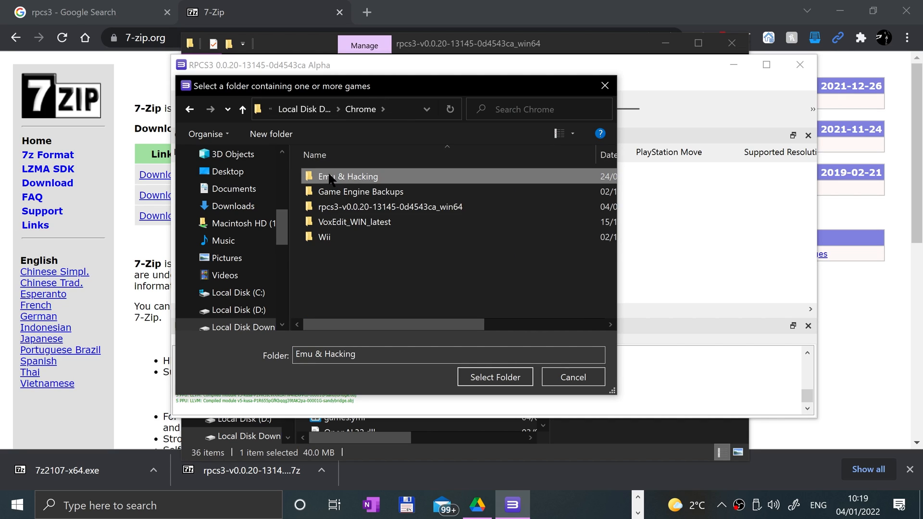
pyautogui.doubleClick(348, 176)
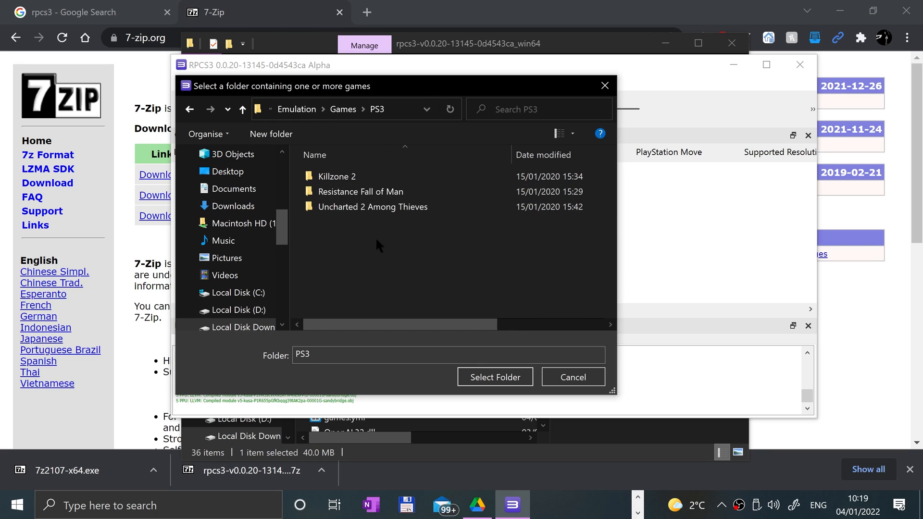
pyautogui.click(495, 376)
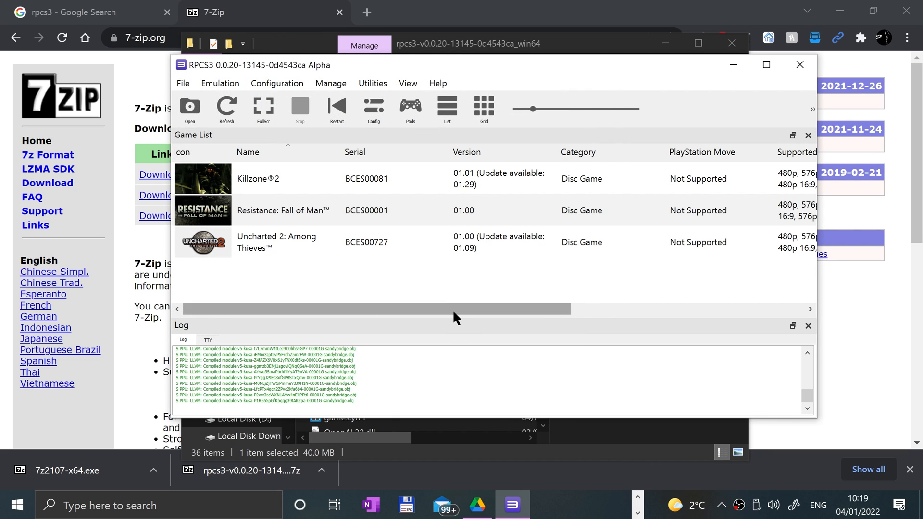
pyautogui.moveTo(510, 194)
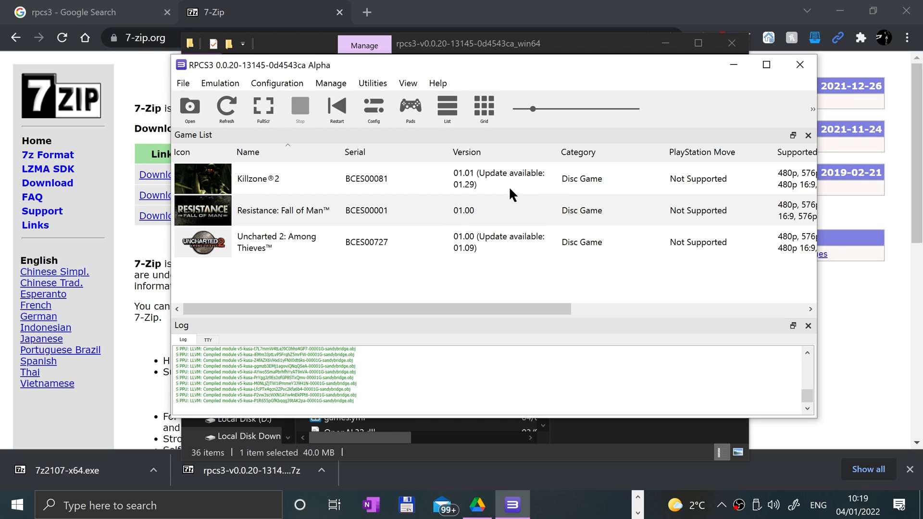
# Step: Scroll the game list columns to review game details, then open the Manage menu
pyautogui.hscroll(3)
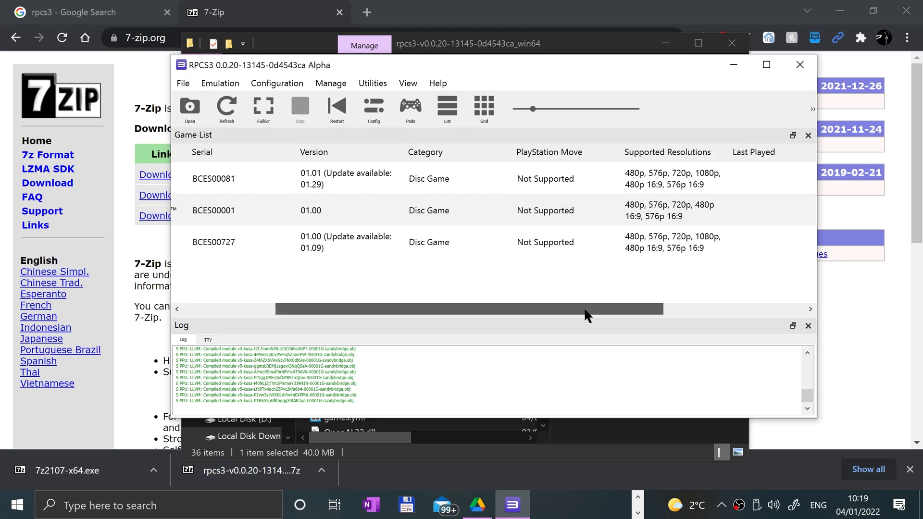
pyautogui.hscroll(3)
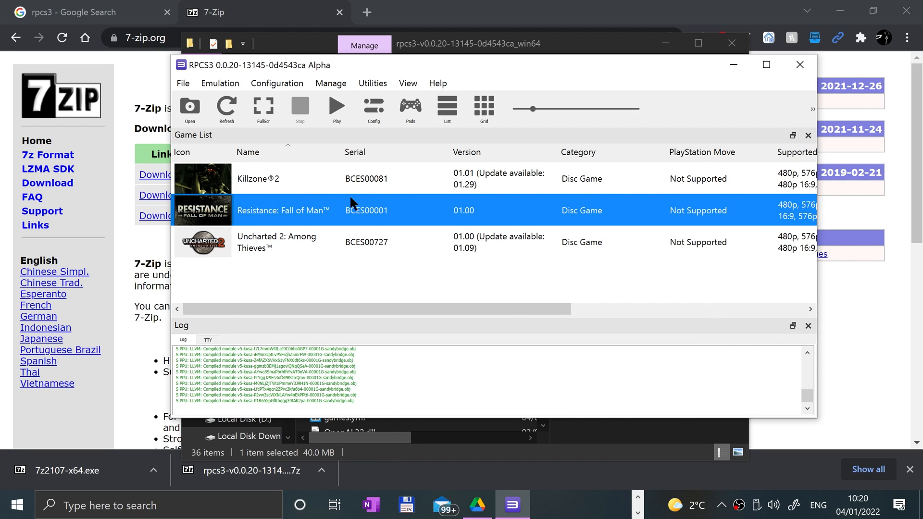
pyautogui.moveTo(333, 265)
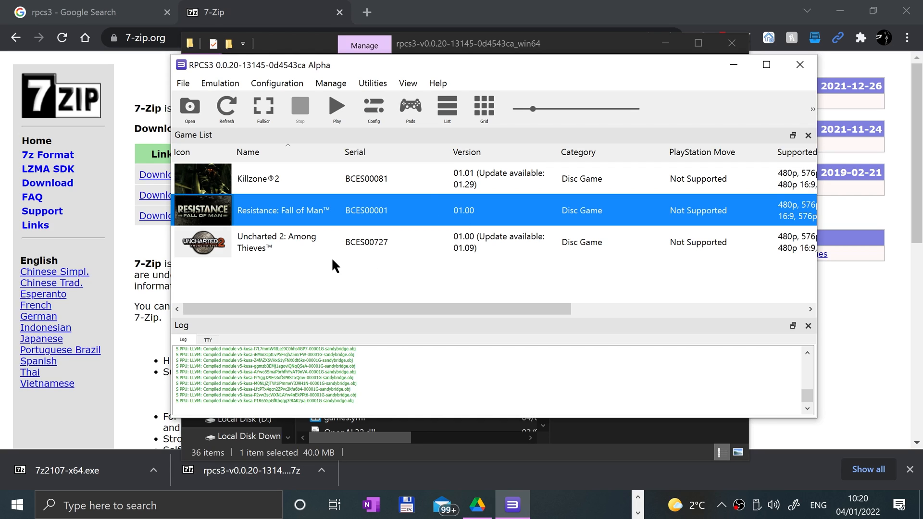
pyautogui.moveTo(386, 260)
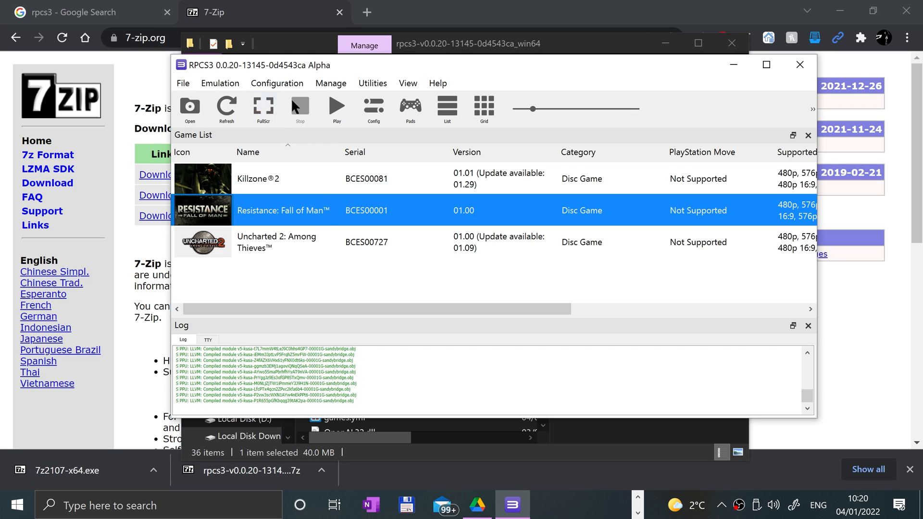
pyautogui.click(330, 83)
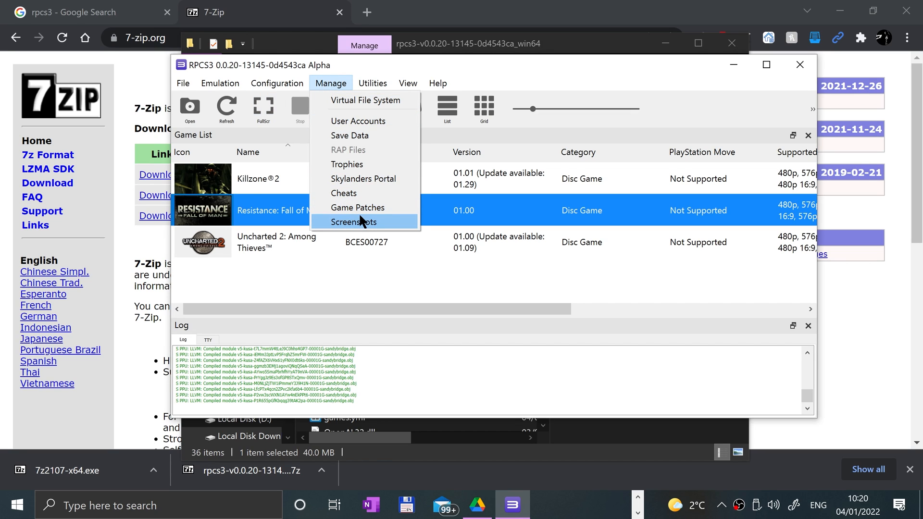
# Step: Open Game Patches, show only owned games, and download the latest patches
pyautogui.click(357, 207)
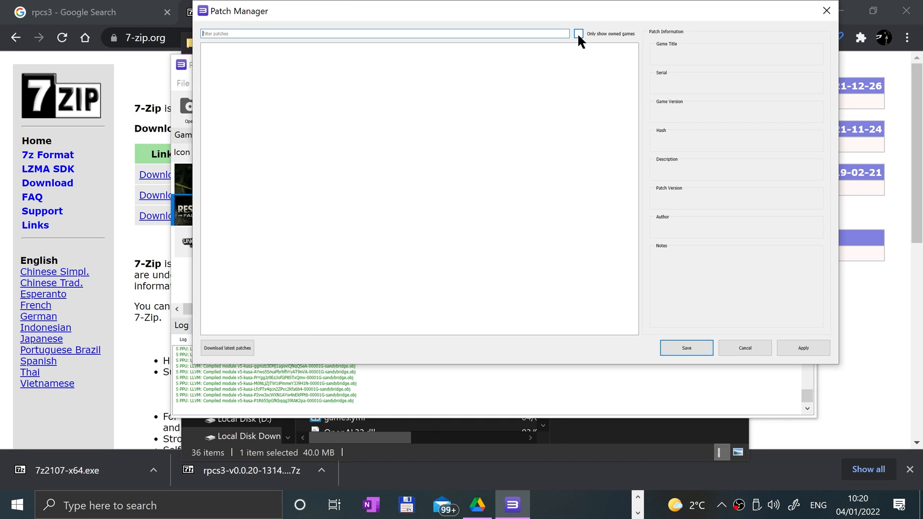
pyautogui.click(579, 33)
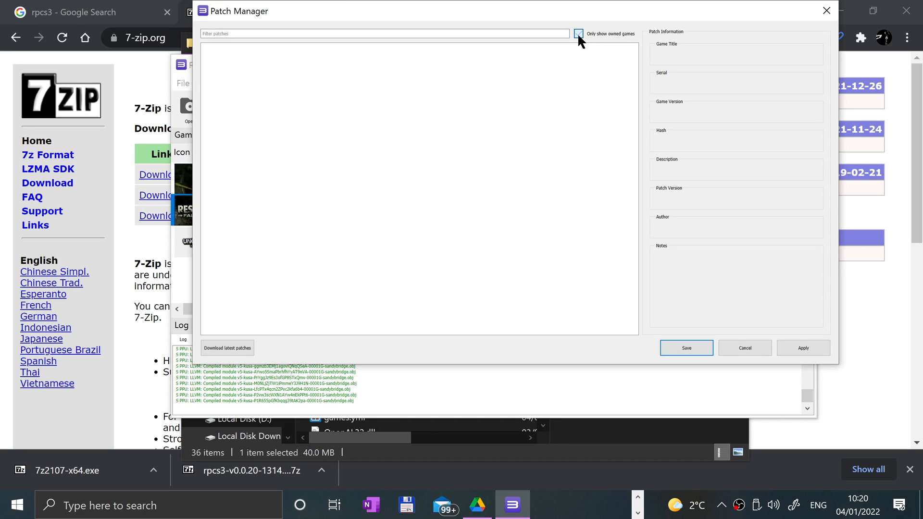
pyautogui.click(577, 34)
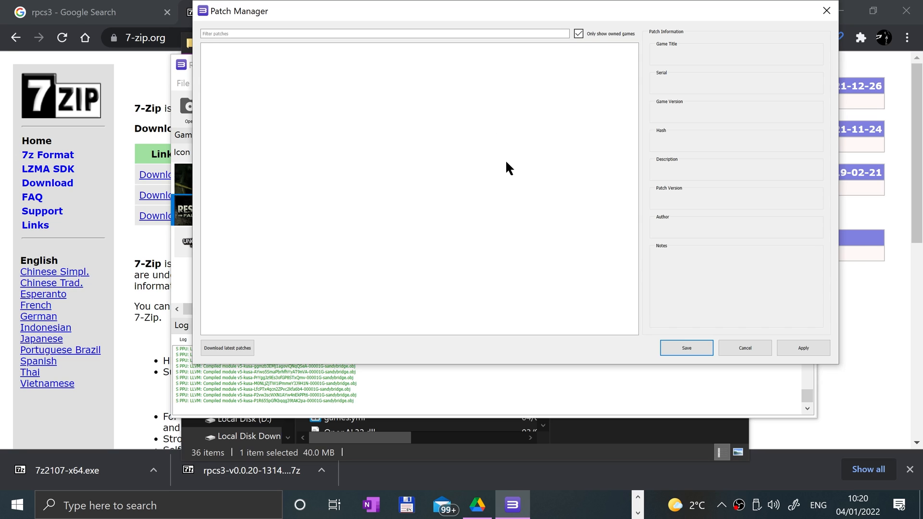
pyautogui.moveTo(600, 23)
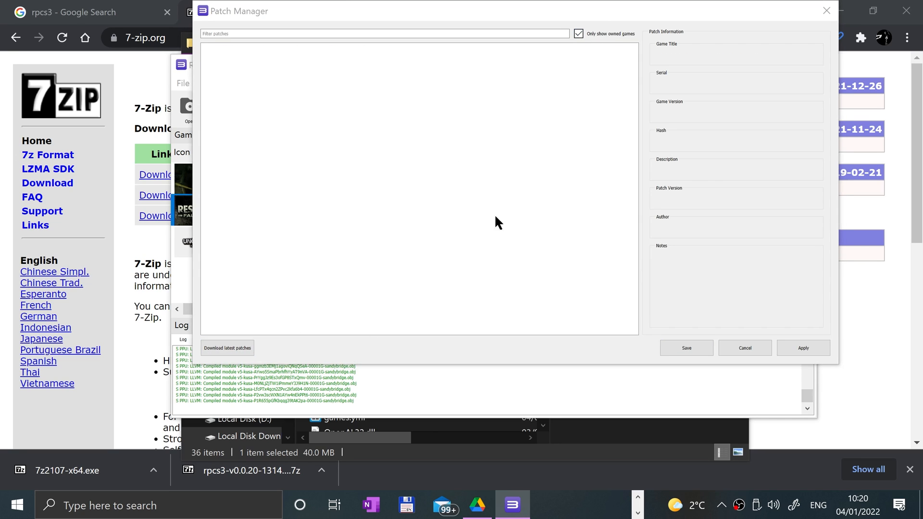
pyautogui.click(227, 348)
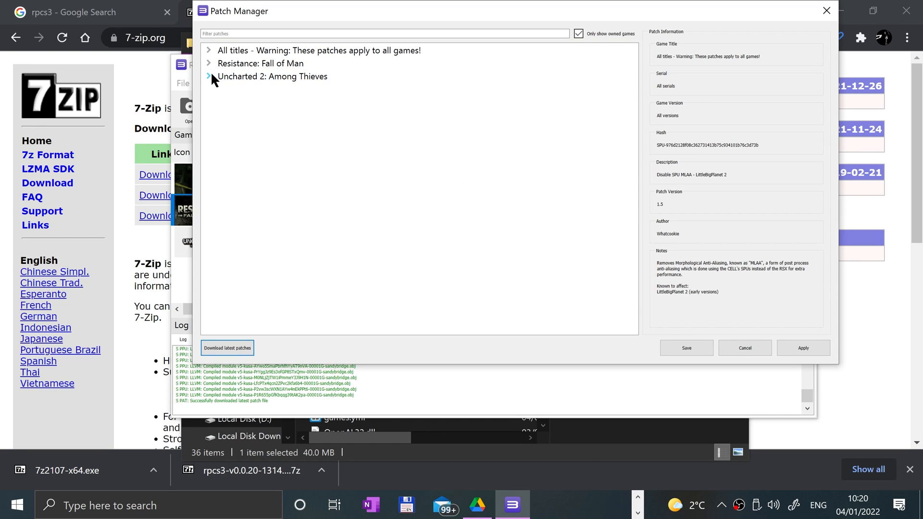
# Step: Expand the entries, tick two Uncharted 2 01.00 patches, then cancel without saving
pyautogui.click(208, 63)
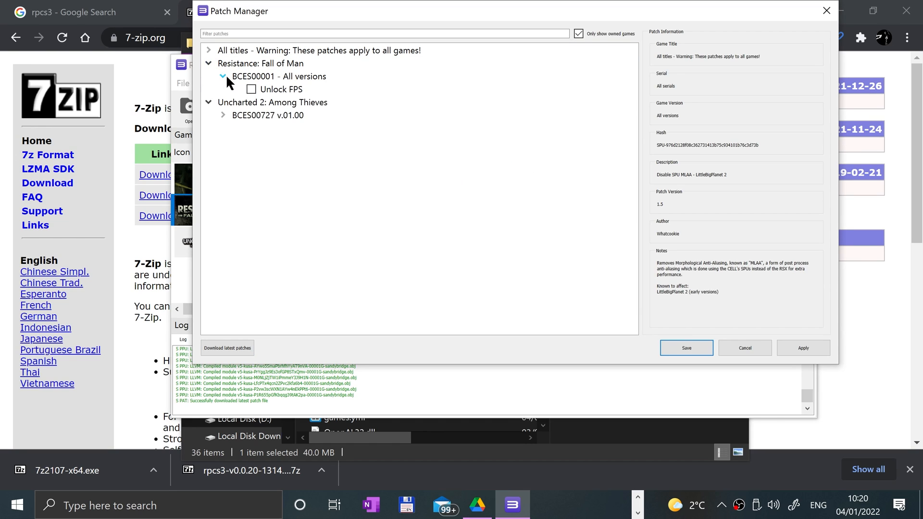
pyautogui.click(223, 115)
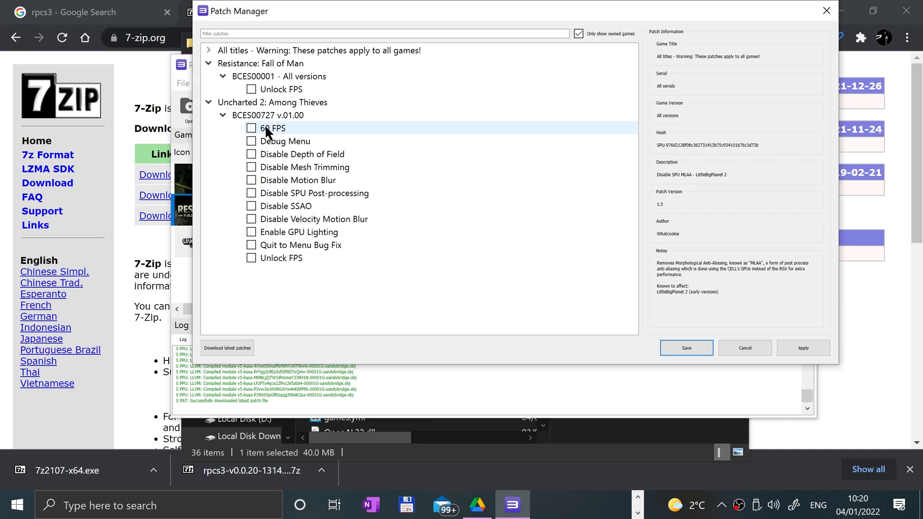
pyautogui.moveTo(306, 141)
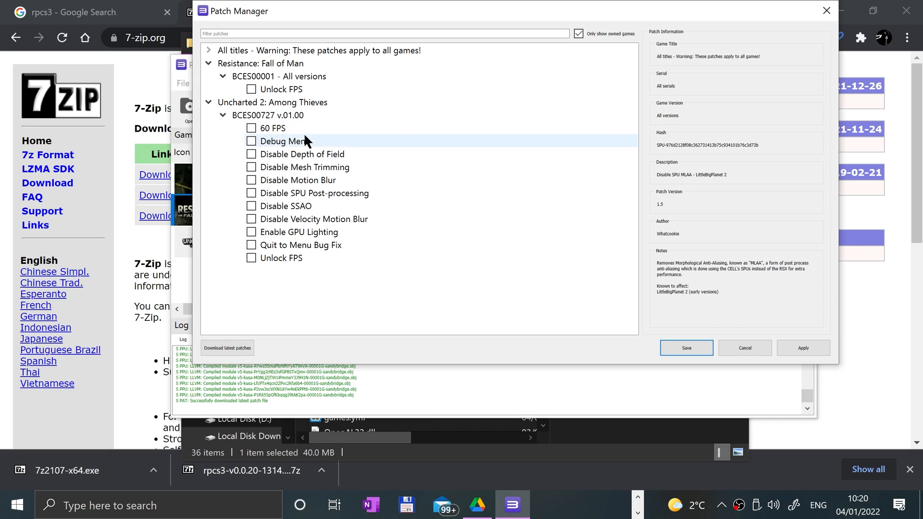
pyautogui.moveTo(363, 230)
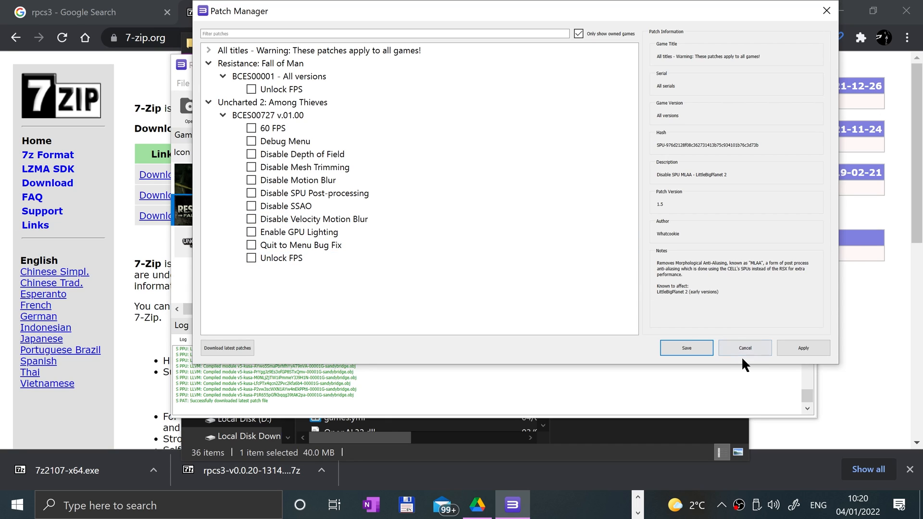
pyautogui.click(286, 141)
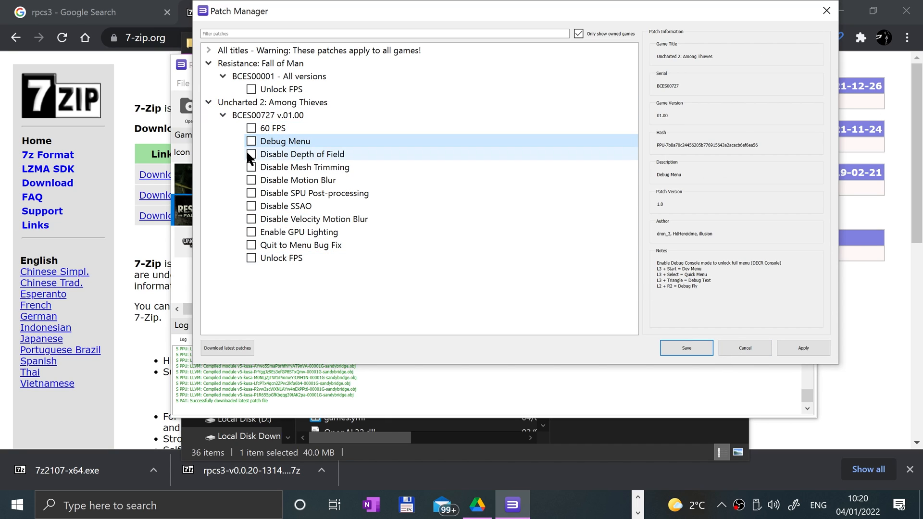
pyautogui.click(252, 140)
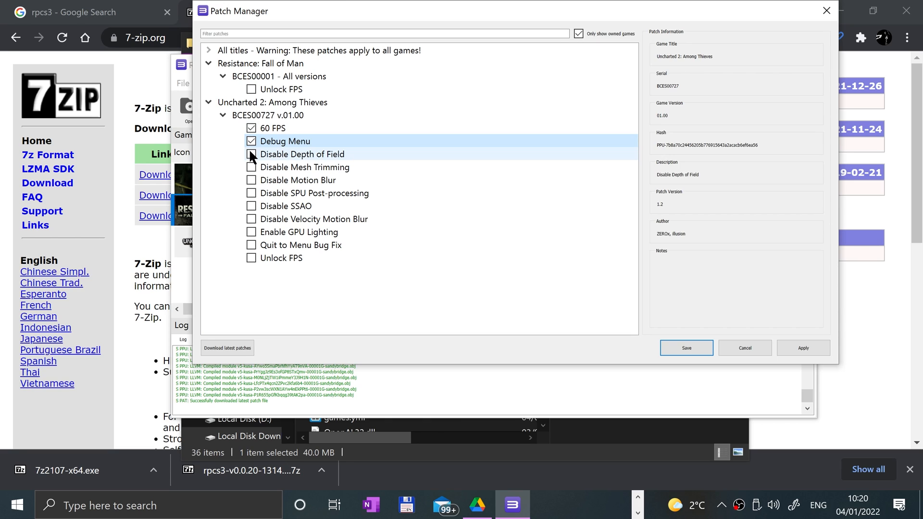
pyautogui.moveTo(743, 348)
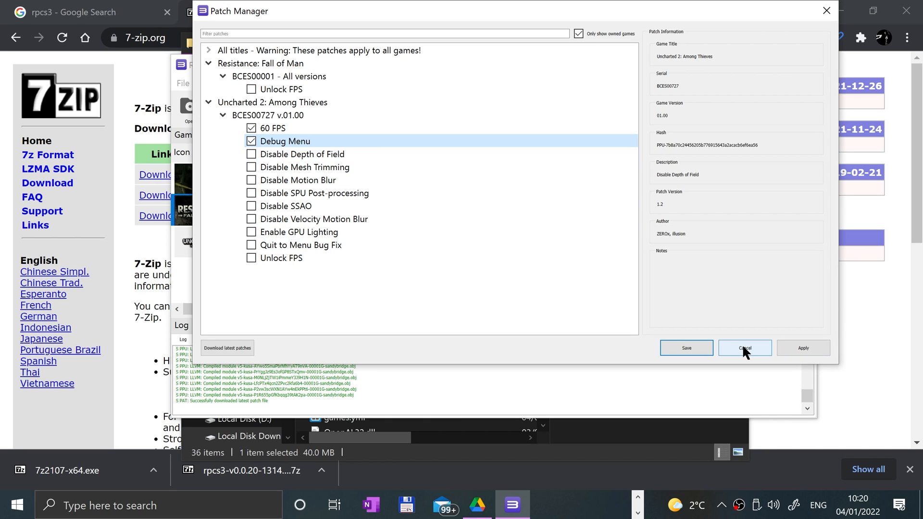
pyautogui.click(744, 348)
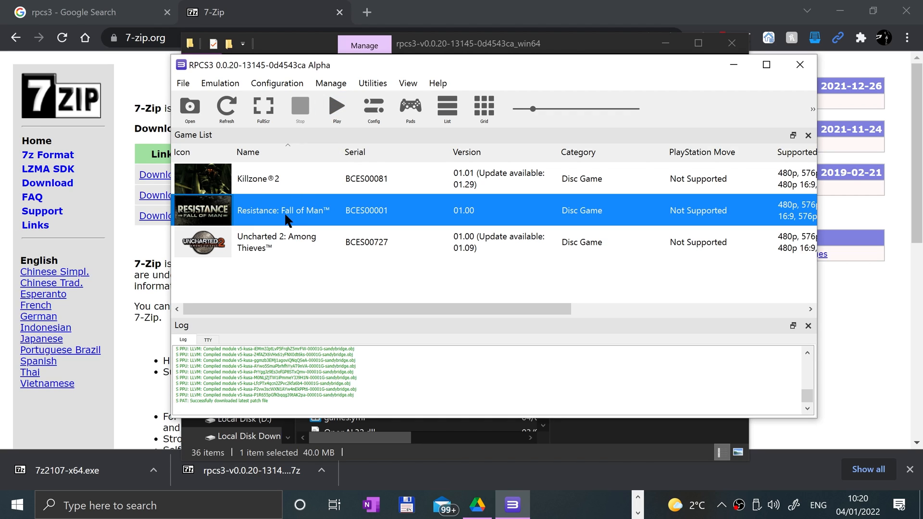
pyautogui.moveTo(353, 303)
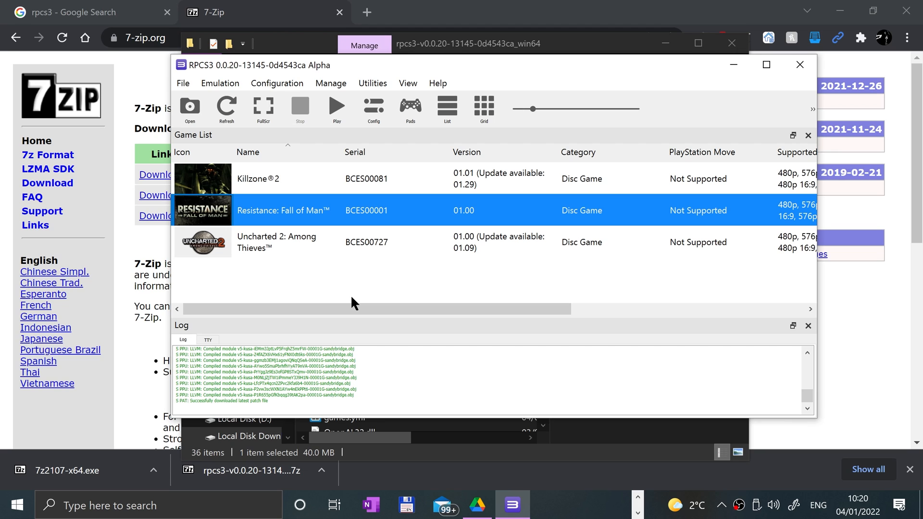
# Step: Boot Resistance: Fall of Man by double-clicking it in the game list
pyautogui.doubleClick(283, 210)
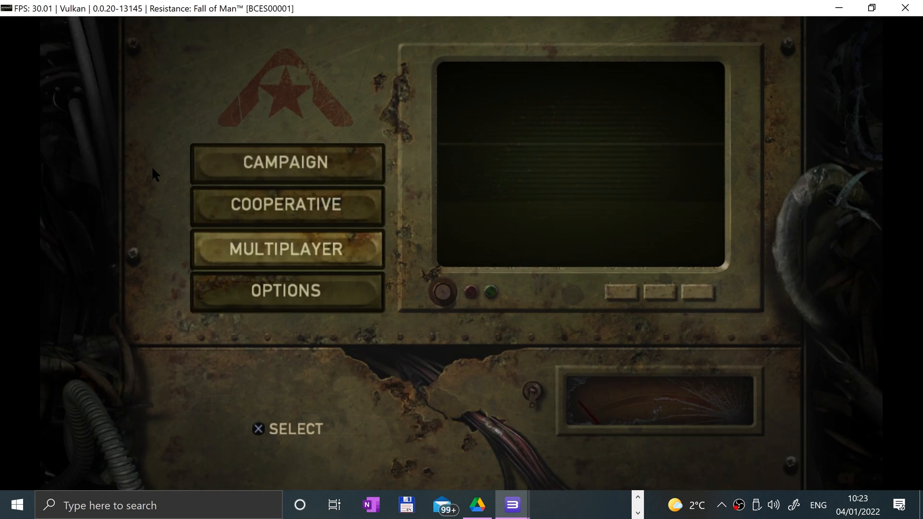
# Step: Quit Resistance: Fall of Man from its main menu, confirming Yes to exit to the game list
pyautogui.click(286, 290)
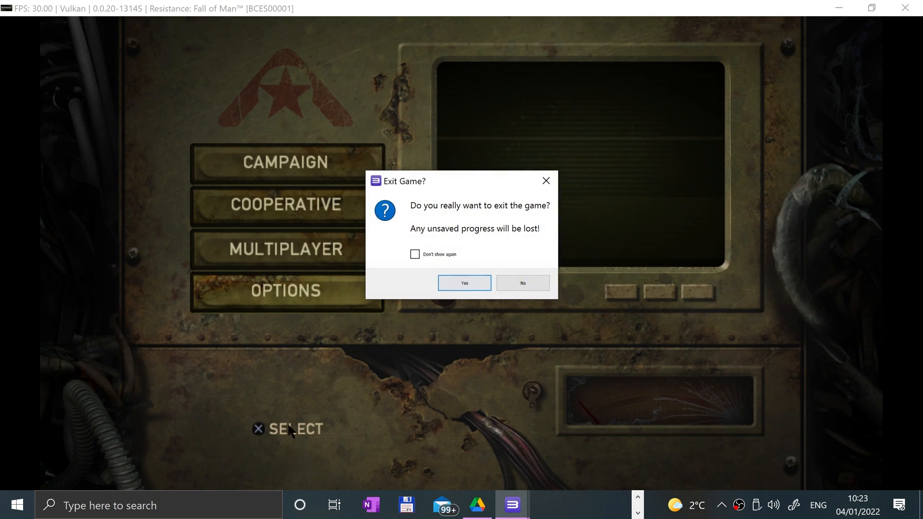
pyautogui.click(463, 283)
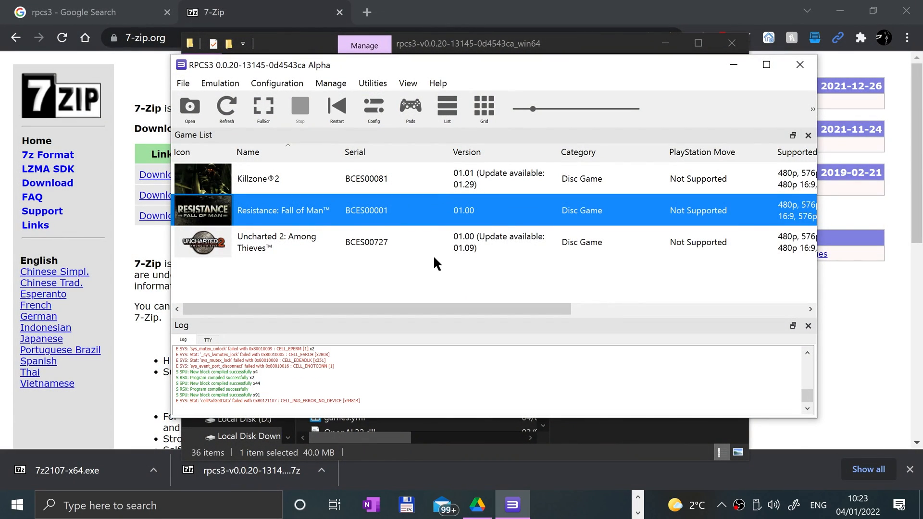